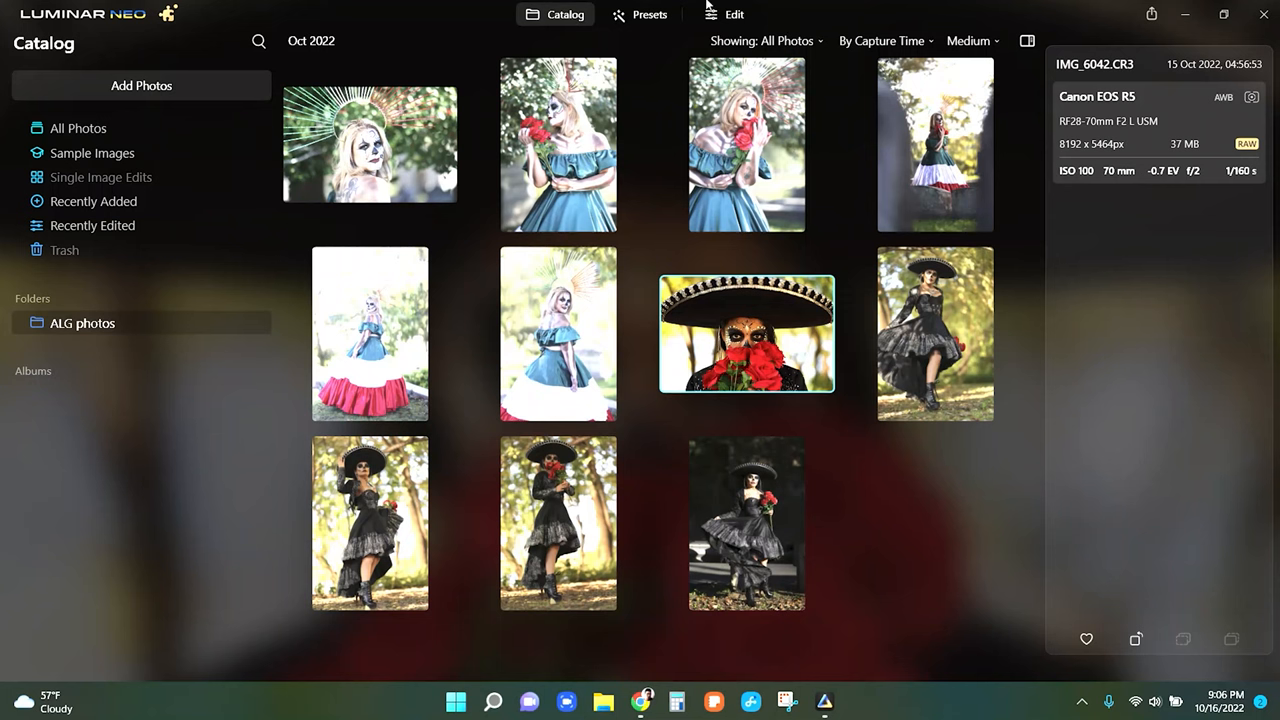
{"action": "mouse_move", "coordinate": [278, 682]}
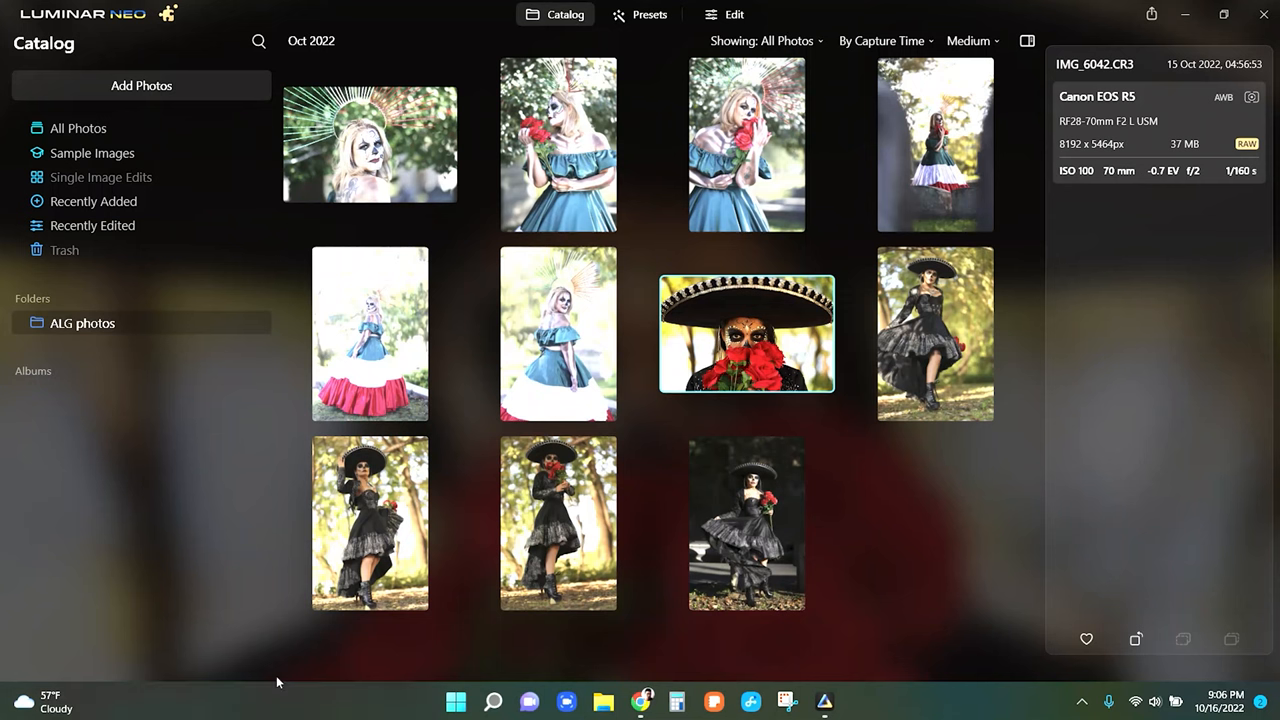
{"action": "mouse_move", "coordinate": [260, 656]}
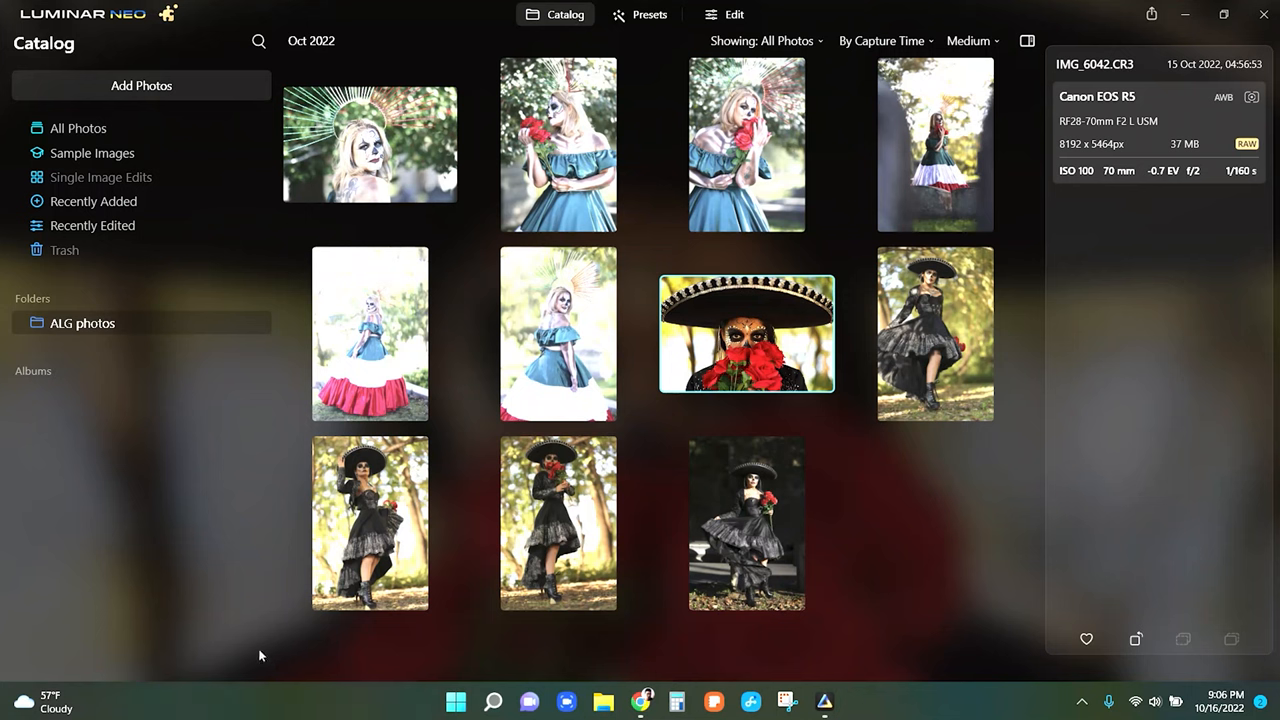
{"action": "mouse_move", "coordinate": [288, 630]}
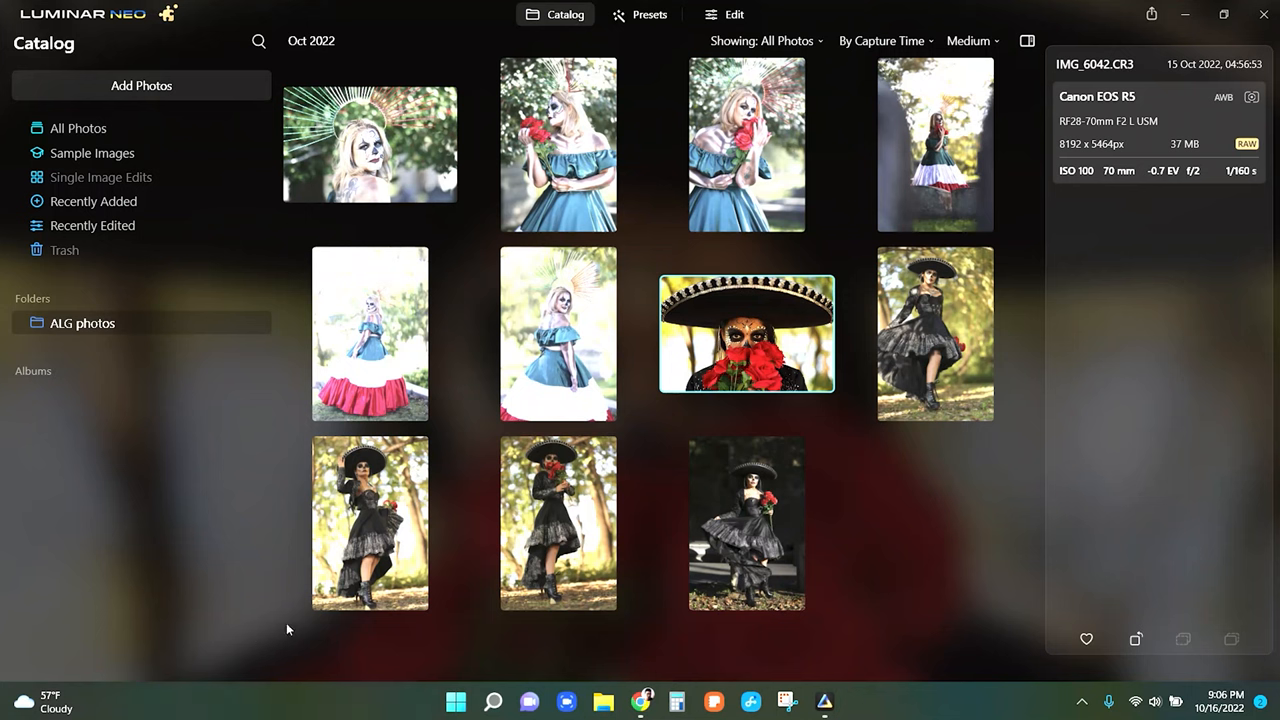
{"action": "mouse_move", "coordinate": [820, 406]}
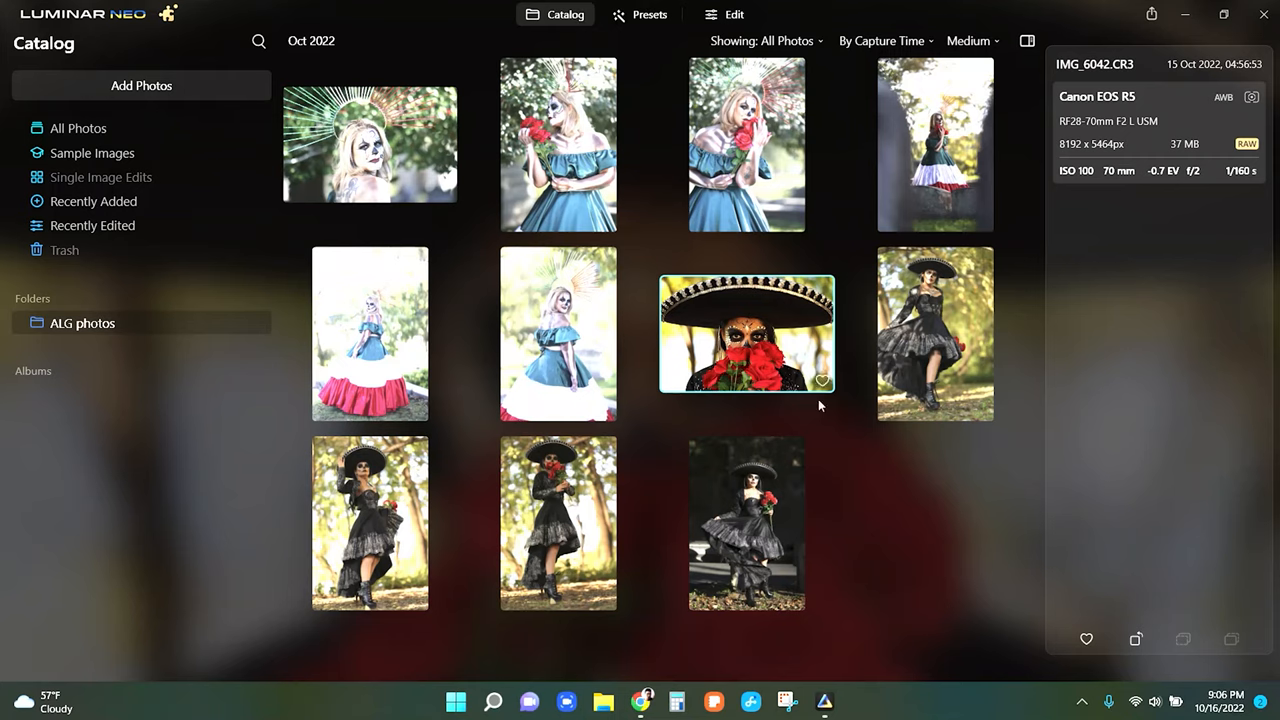
{"action": "mouse_move", "coordinate": [808, 352]}
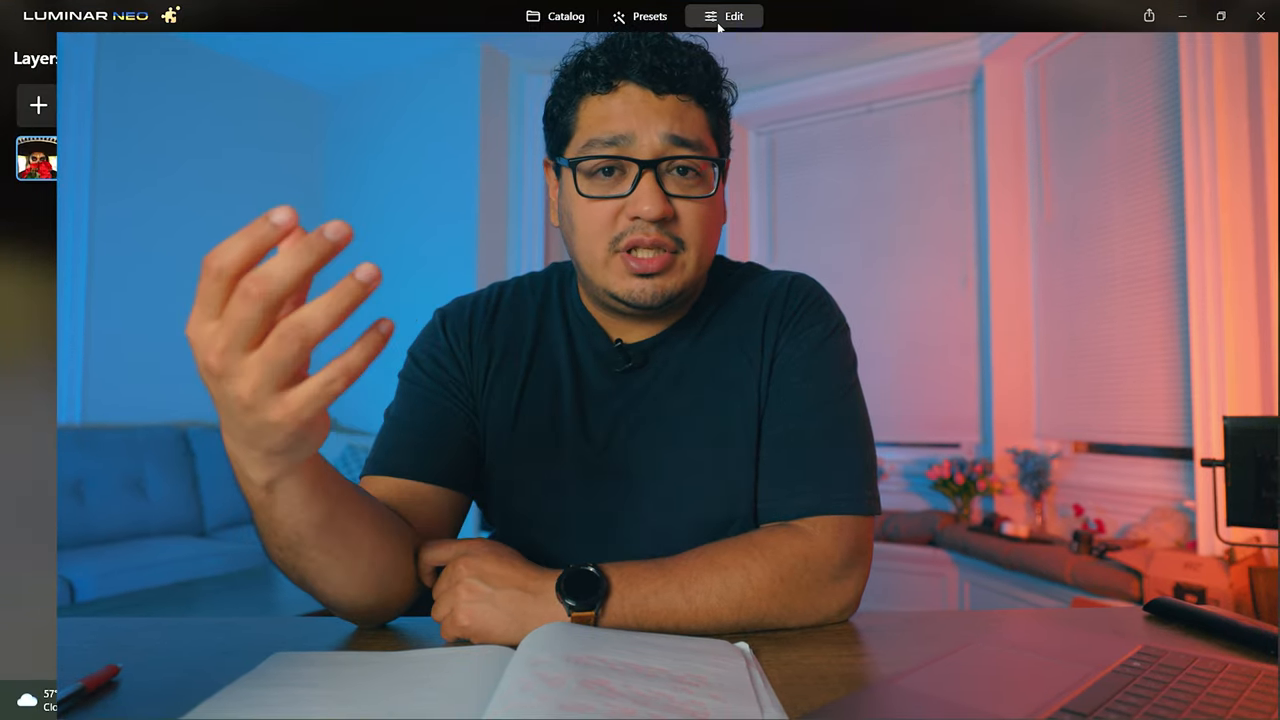
- Switch the selected sombrero-and-roses portrait into the Edit workspace
{"action": "left_click", "coordinate": [732, 16]}
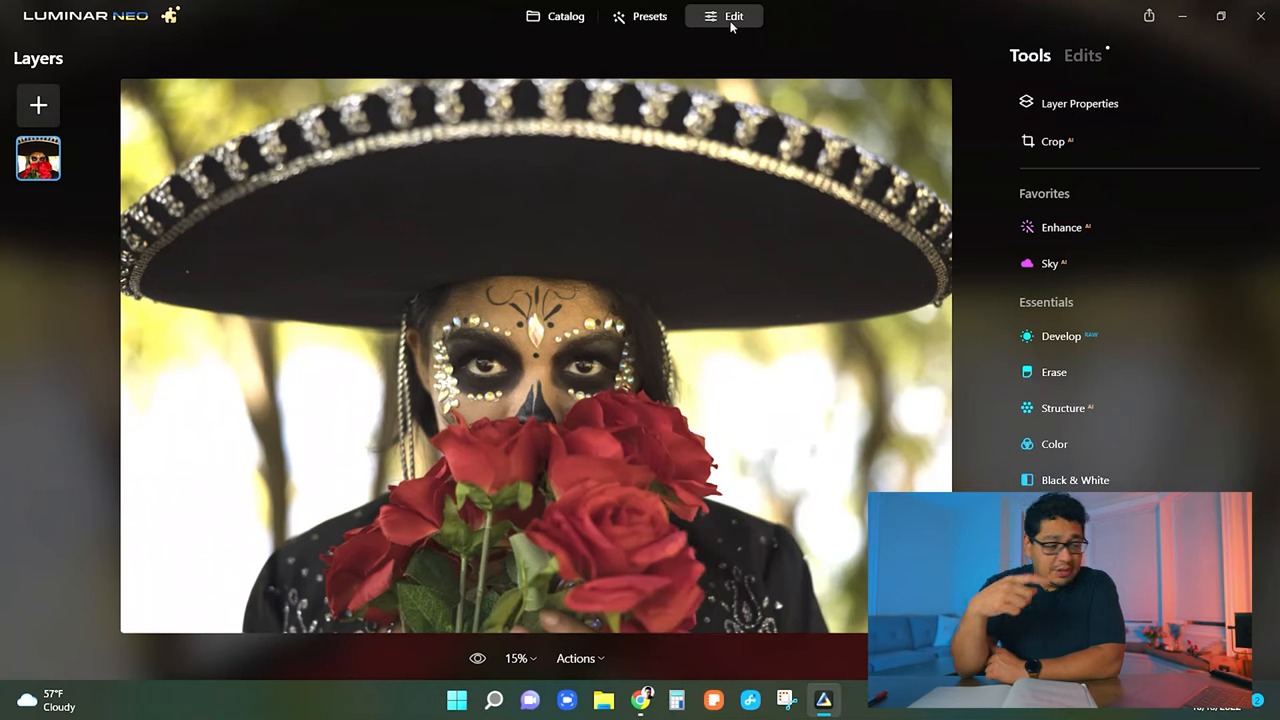
{"action": "mouse_move", "coordinate": [628, 242]}
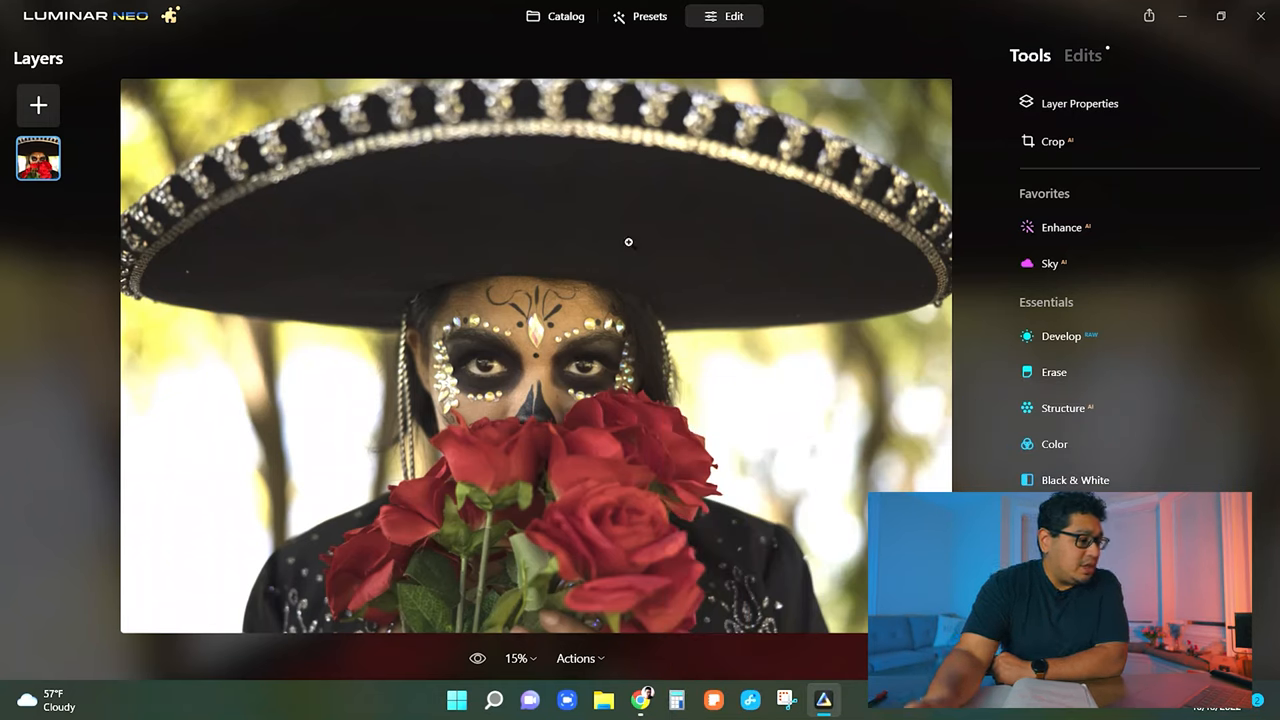
{"action": "mouse_move", "coordinate": [742, 288]}
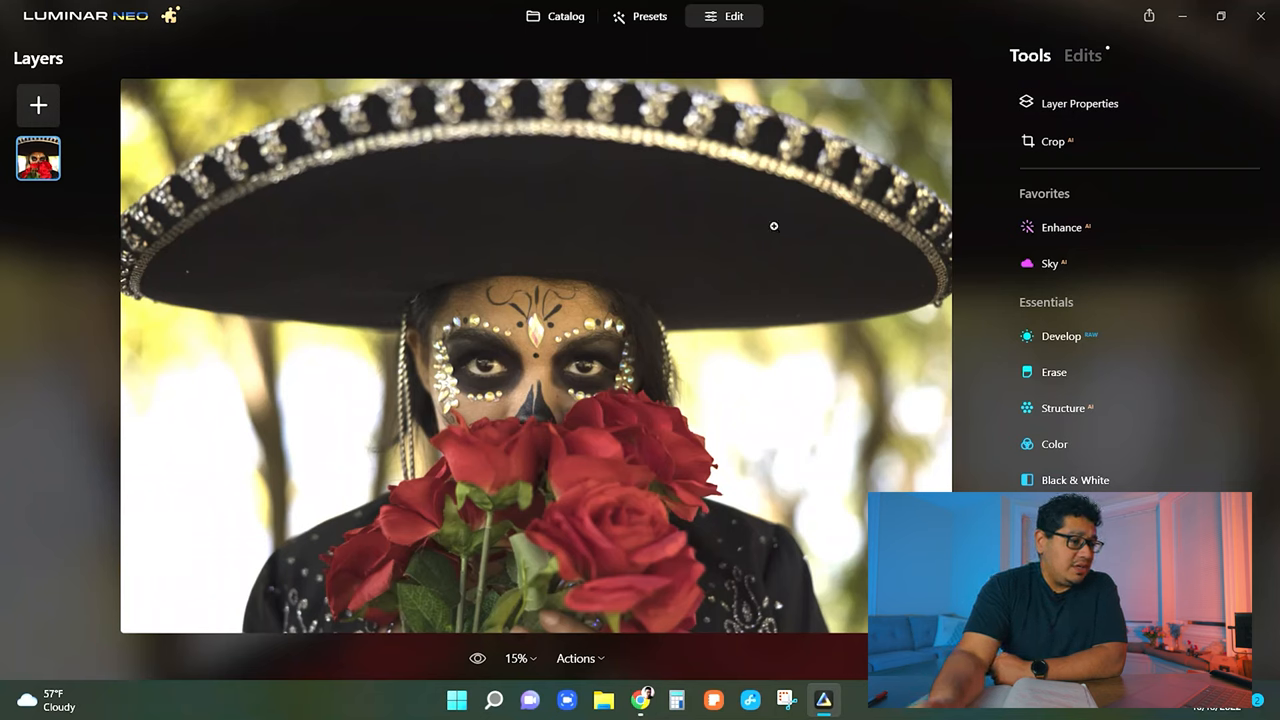
{"action": "mouse_move", "coordinate": [1104, 252]}
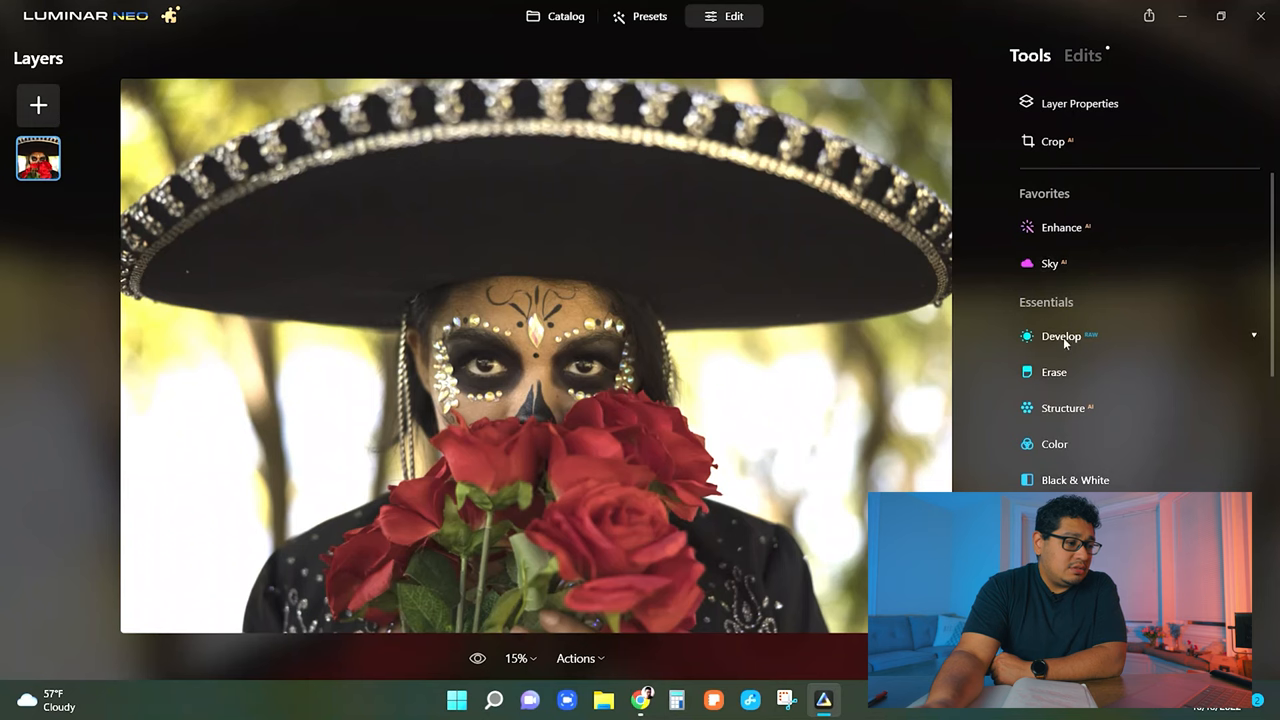
- Expand Develop and preview Exposure brighter and darker before returning it to 0.00
{"action": "left_click", "coordinate": [1060, 336]}
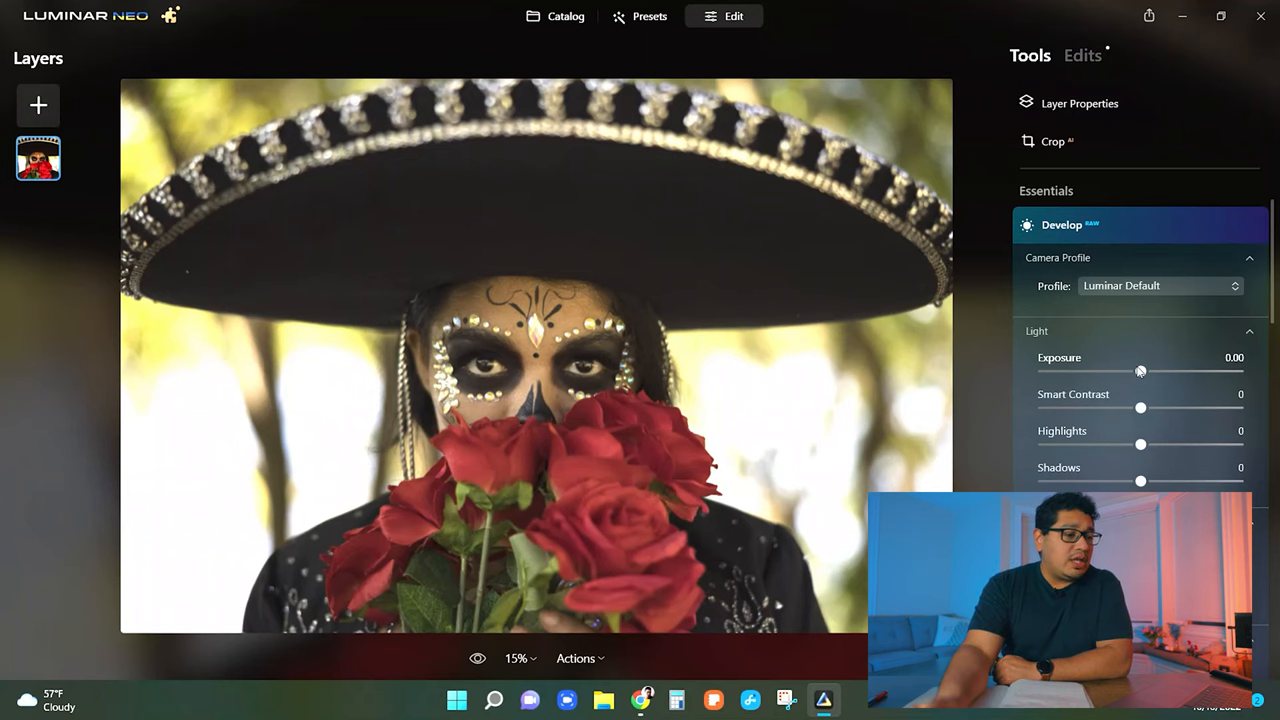
{"action": "mouse_move", "coordinate": [1184, 380]}
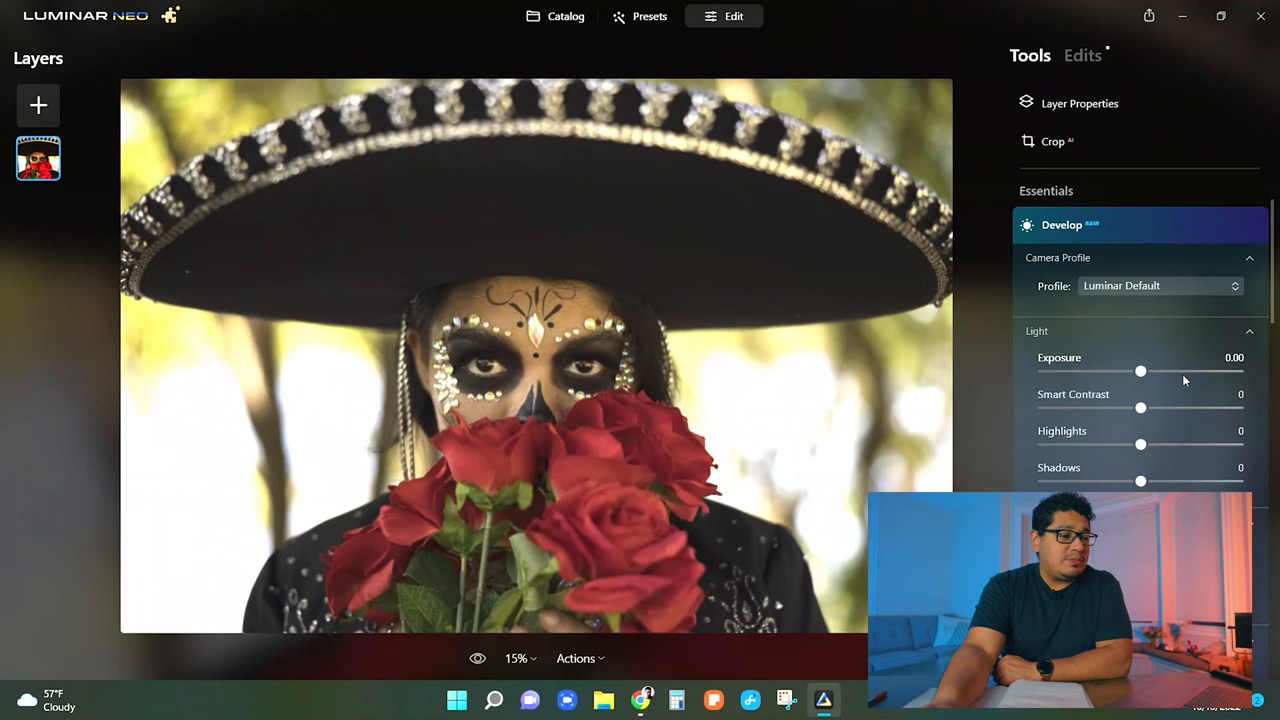
{"action": "left_click_drag", "start_coordinate": [1140, 370], "coordinate": [1176, 370]}
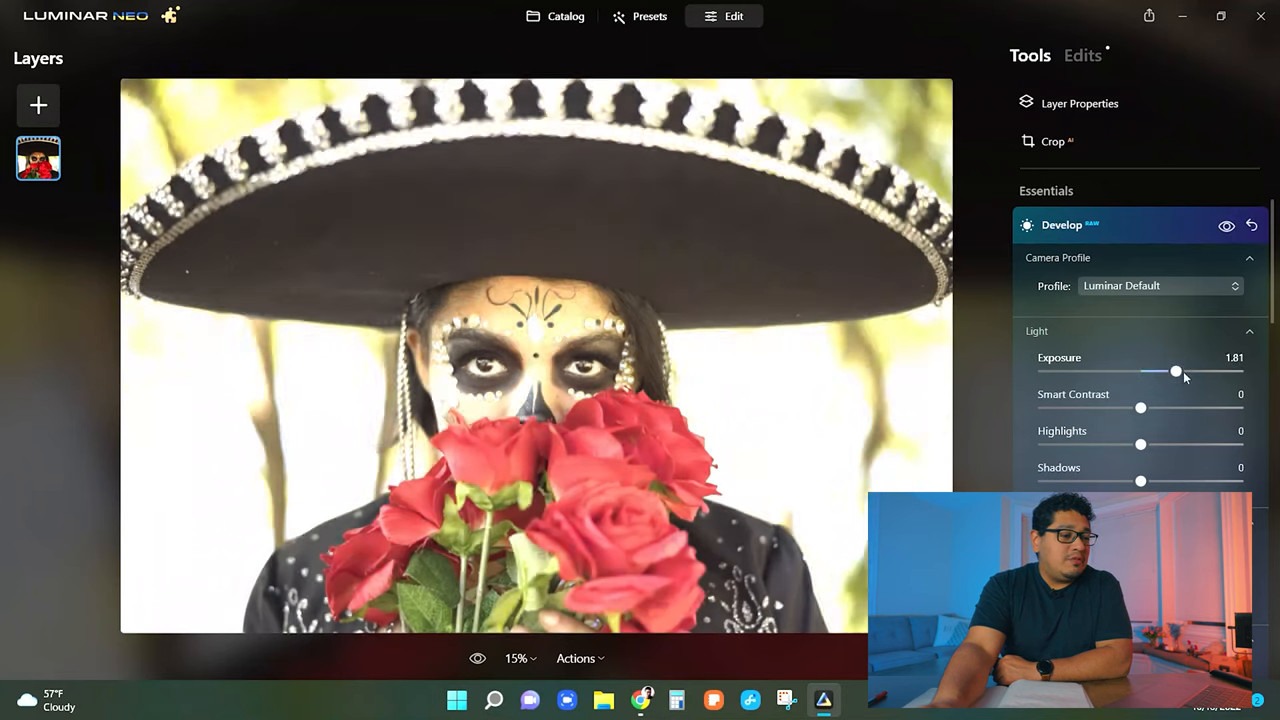
{"action": "left_click_drag", "start_coordinate": [1176, 370], "coordinate": [1124, 370]}
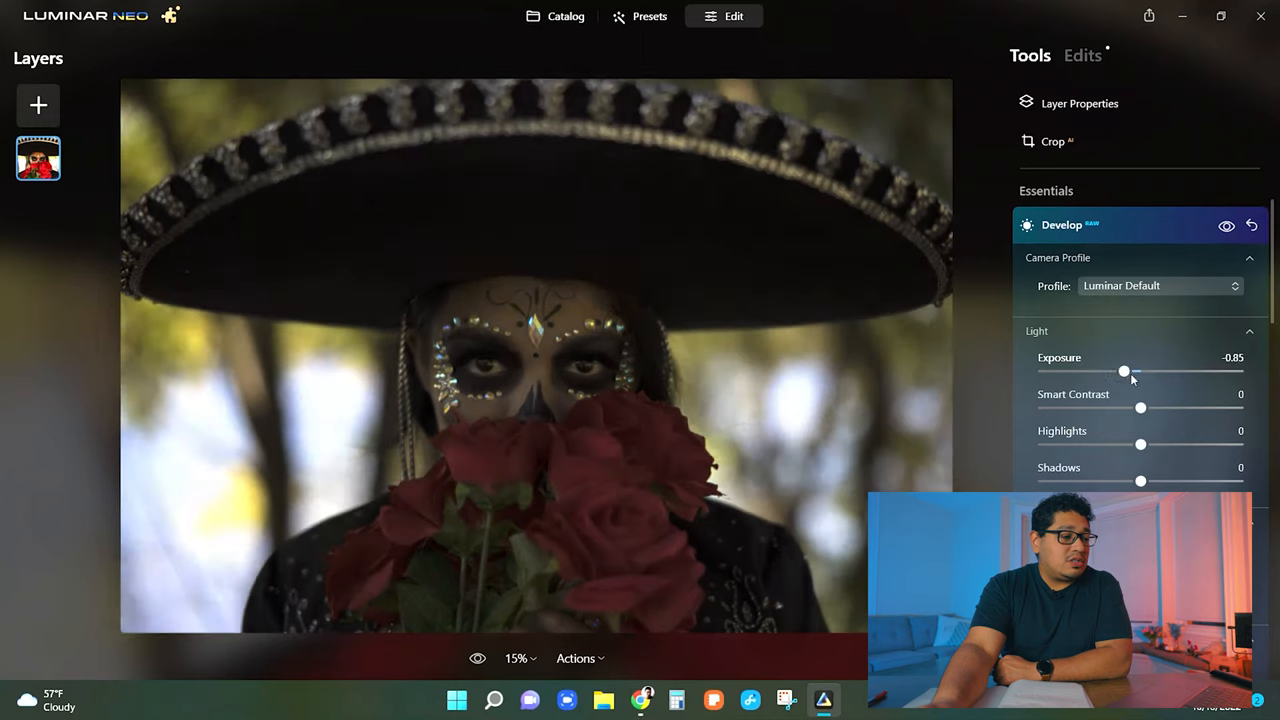
{"action": "left_click_drag", "start_coordinate": [1124, 370], "coordinate": [1140, 370]}
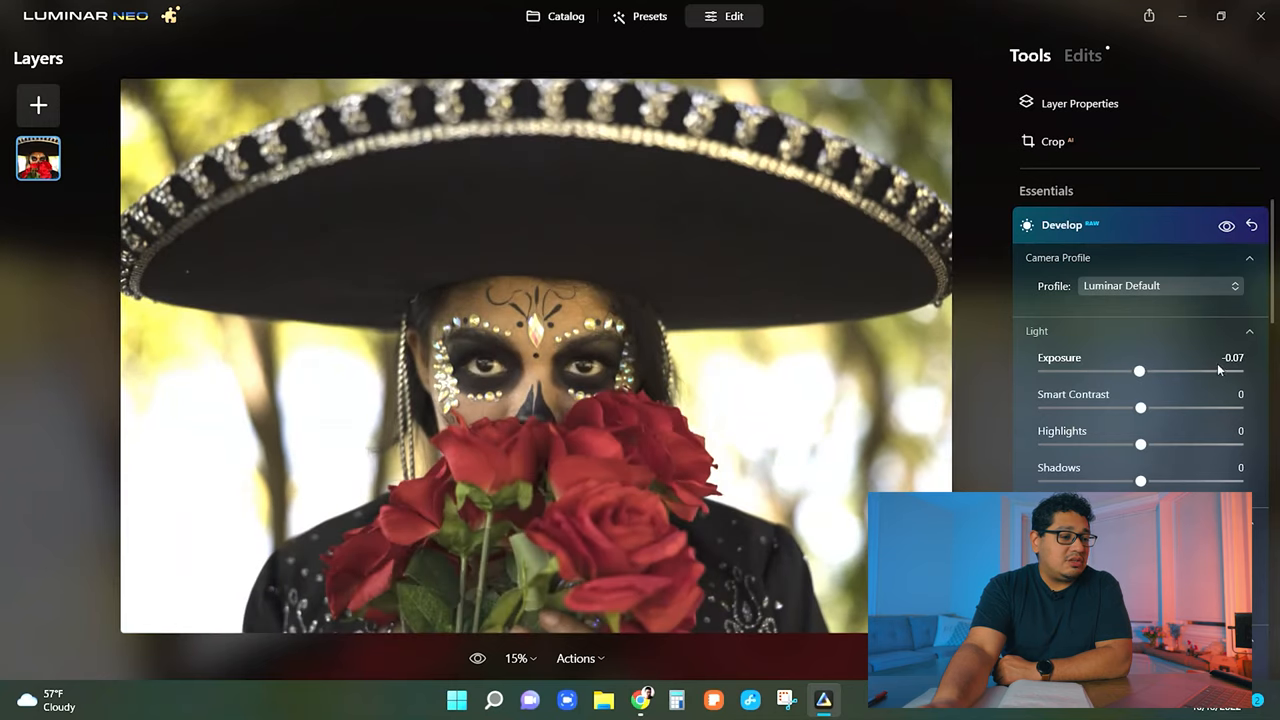
{"action": "left_click_drag", "start_coordinate": [1140, 370], "coordinate": [1238, 370]}
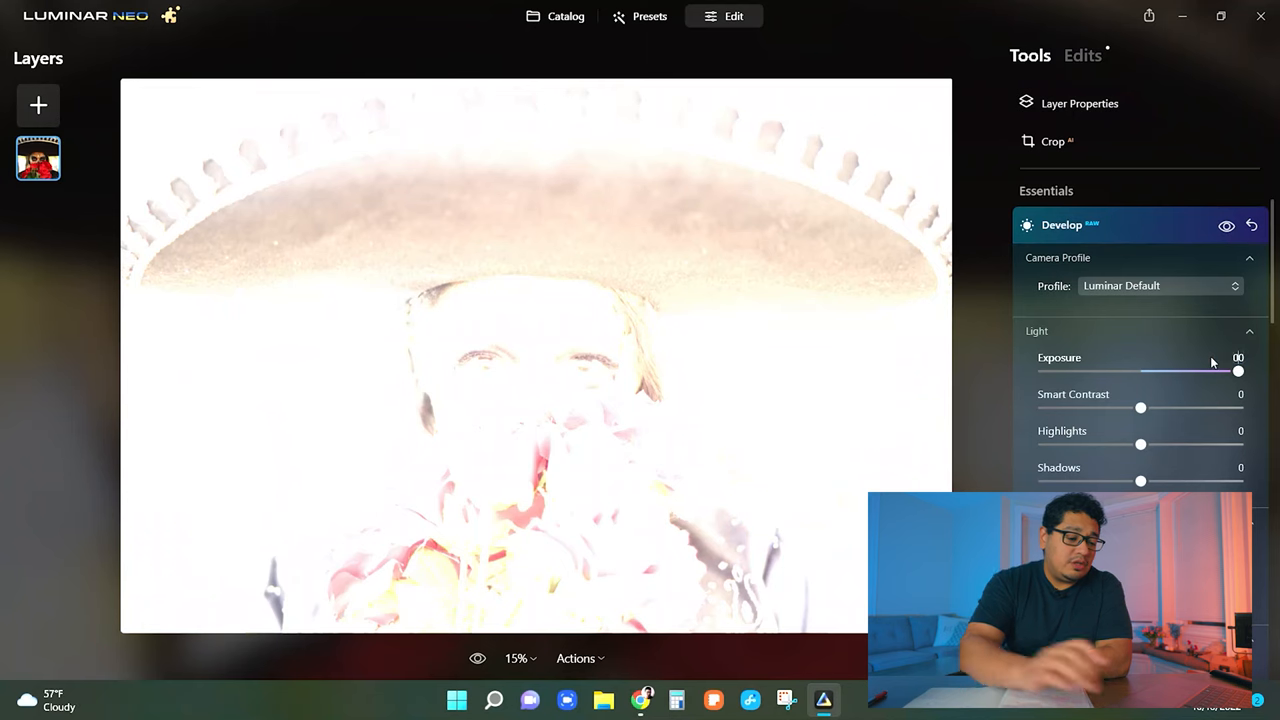
{"action": "left_click_drag", "start_coordinate": [1238, 370], "coordinate": [1140, 370]}
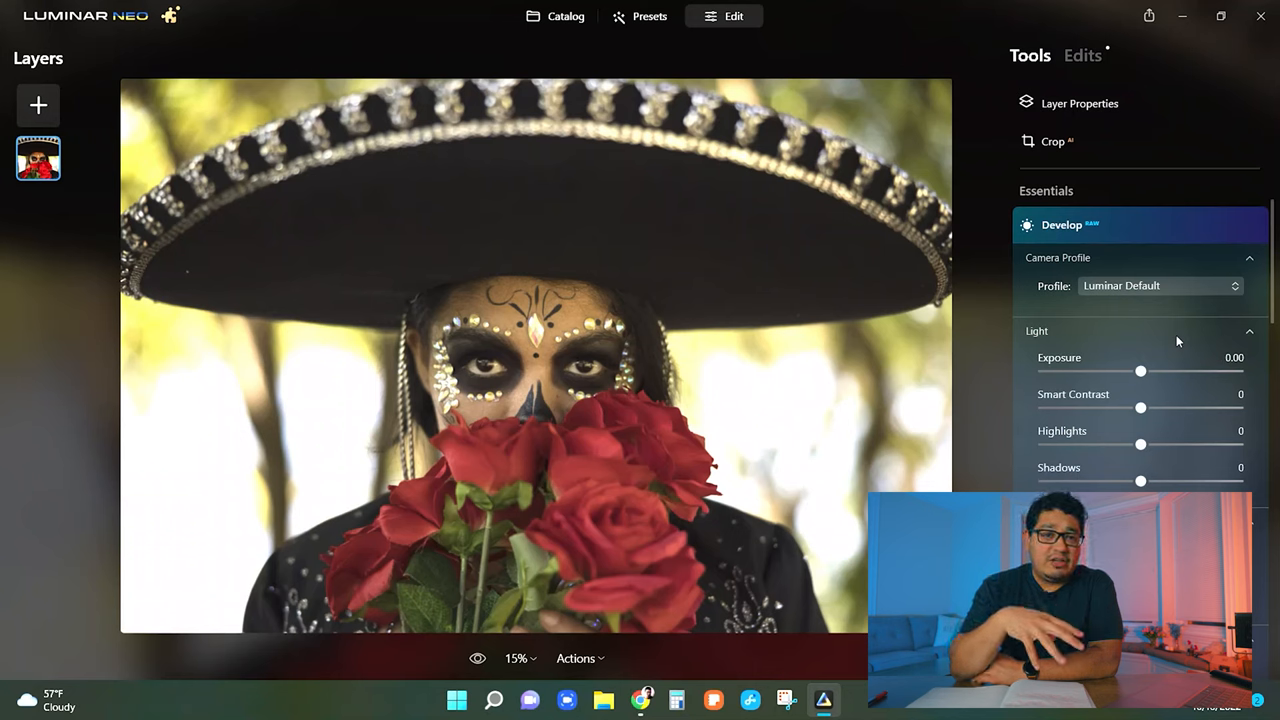
{"action": "mouse_move", "coordinate": [1148, 370]}
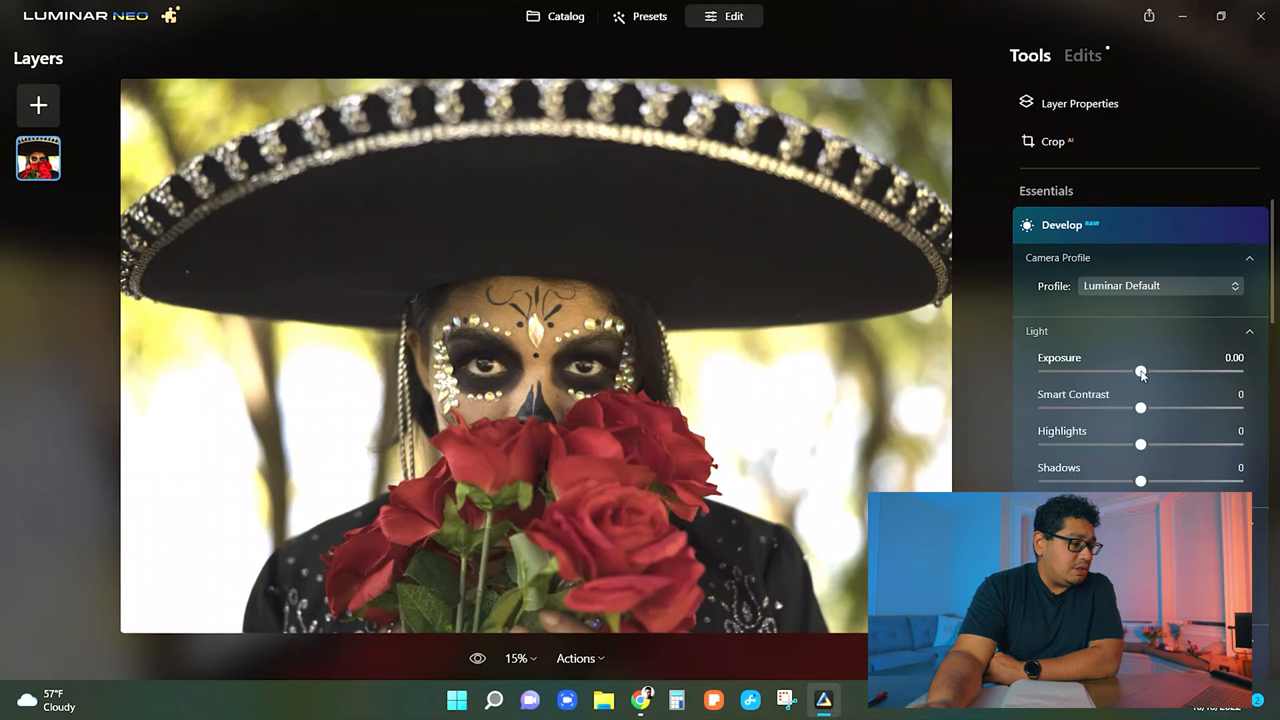
{"action": "mouse_move", "coordinate": [578, 368]}
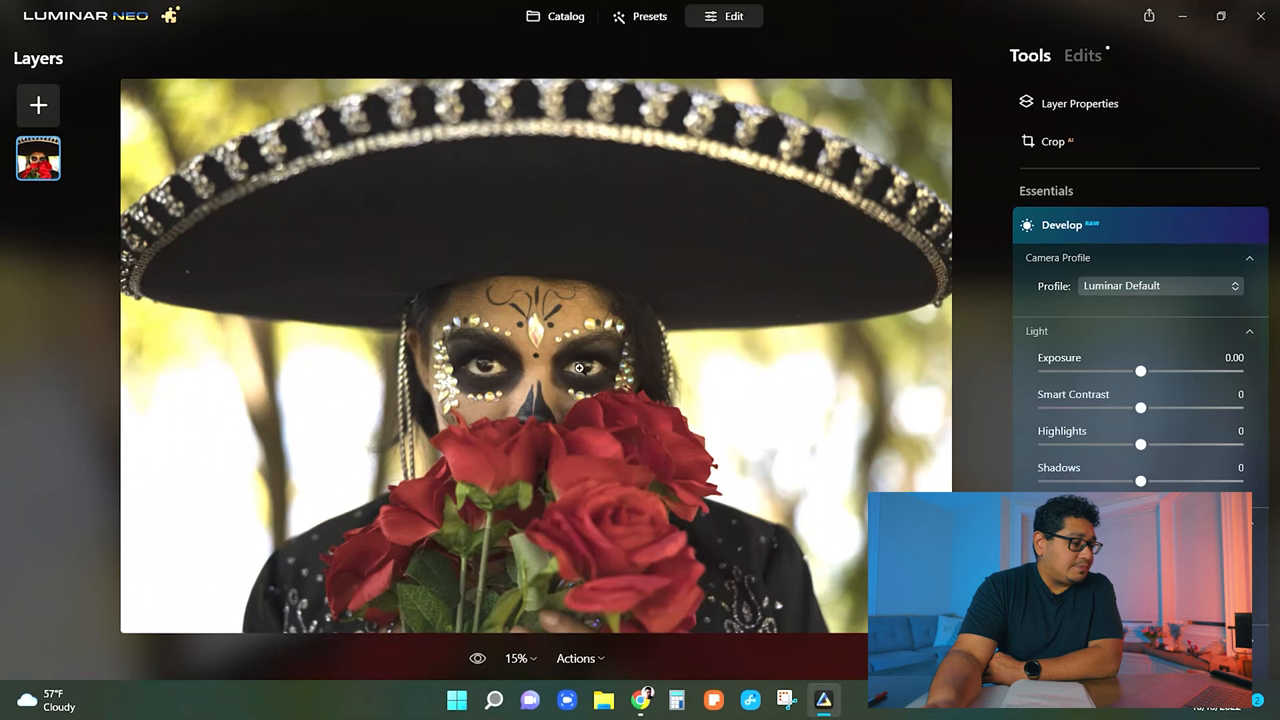
{"action": "mouse_move", "coordinate": [584, 370]}
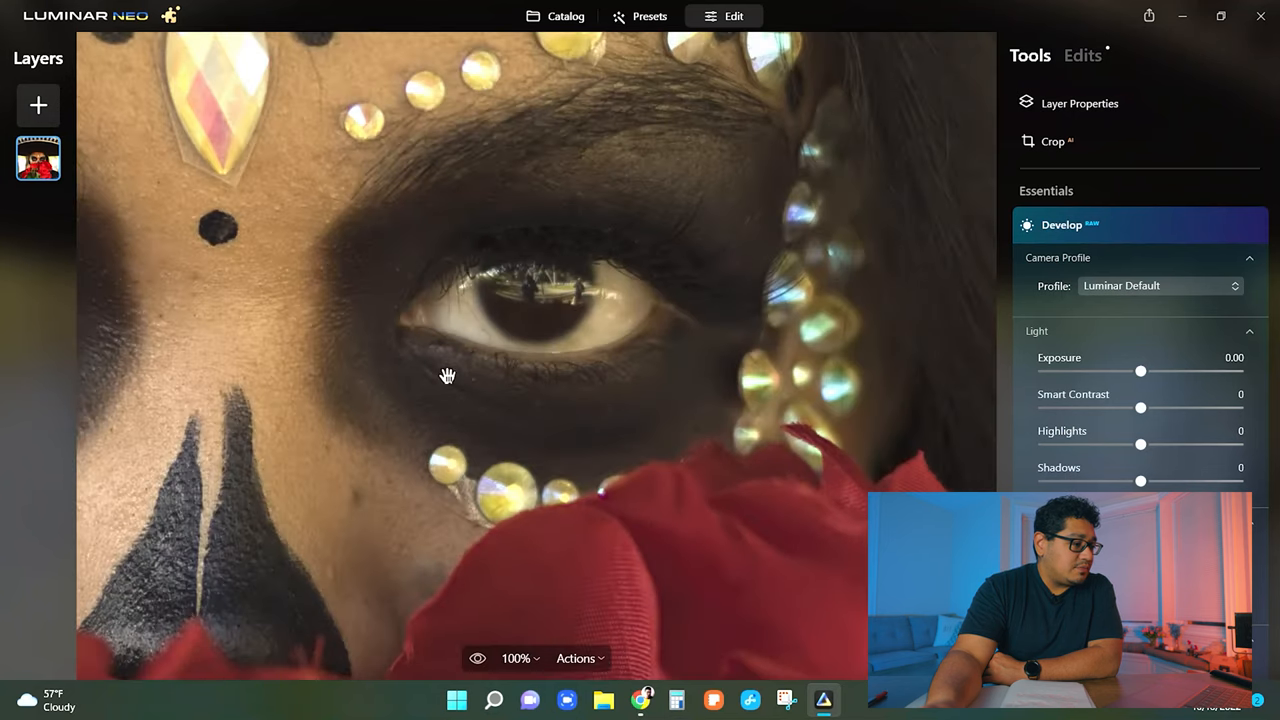
- Pan the 100% close-up across both eyes and the jewels to inspect them
{"action": "left_click_drag", "start_coordinate": [448, 376], "coordinate": [604, 394]}
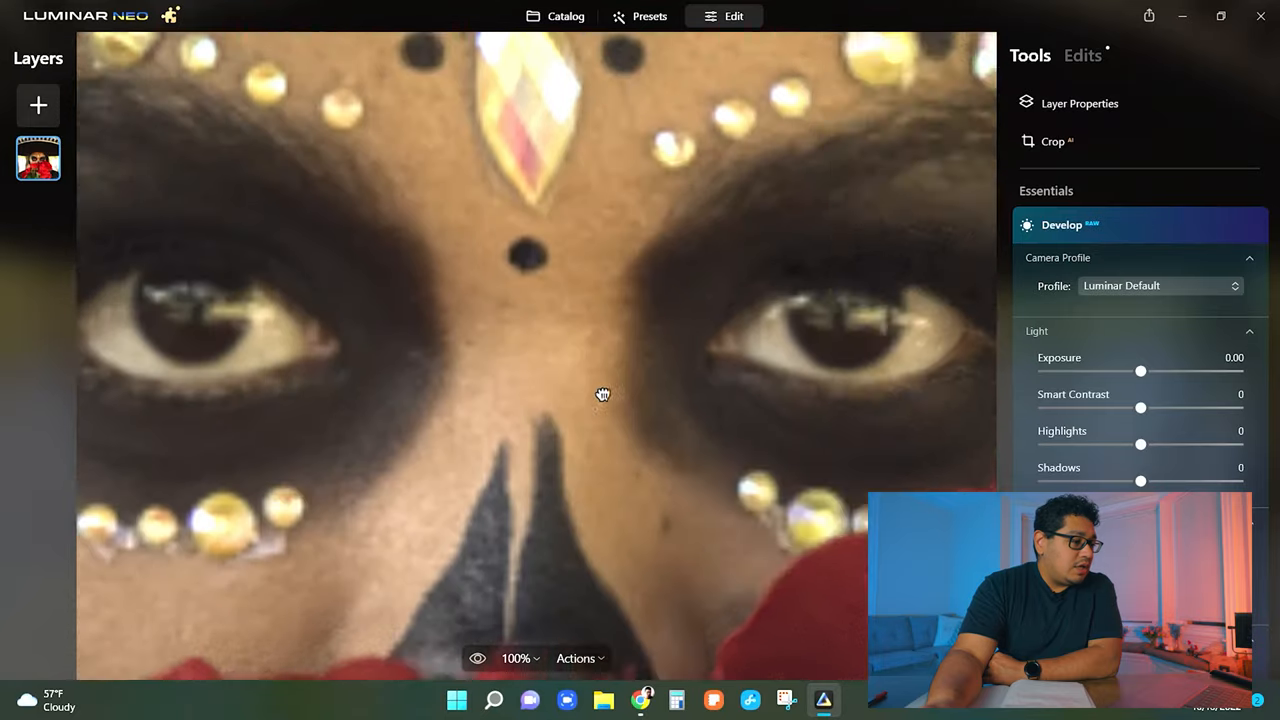
{"action": "left_click_drag", "start_coordinate": [602, 394], "coordinate": [768, 362]}
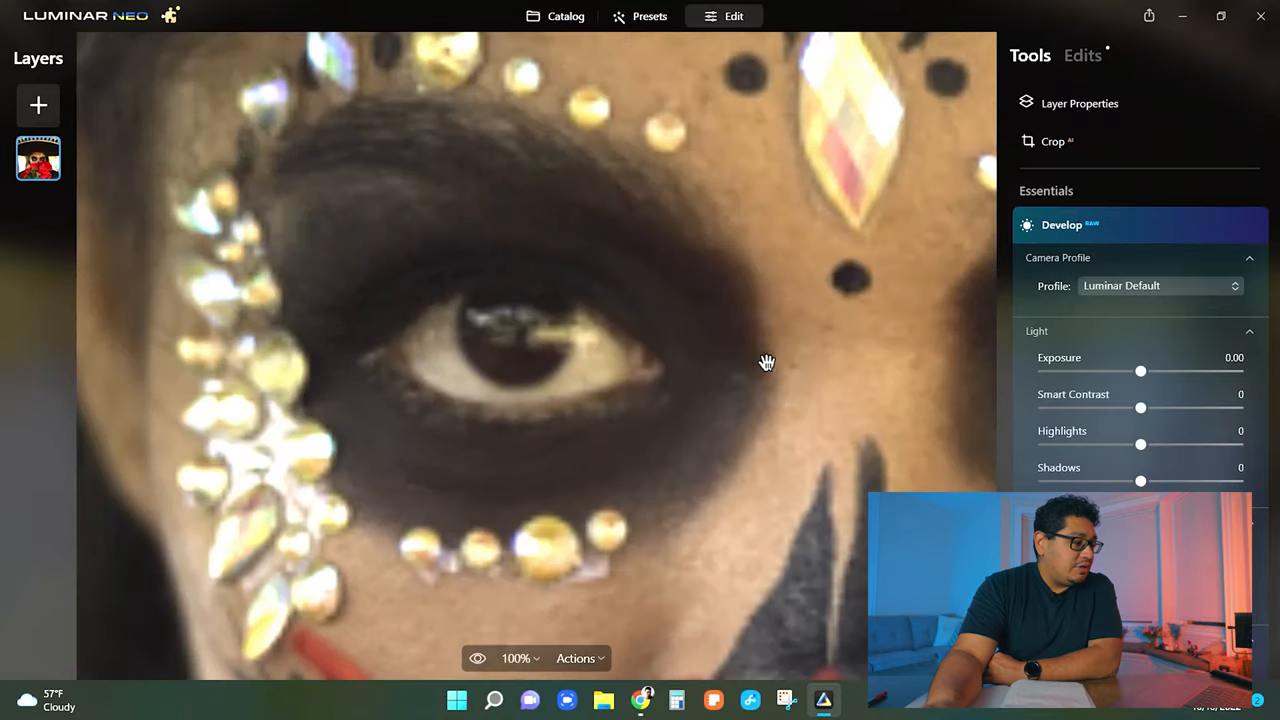
{"action": "left_click_drag", "start_coordinate": [768, 362], "coordinate": [630, 370]}
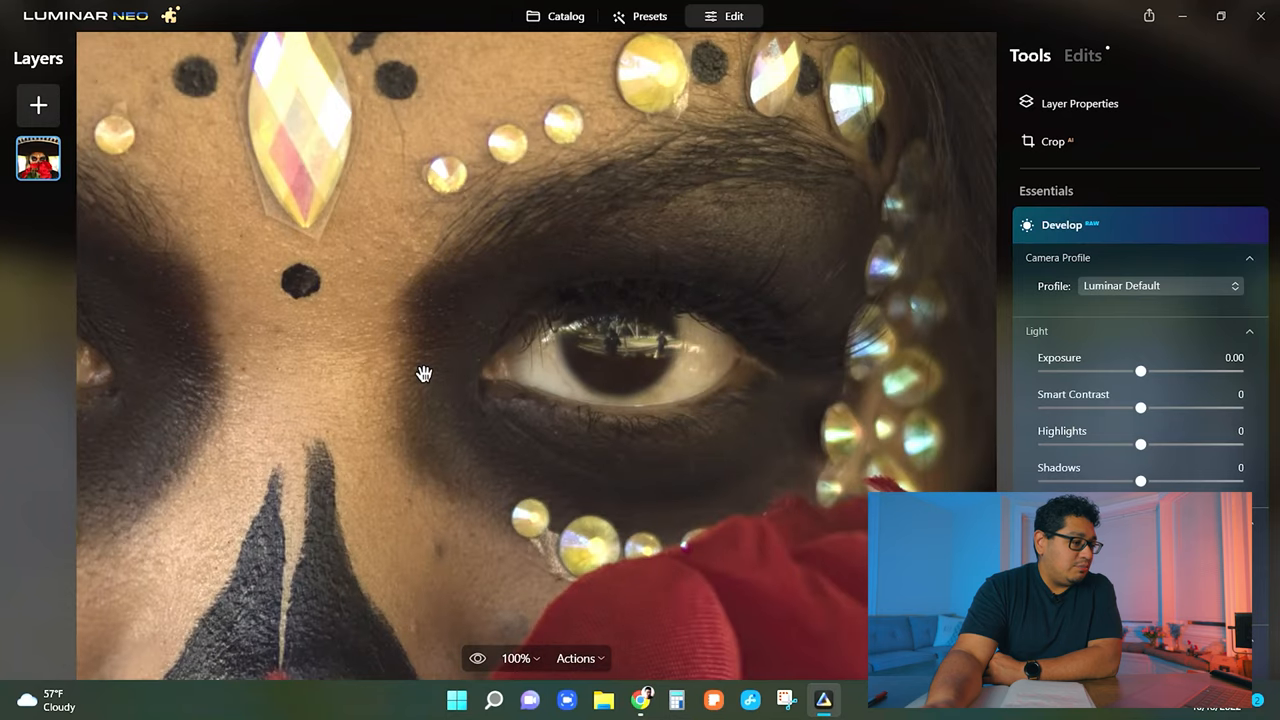
{"action": "left_click_drag", "start_coordinate": [424, 374], "coordinate": [632, 336]}
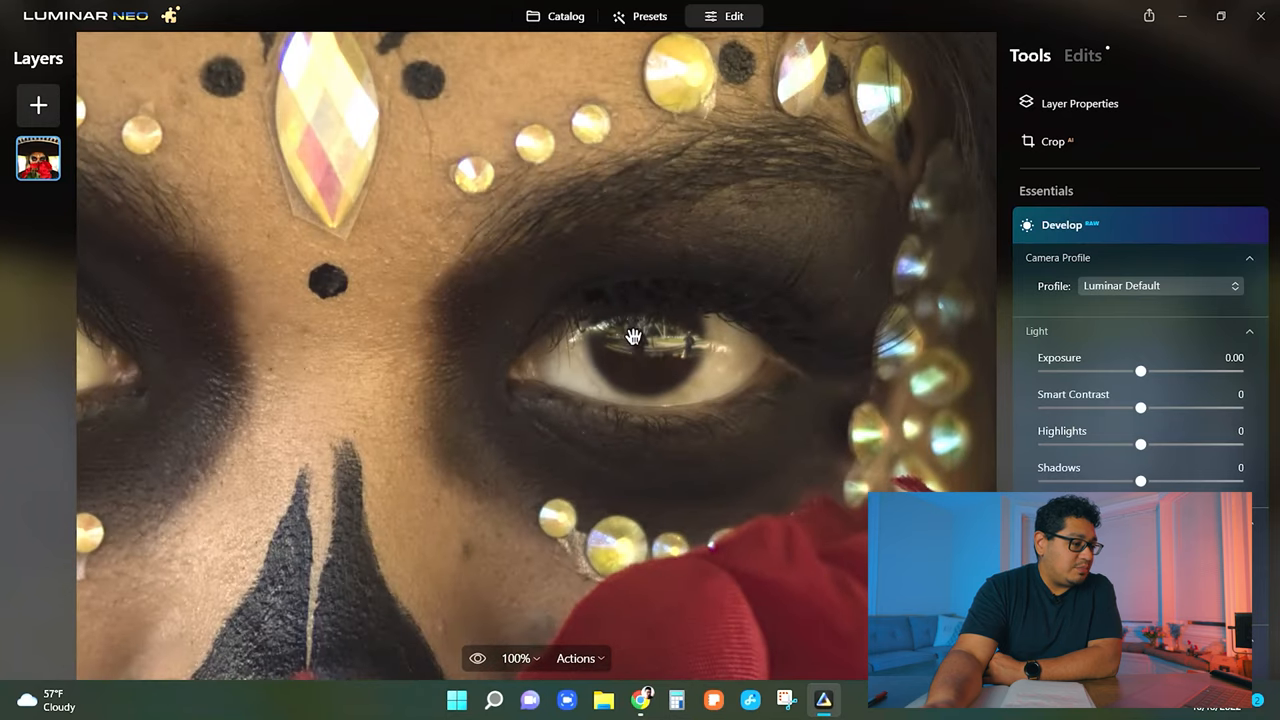
{"action": "left_click_drag", "start_coordinate": [632, 336], "coordinate": [648, 360]}
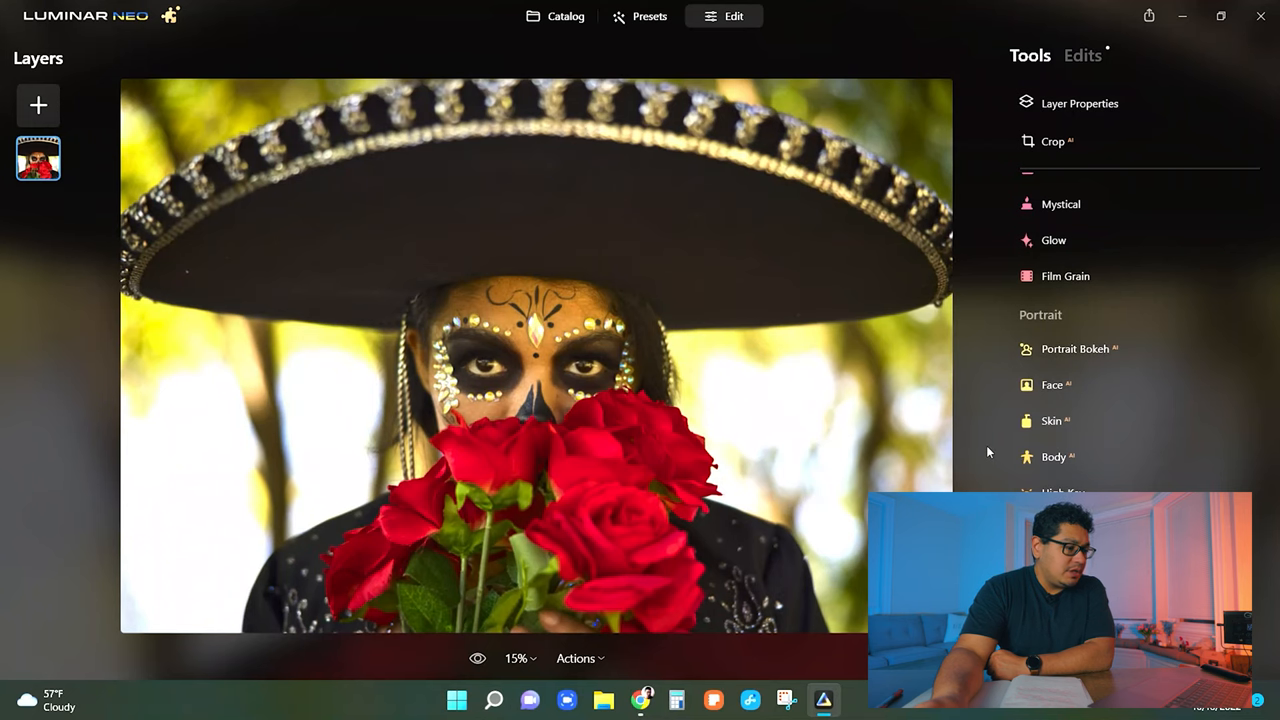
{"action": "mouse_move", "coordinate": [1076, 372]}
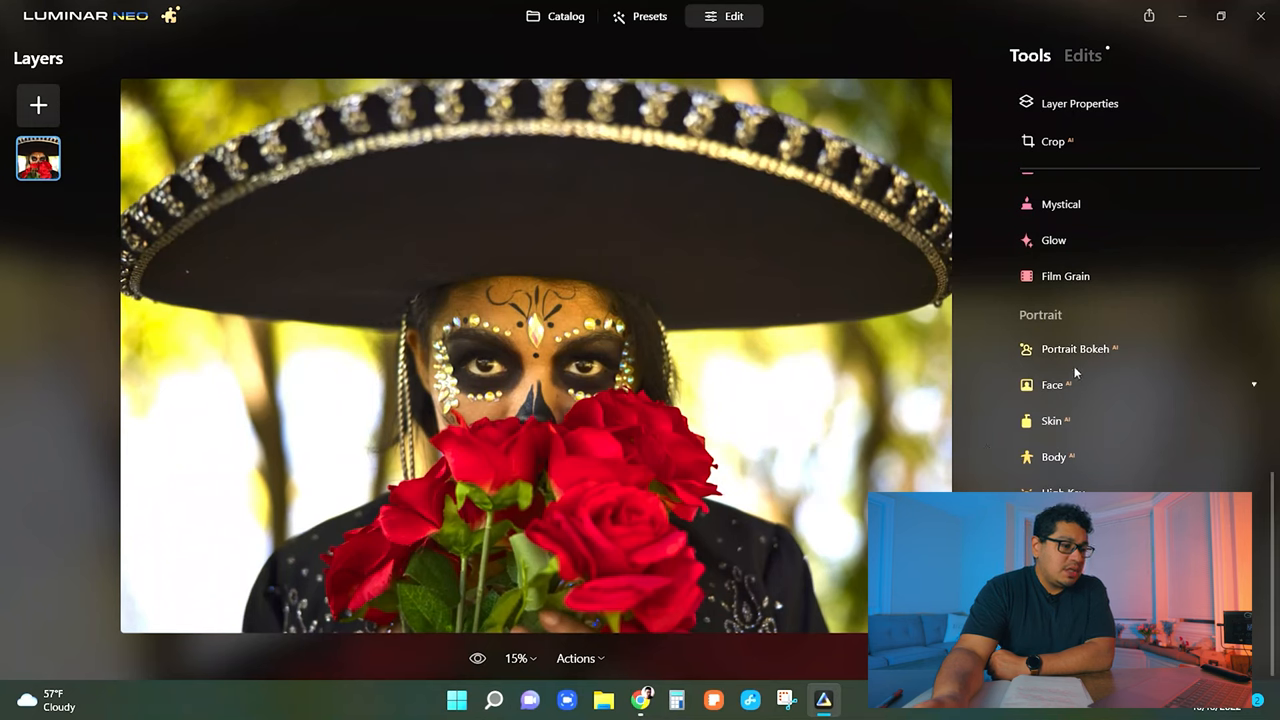
{"action": "mouse_move", "coordinate": [1060, 390]}
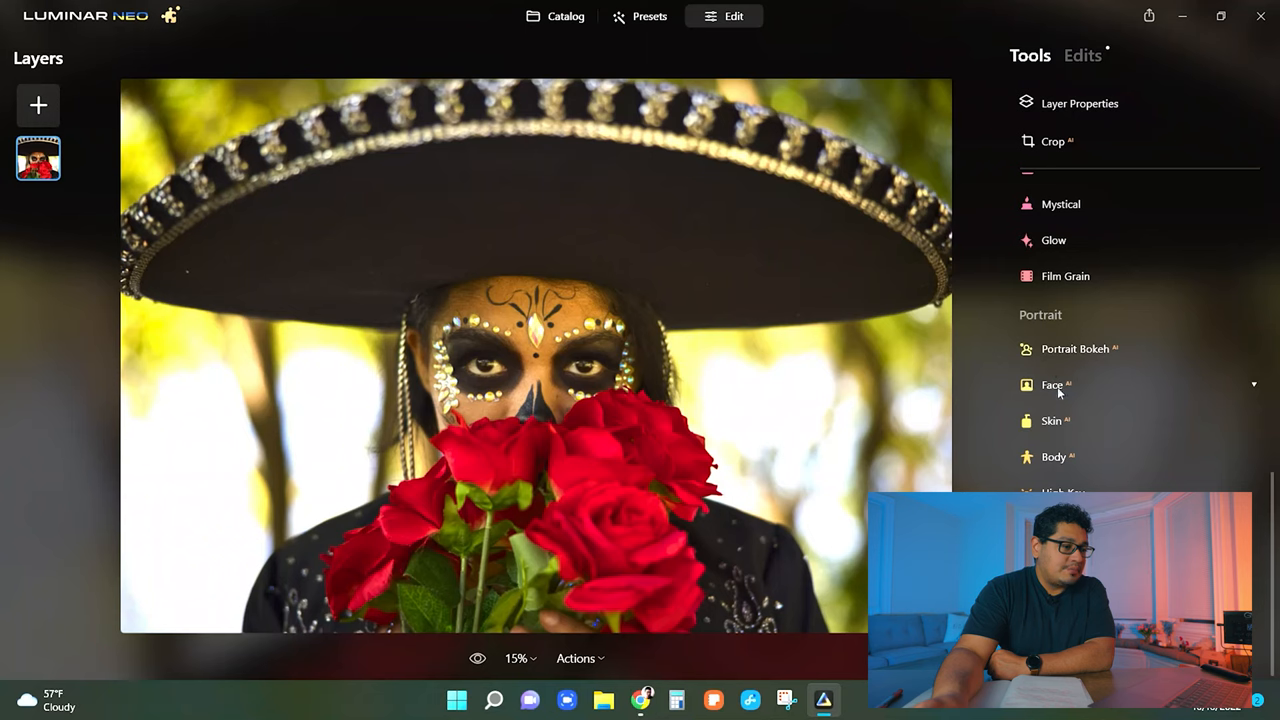
- Expand the Face tool so its Face Light, Slim Face and Eyes controls appear
{"action": "left_click", "coordinate": [1052, 384]}
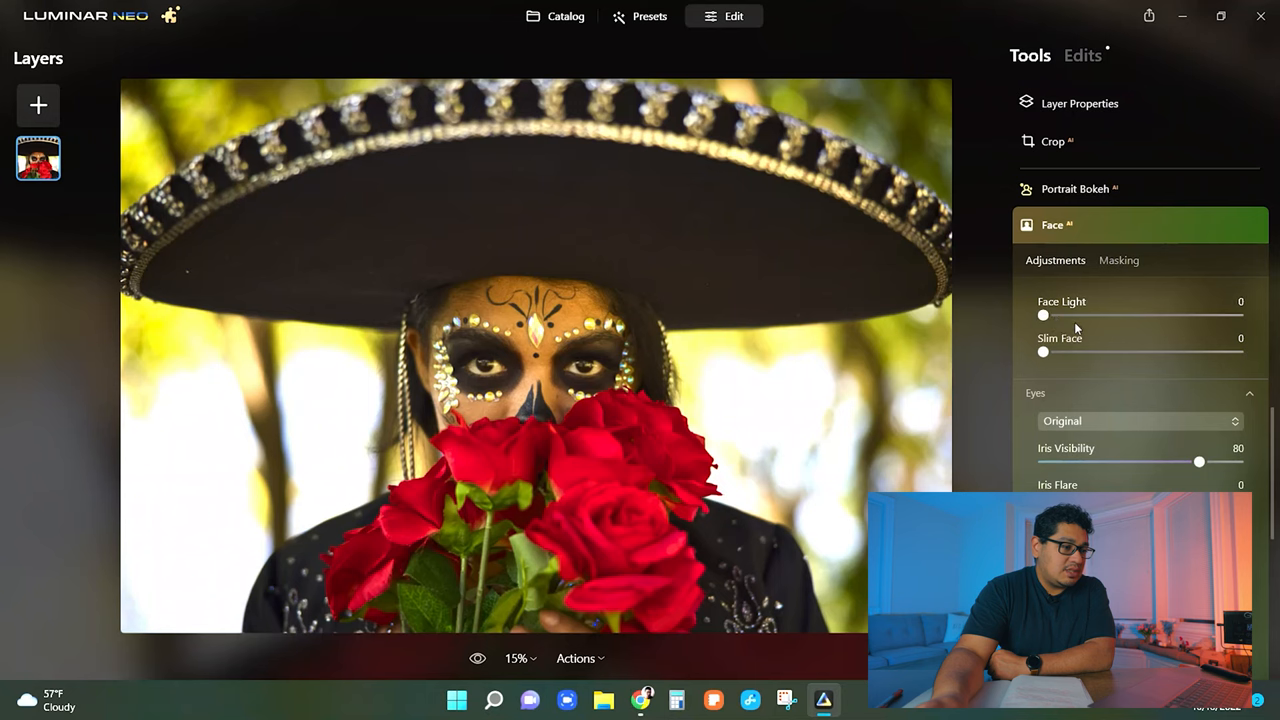
{"action": "mouse_move", "coordinate": [1046, 352]}
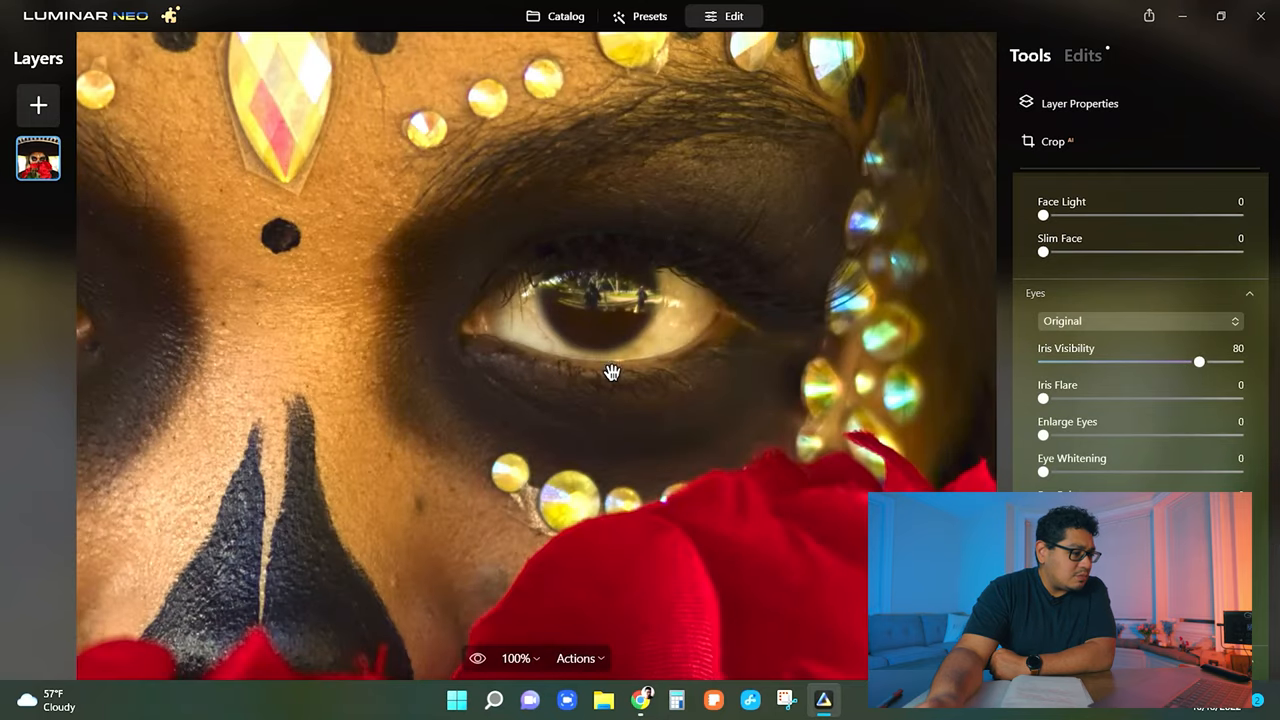
- With both eyes in view, settle Iris Visibility near 87 after lower trials
{"action": "left_click_drag", "start_coordinate": [612, 372], "coordinate": [728, 390]}
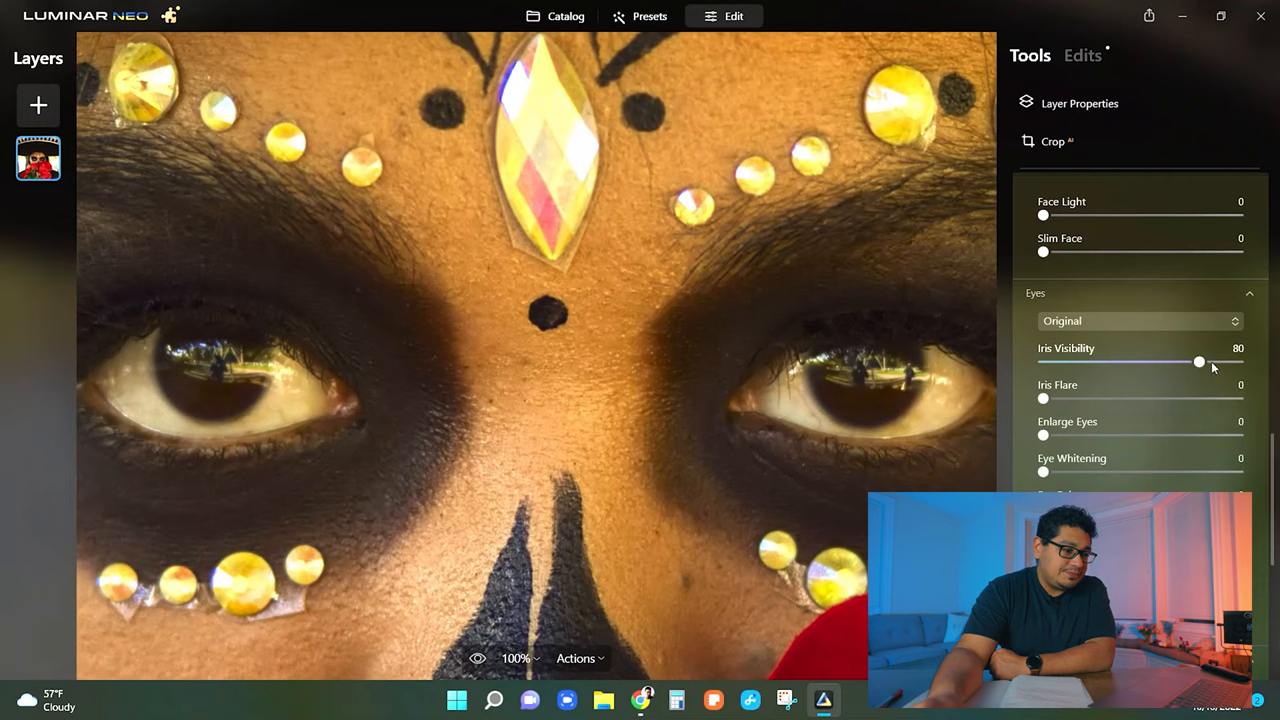
{"action": "left_click_drag", "start_coordinate": [1200, 362], "coordinate": [1116, 362]}
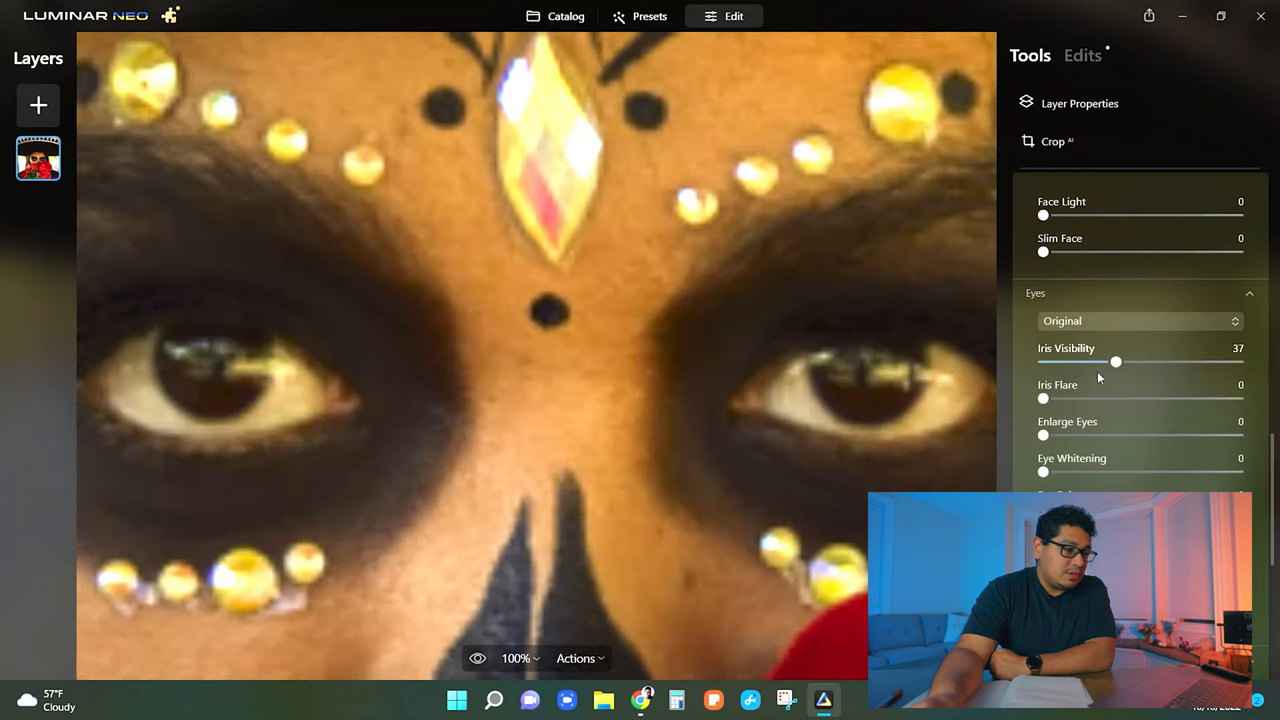
{"action": "left_click_drag", "start_coordinate": [1116, 362], "coordinate": [1092, 362]}
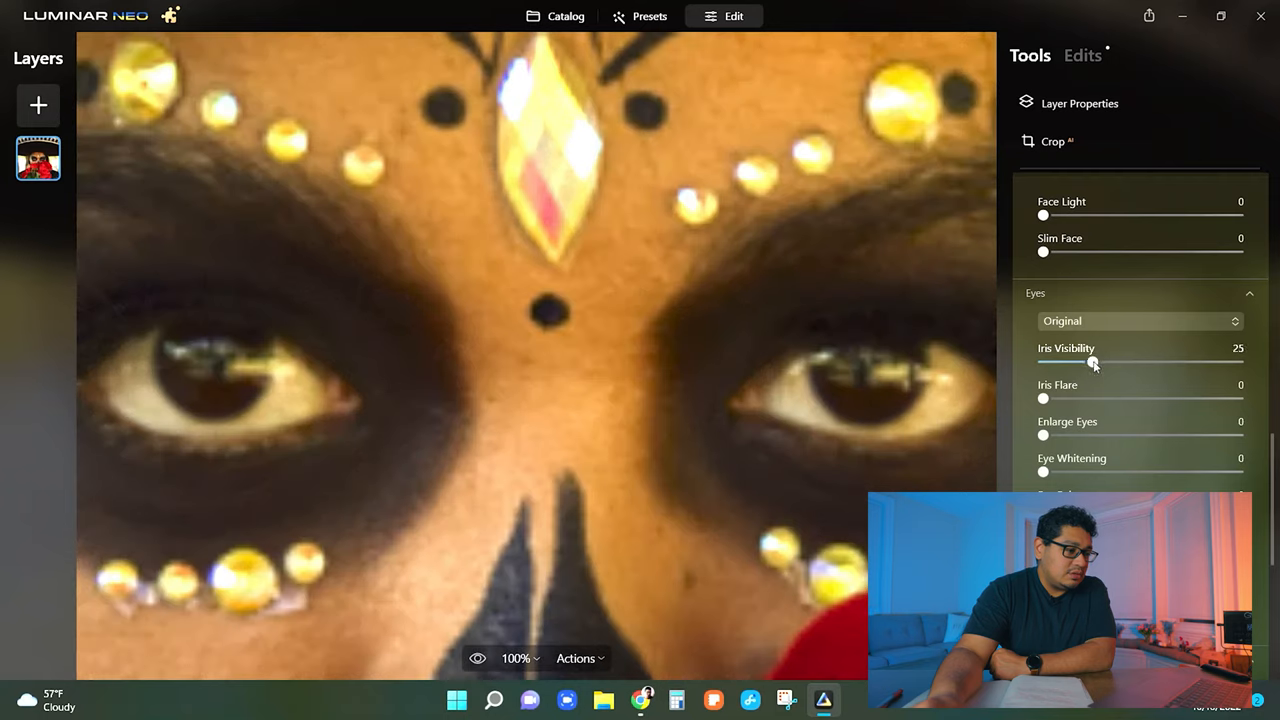
{"action": "left_click_drag", "start_coordinate": [1092, 364], "coordinate": [1216, 364]}
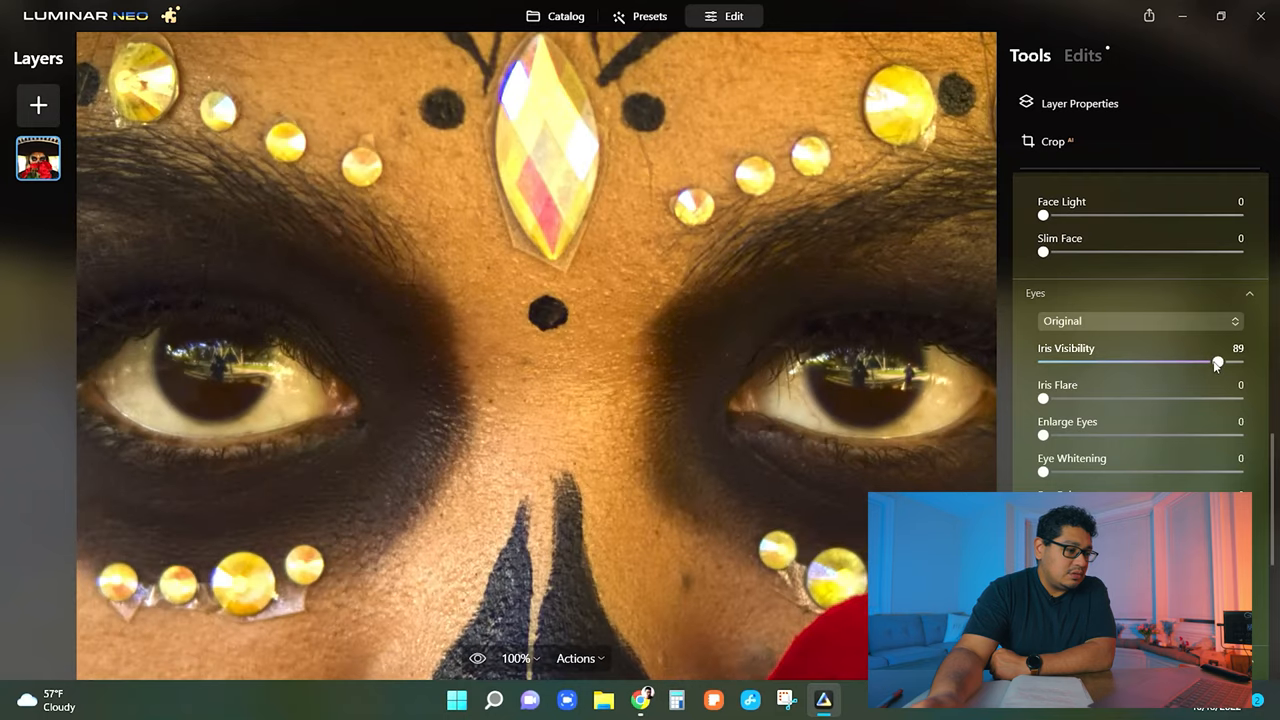
- Raise Iris Flare to its maximum 100 and enlarge the eyes to about 30
{"action": "left_click_drag", "start_coordinate": [1044, 398], "coordinate": [1068, 398]}
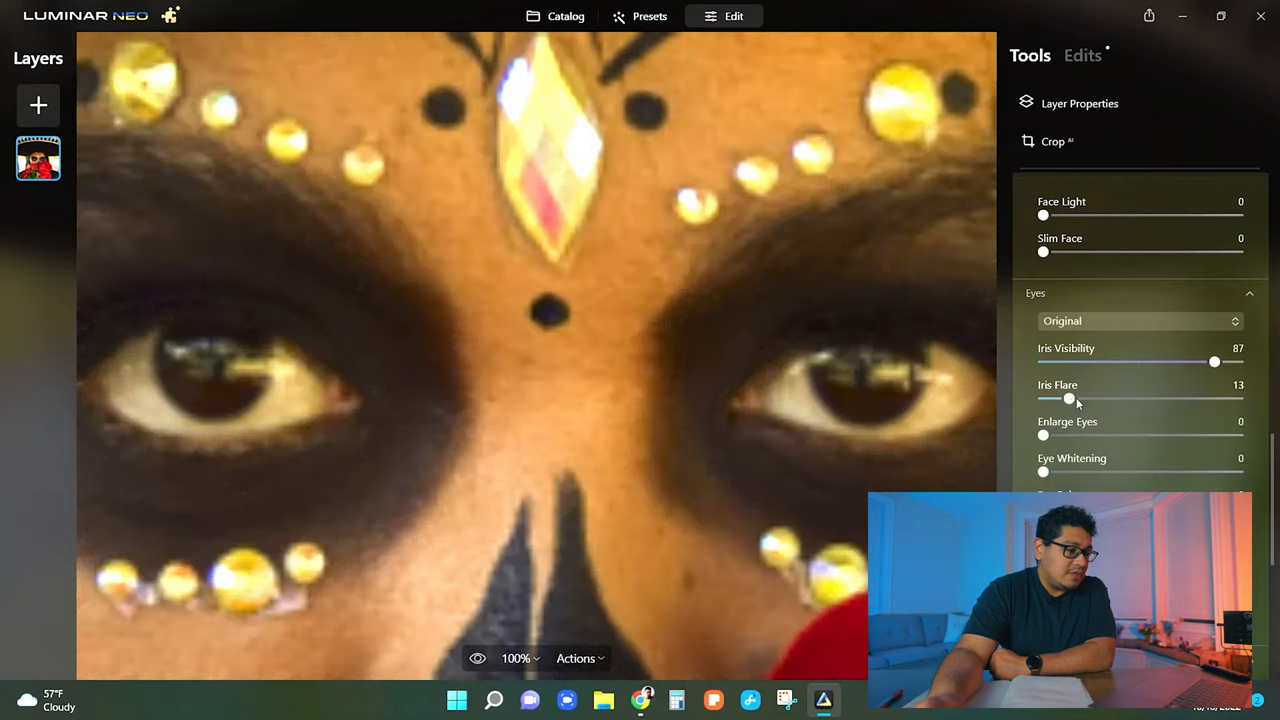
{"action": "left_click_drag", "start_coordinate": [1068, 398], "coordinate": [1188, 398]}
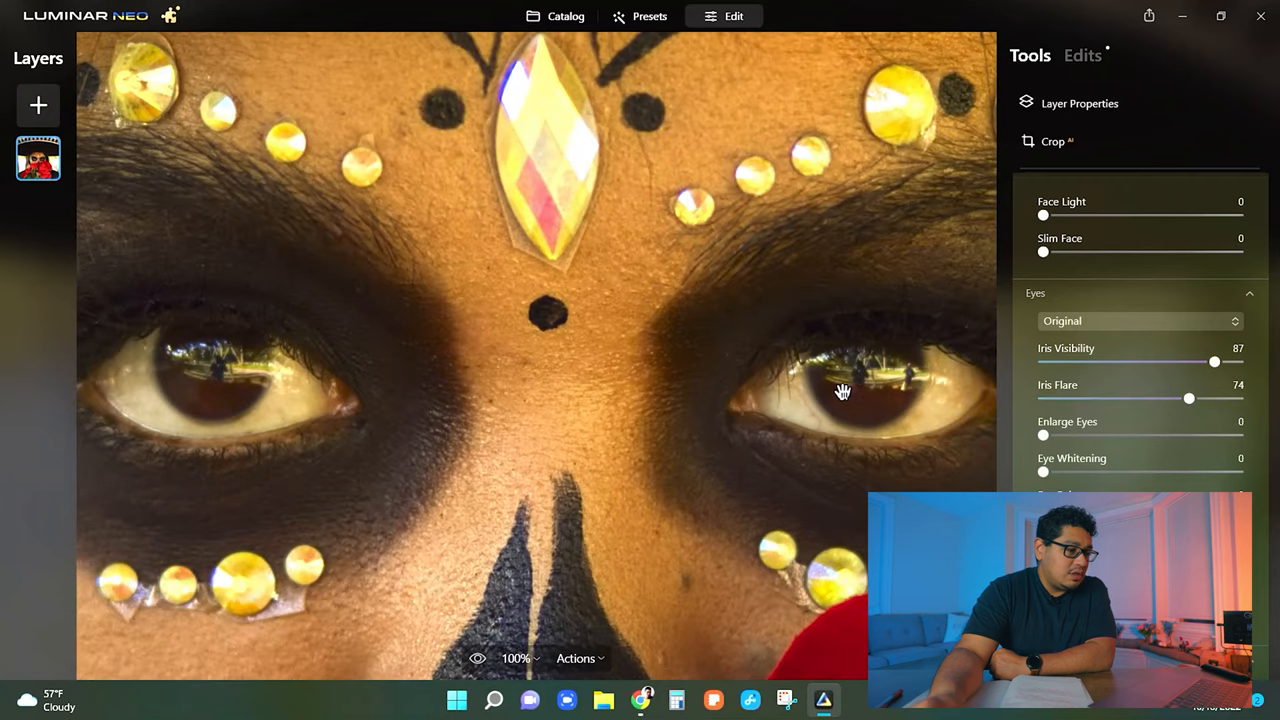
{"action": "mouse_move", "coordinate": [864, 402]}
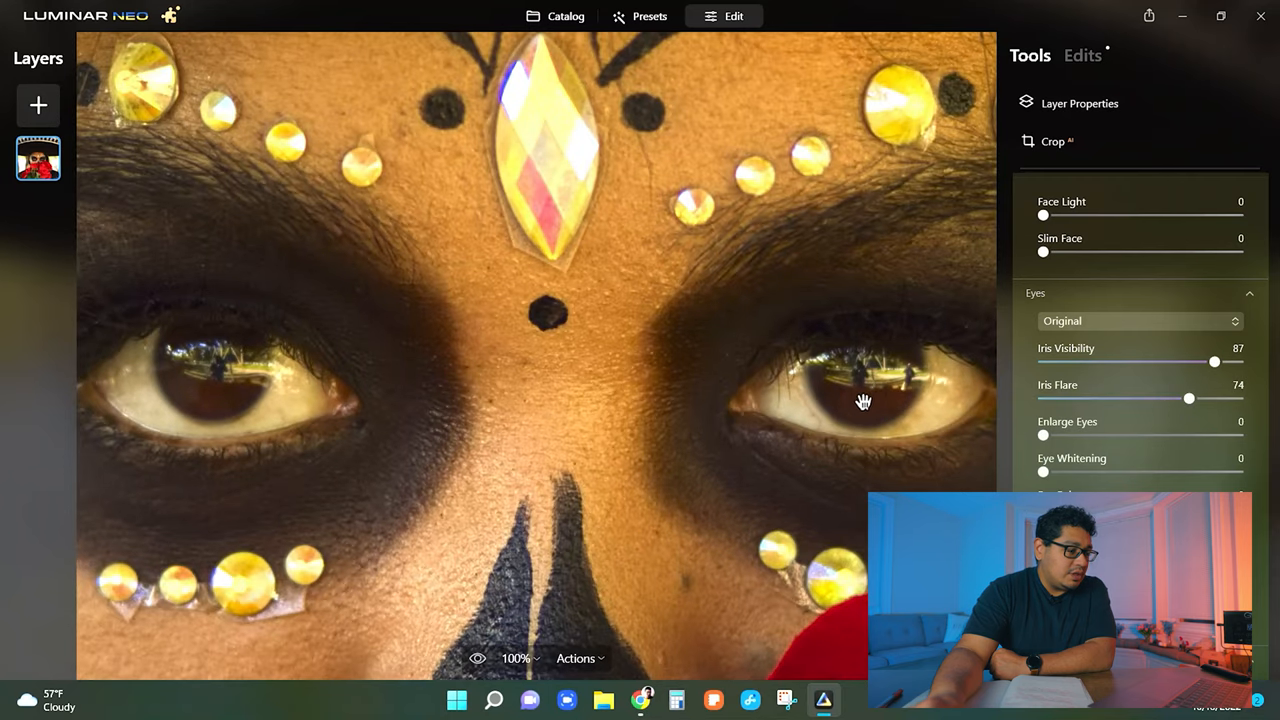
{"action": "left_click_drag", "start_coordinate": [1188, 398], "coordinate": [1210, 398]}
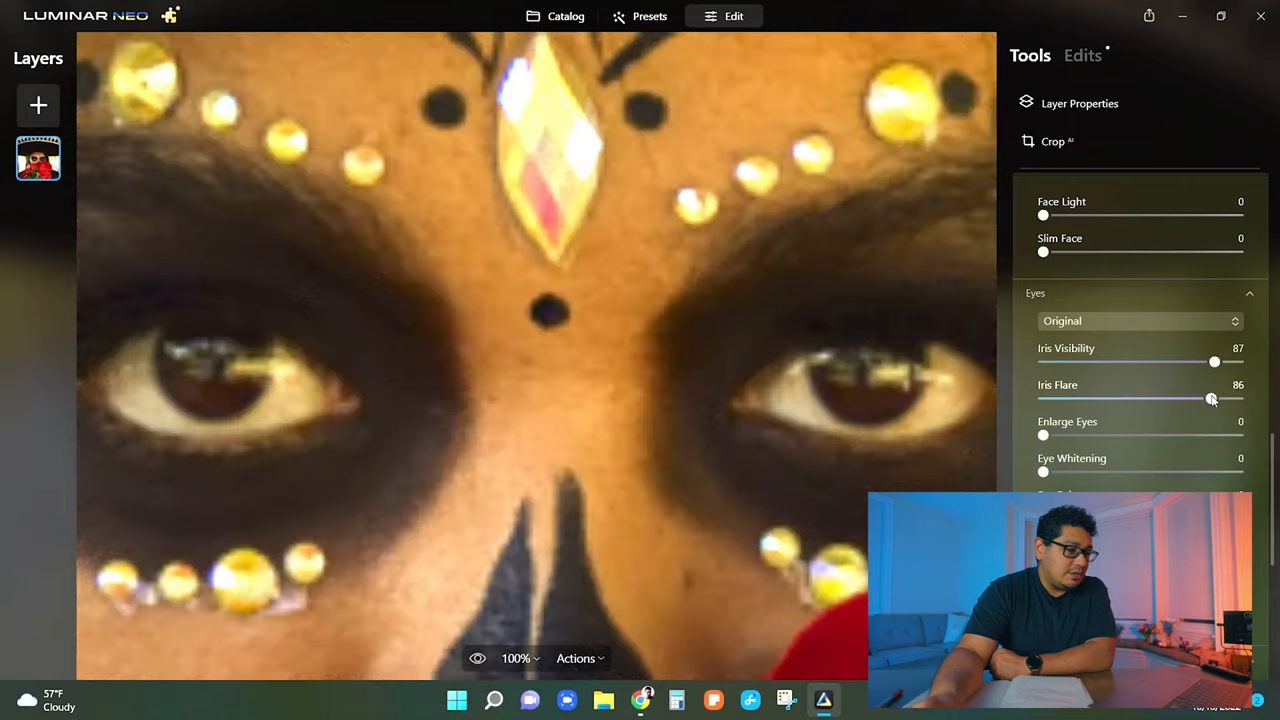
{"action": "left_click_drag", "start_coordinate": [1212, 398], "coordinate": [1200, 398]}
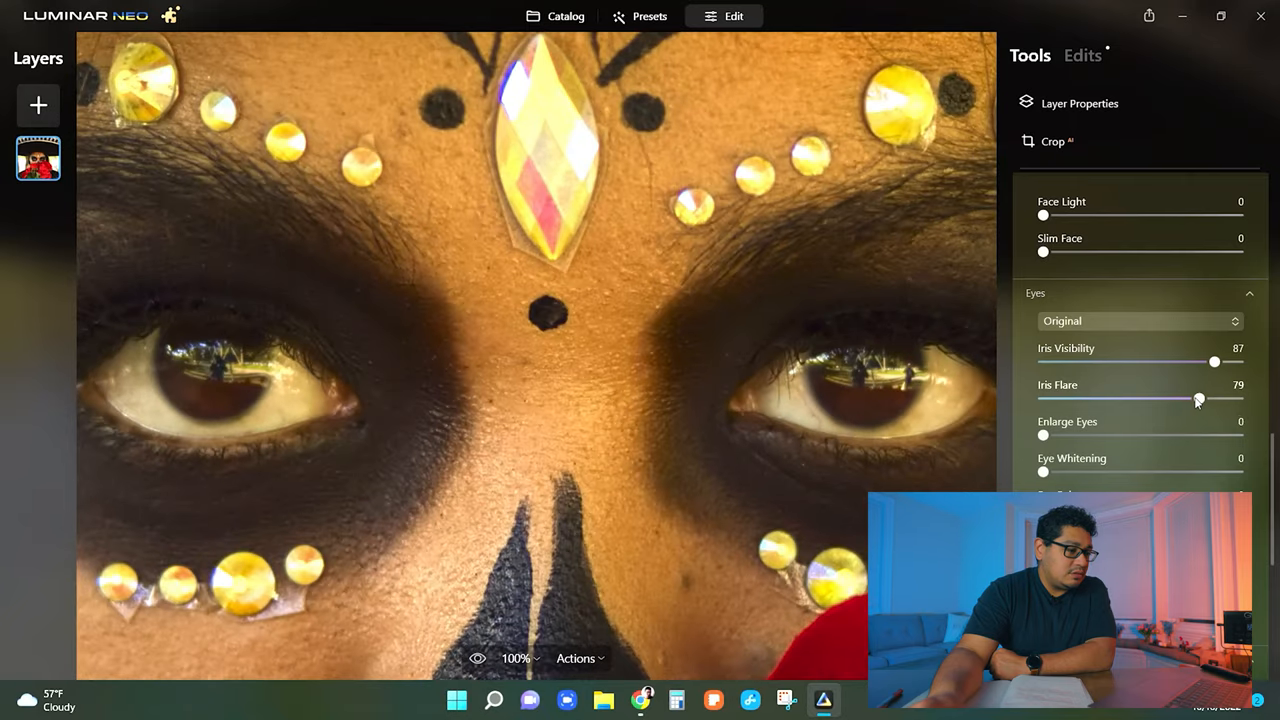
{"action": "left_click_drag", "start_coordinate": [1200, 398], "coordinate": [1240, 398]}
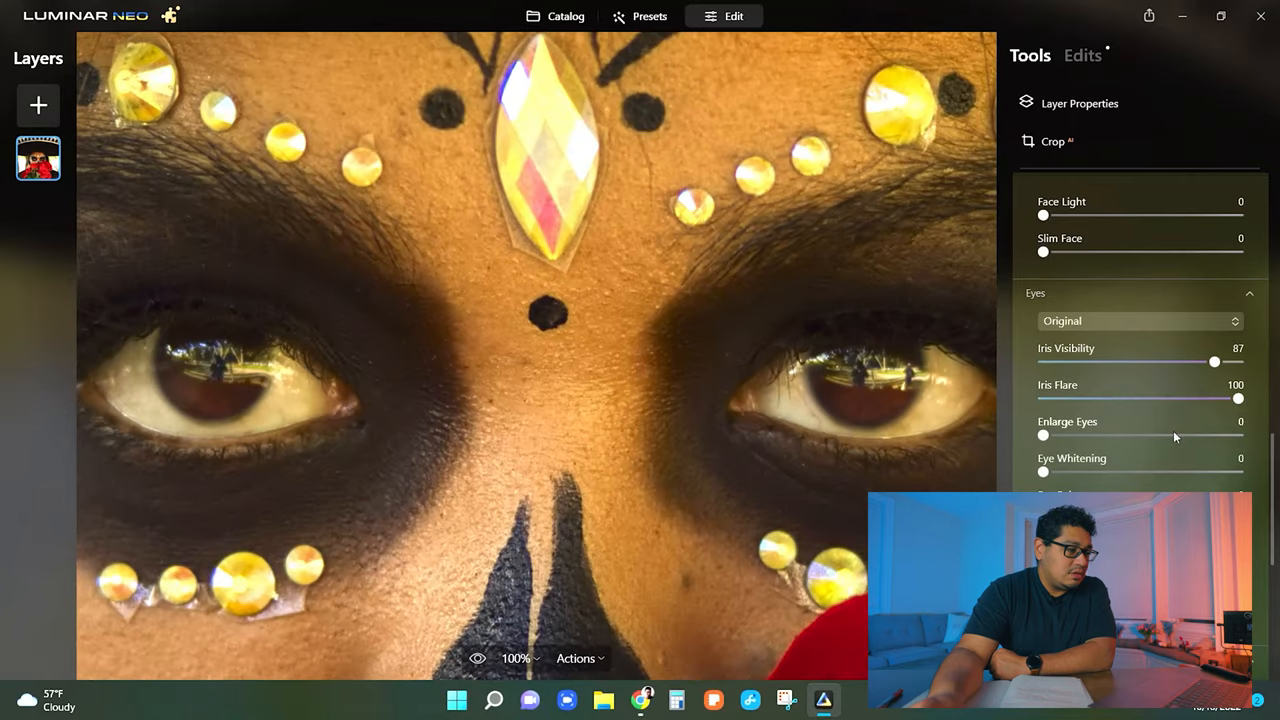
{"action": "left_click_drag", "start_coordinate": [1044, 436], "coordinate": [1104, 436]}
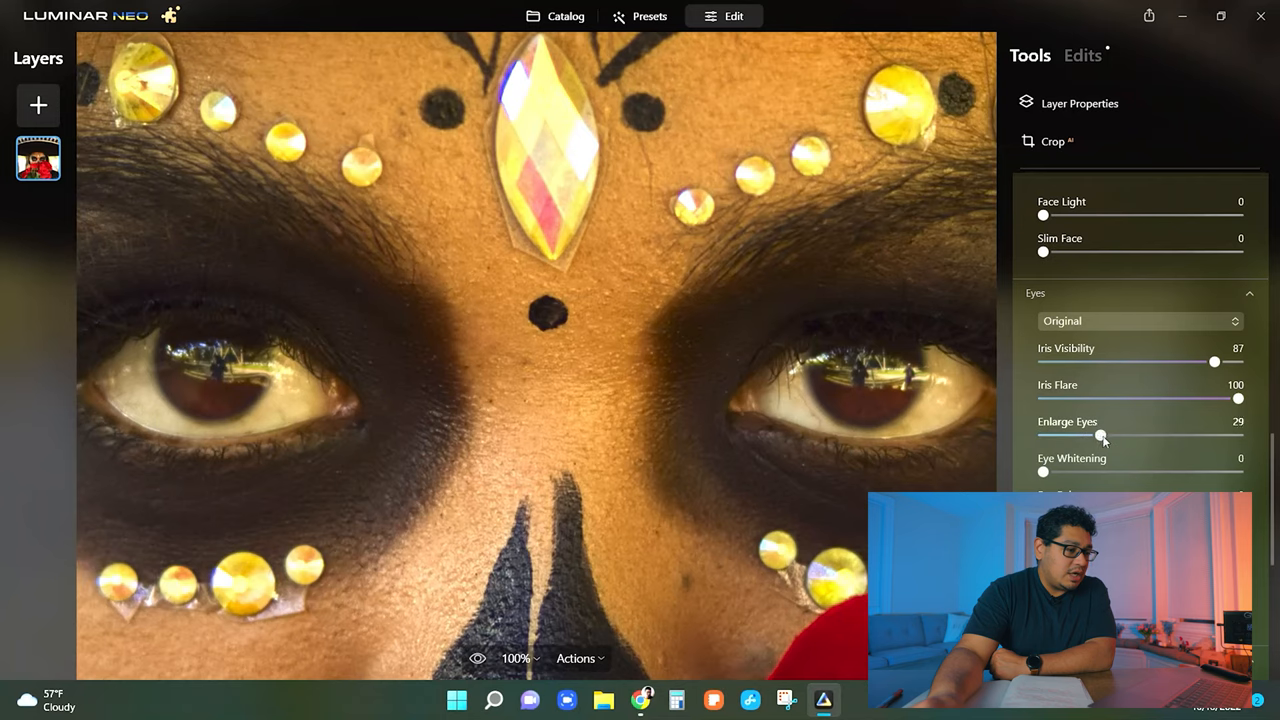
{"action": "left_click_drag", "start_coordinate": [1100, 436], "coordinate": [1104, 436]}
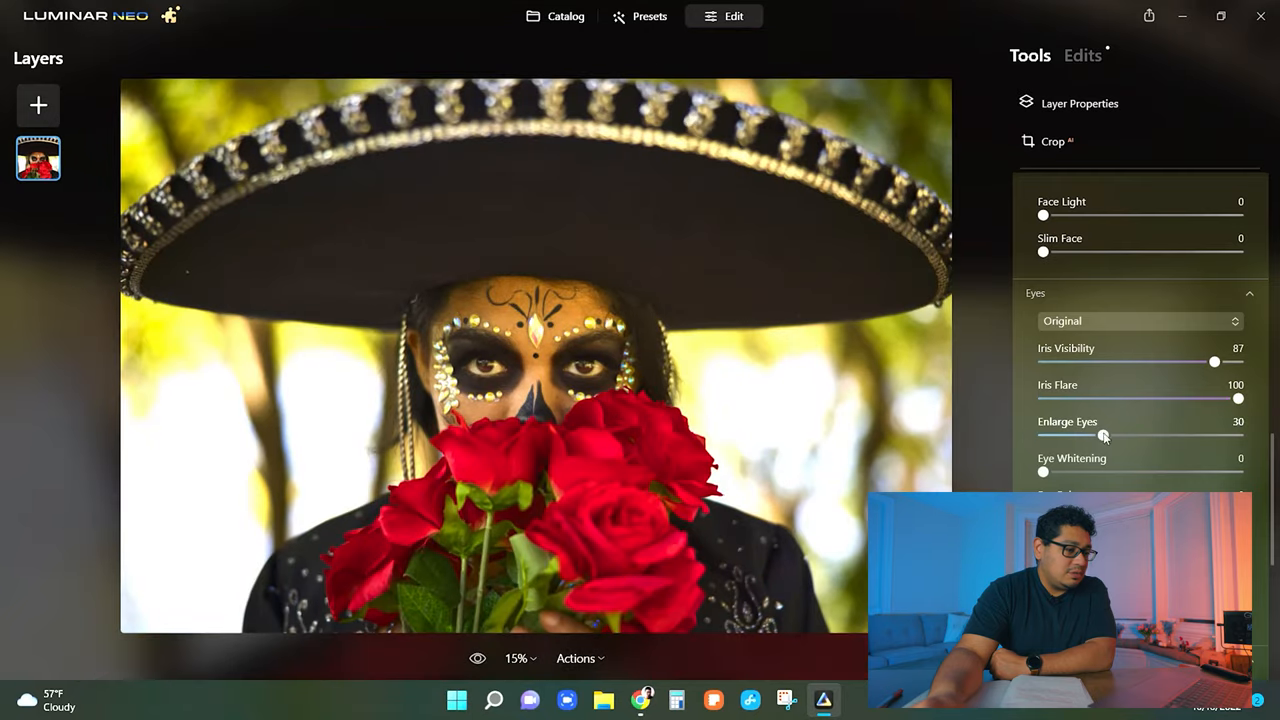
- Try Enlarge Eyes up to 100 and back to 0, then leave it at a subtle 7
{"action": "left_click_drag", "start_coordinate": [1104, 436], "coordinate": [1044, 436]}
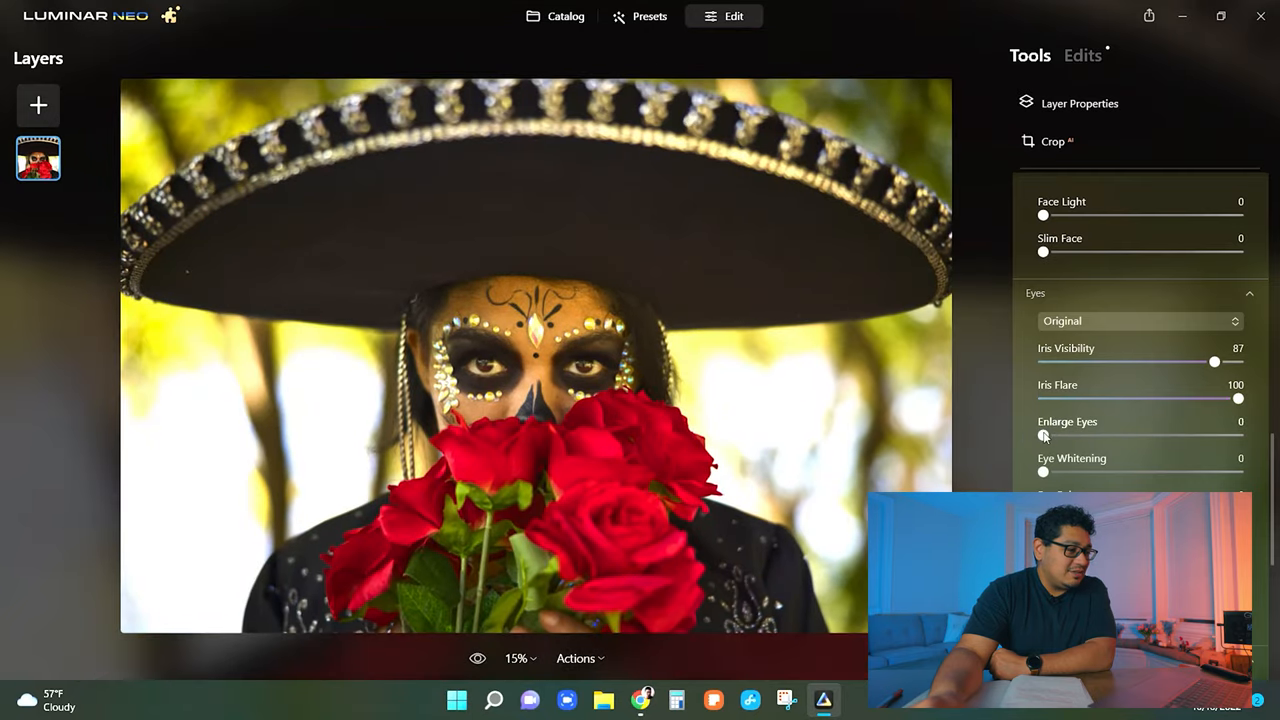
{"action": "left_click_drag", "start_coordinate": [1044, 436], "coordinate": [1112, 436]}
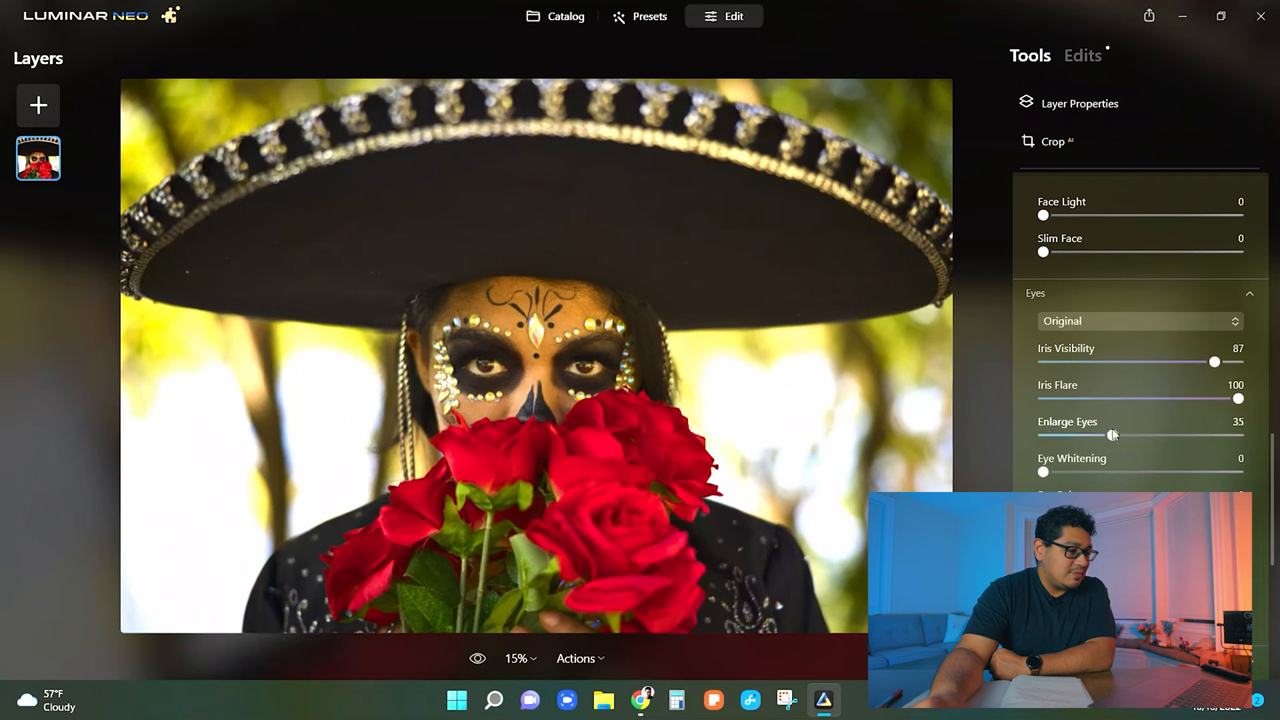
{"action": "left_click_drag", "start_coordinate": [1112, 434], "coordinate": [1220, 434]}
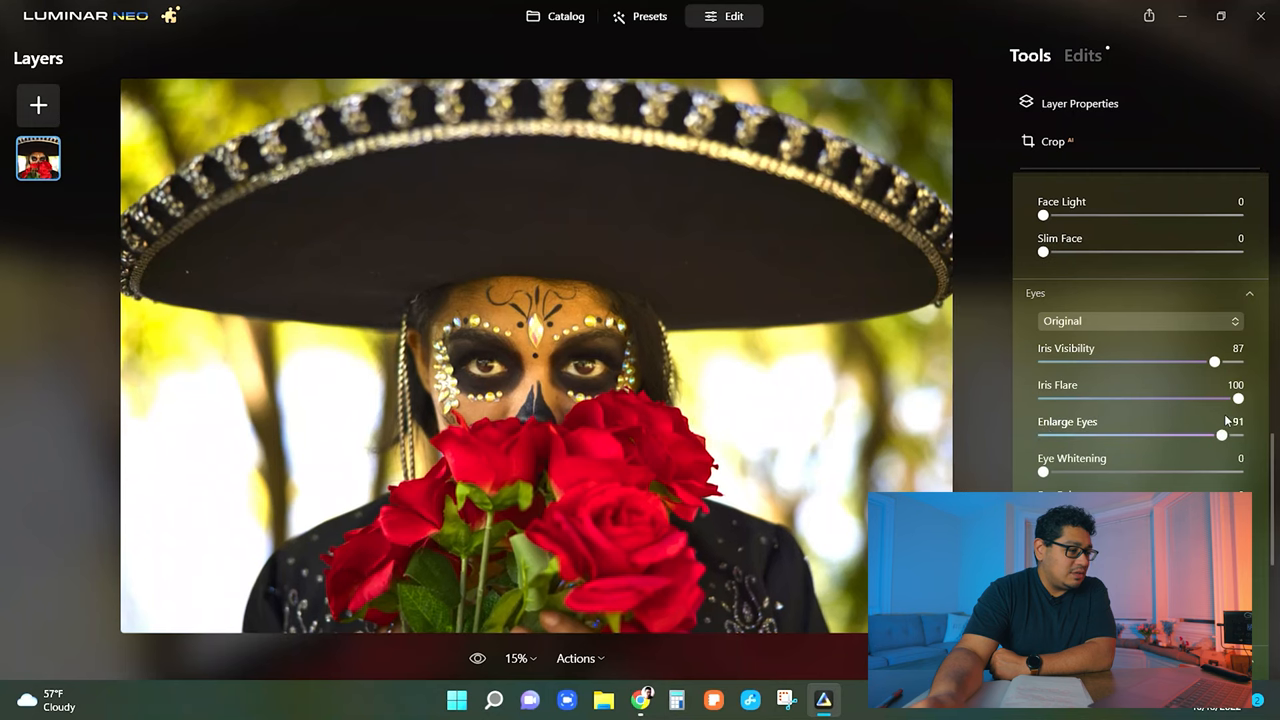
{"action": "left_click_drag", "start_coordinate": [1220, 436], "coordinate": [1240, 436]}
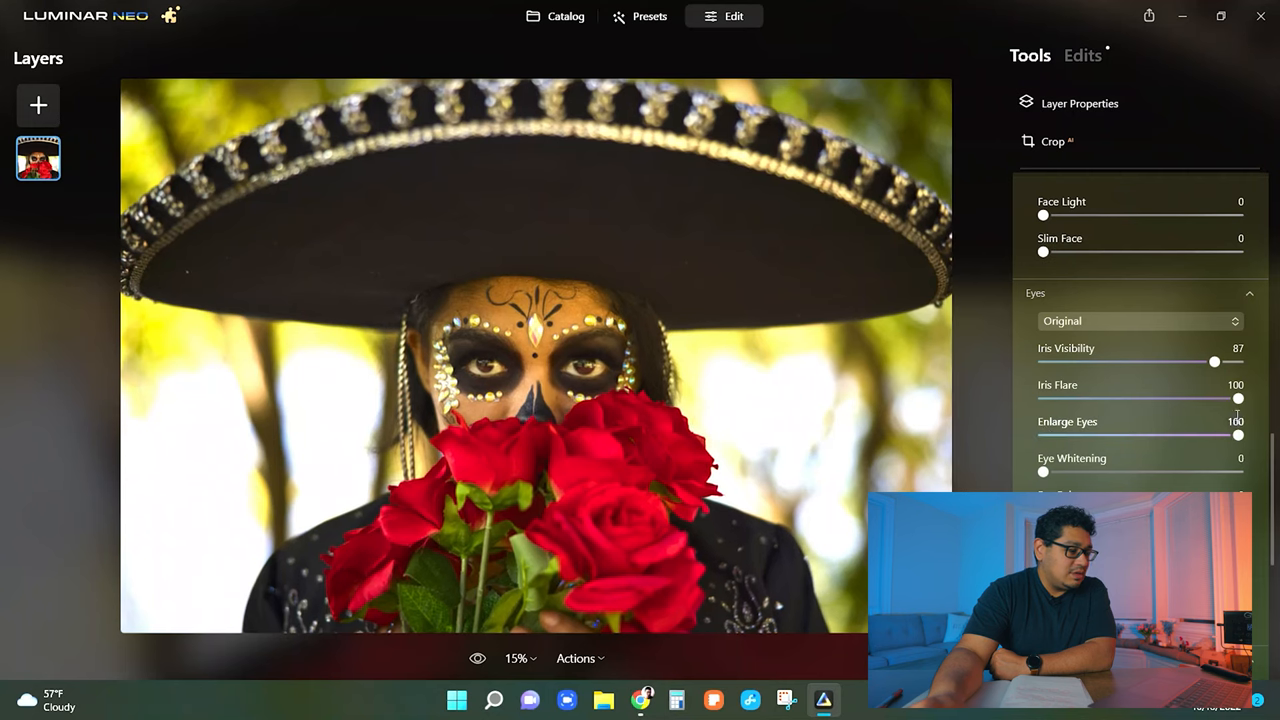
{"action": "left_click_drag", "start_coordinate": [1238, 436], "coordinate": [1166, 436]}
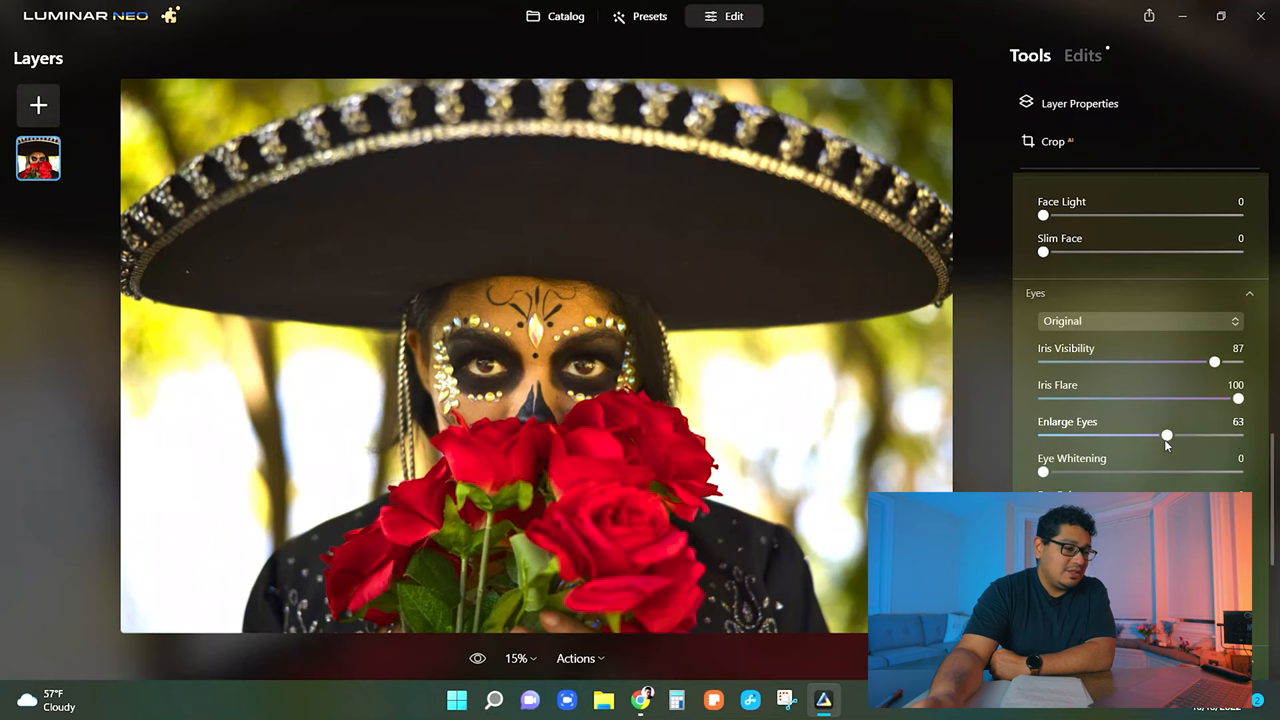
{"action": "left_click_drag", "start_coordinate": [1166, 436], "coordinate": [1044, 436]}
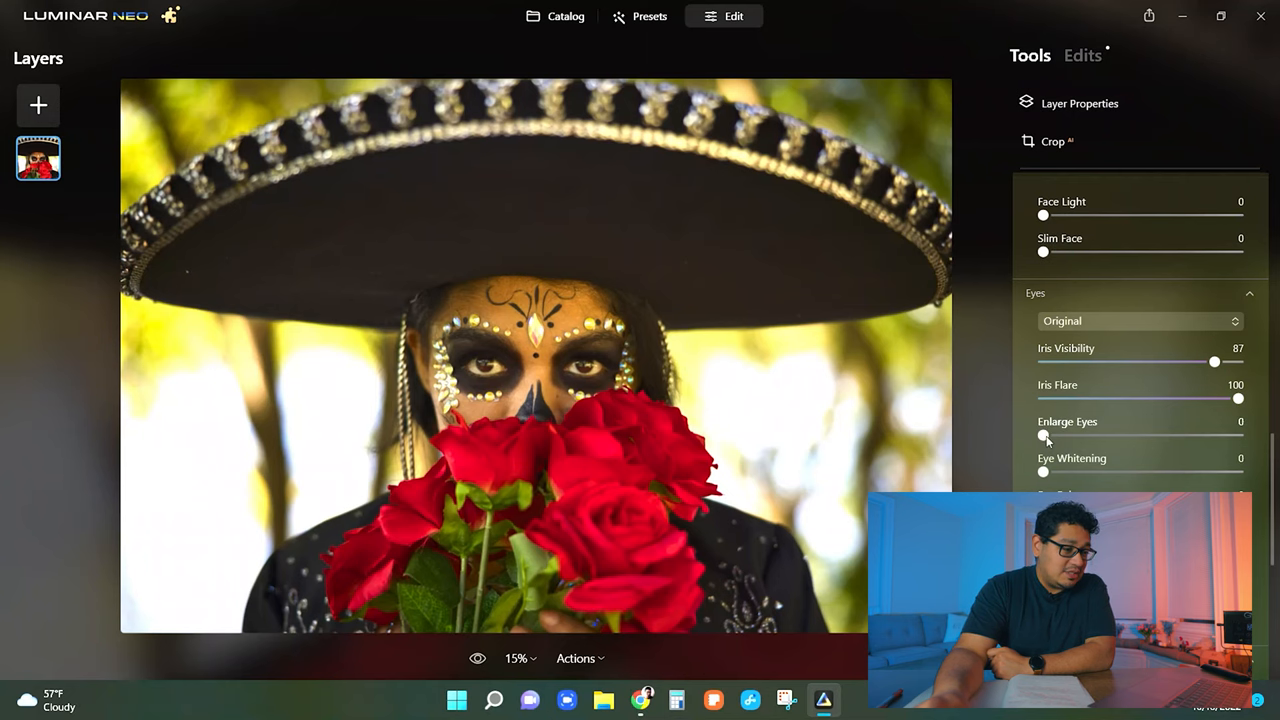
{"action": "left_click_drag", "start_coordinate": [1044, 436], "coordinate": [1056, 436]}
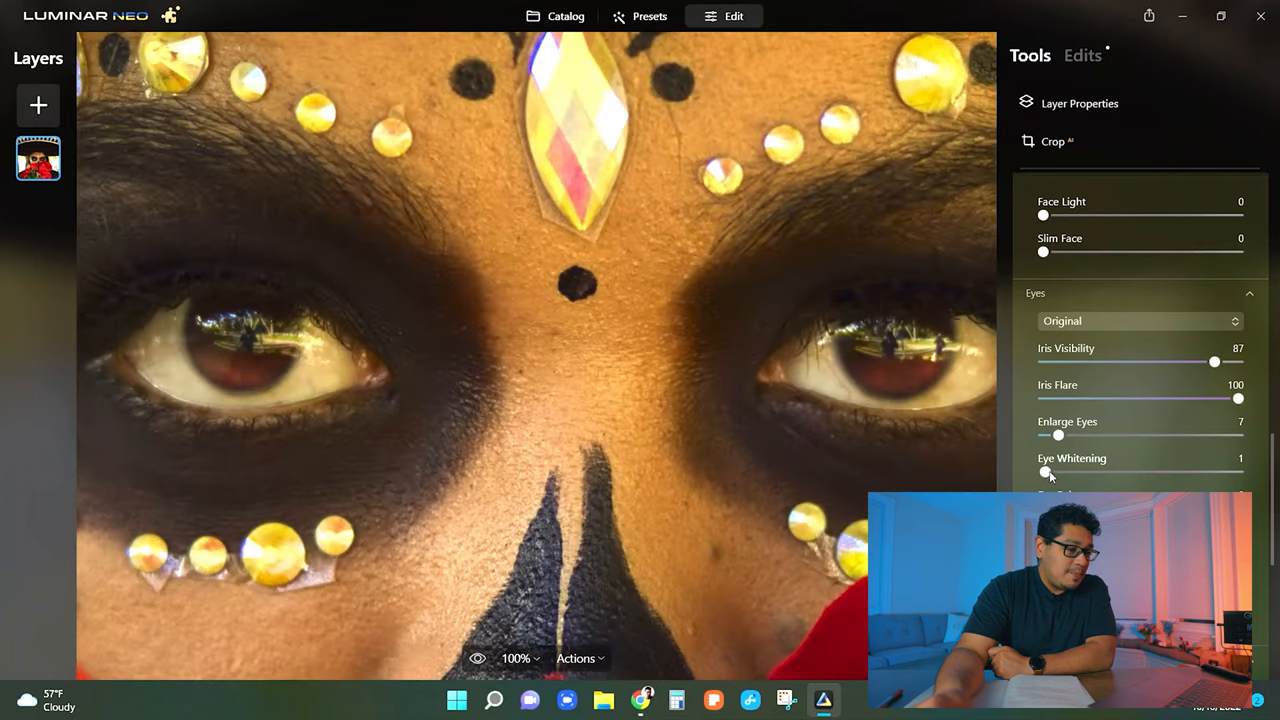
- Try Eye Whitening up to 71 and down to 0, then settle it at about 39
{"action": "left_click_drag", "start_coordinate": [1048, 472], "coordinate": [1156, 472]}
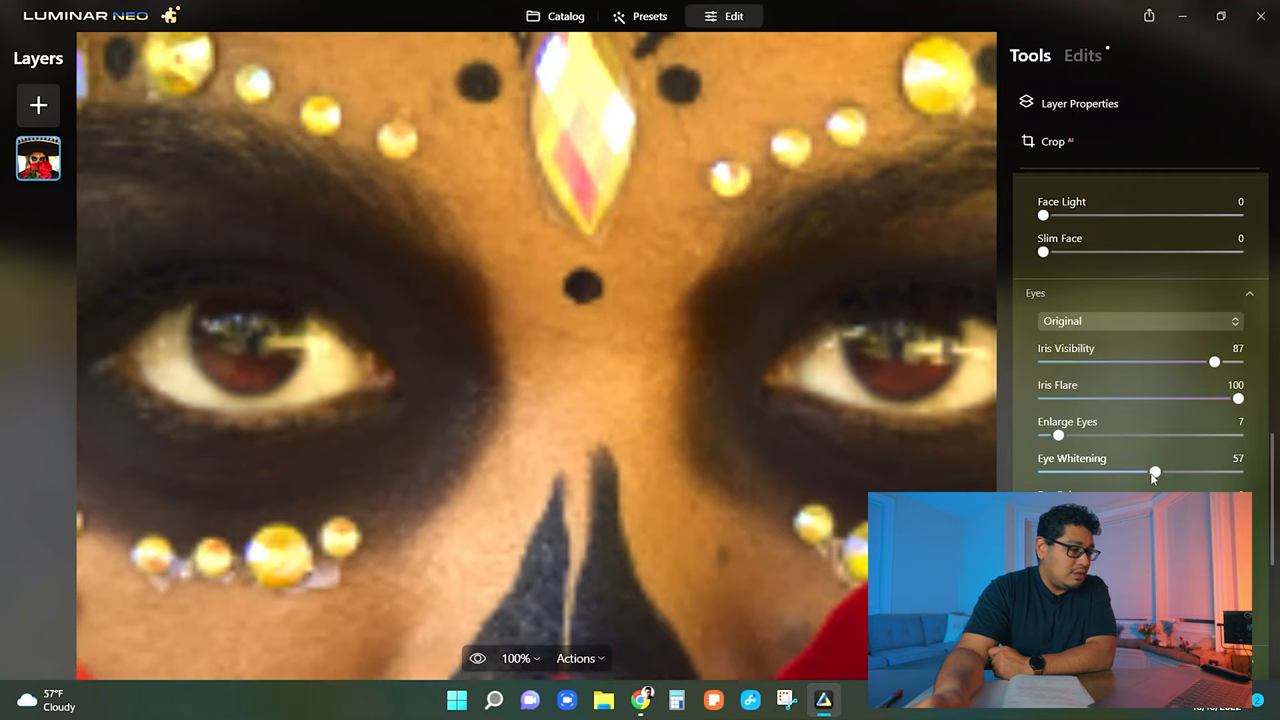
{"action": "left_click_drag", "start_coordinate": [1156, 472], "coordinate": [1184, 472]}
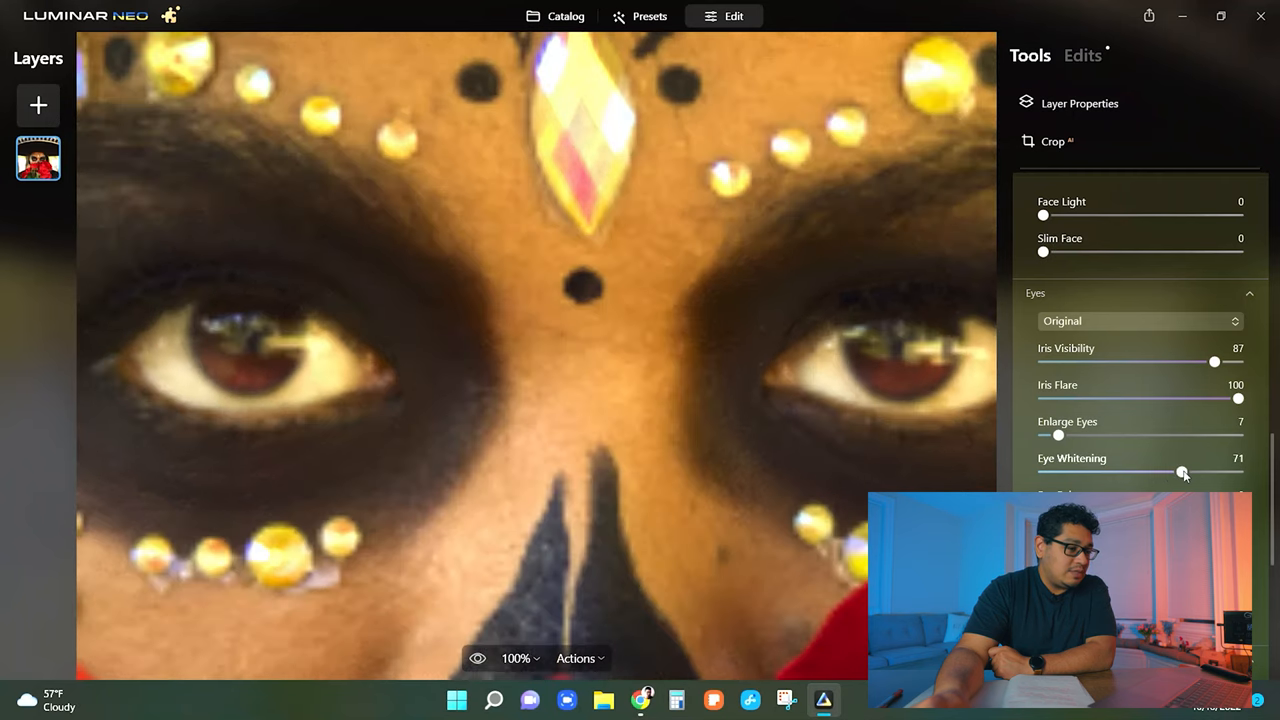
{"action": "left_click_drag", "start_coordinate": [1184, 472], "coordinate": [1148, 472]}
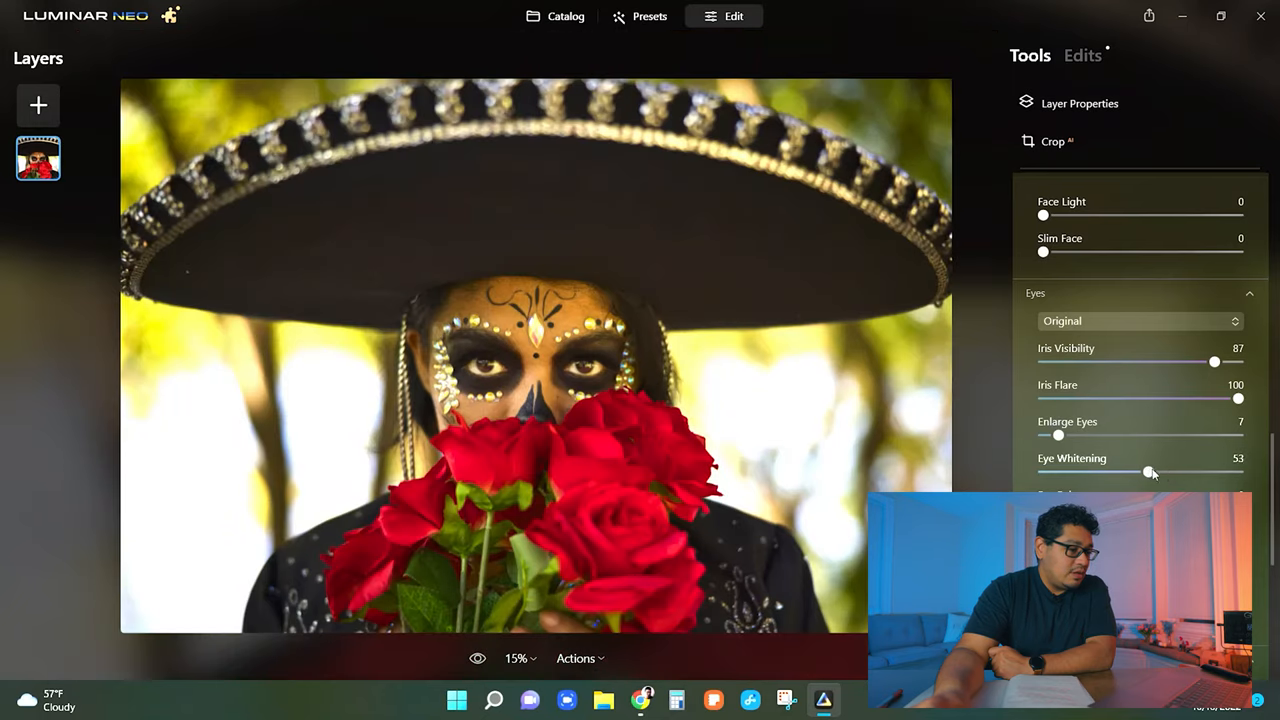
{"action": "left_click_drag", "start_coordinate": [1150, 472], "coordinate": [1044, 472]}
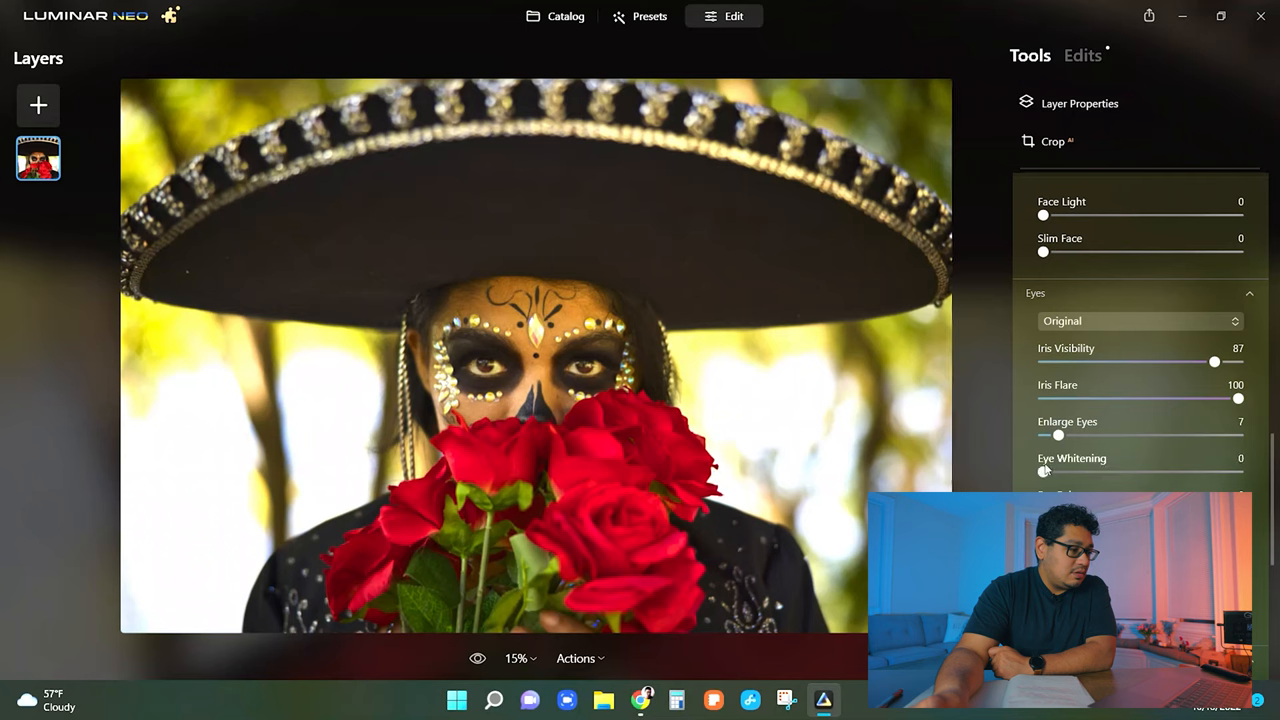
{"action": "left_click_drag", "start_coordinate": [1044, 472], "coordinate": [1114, 472]}
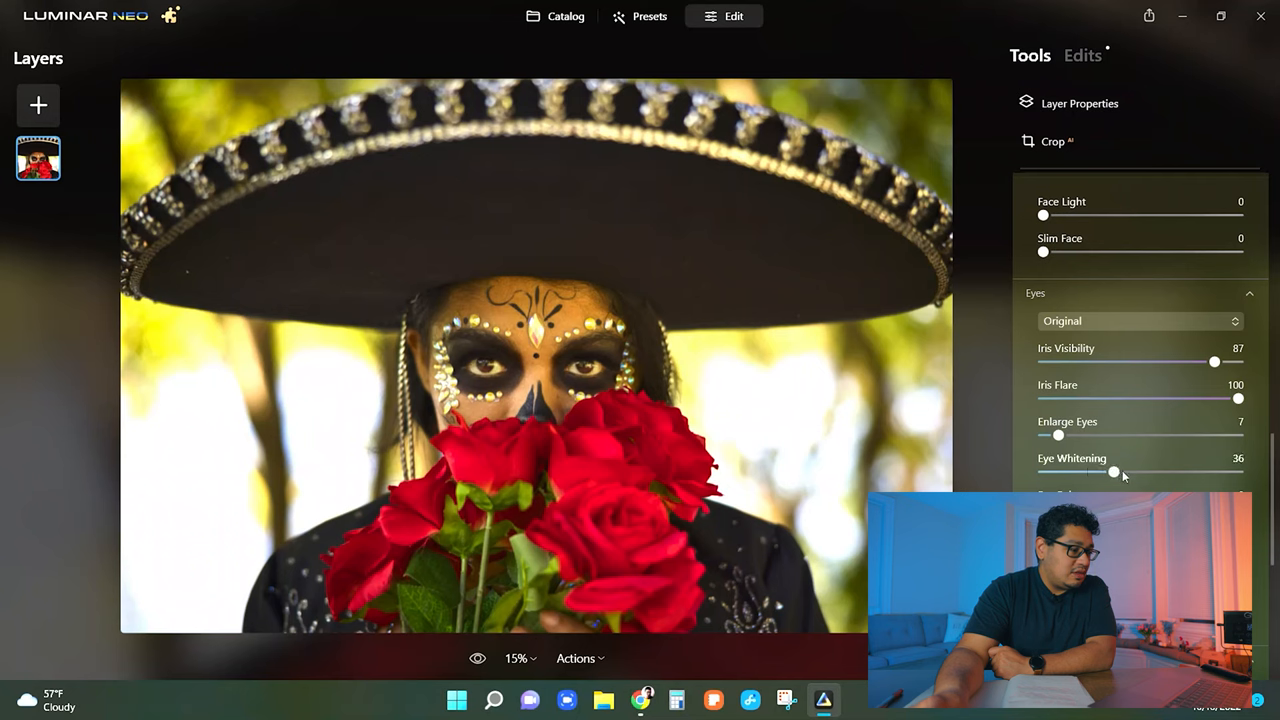
{"action": "left_click_drag", "start_coordinate": [1112, 472], "coordinate": [1120, 472]}
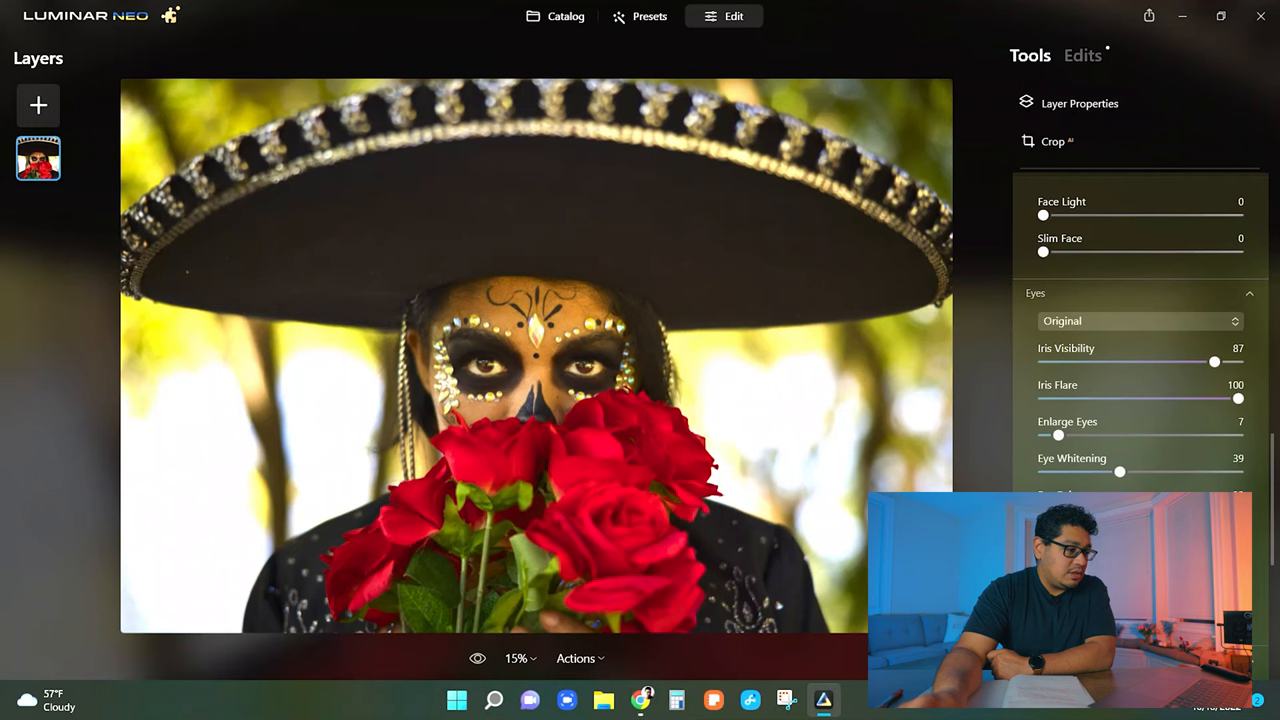
- Scroll past the remaining Eyes and Mouth settings and expand the Skin tool
{"action": "scroll", "scroll_direction": "down", "scroll_amount": 3}
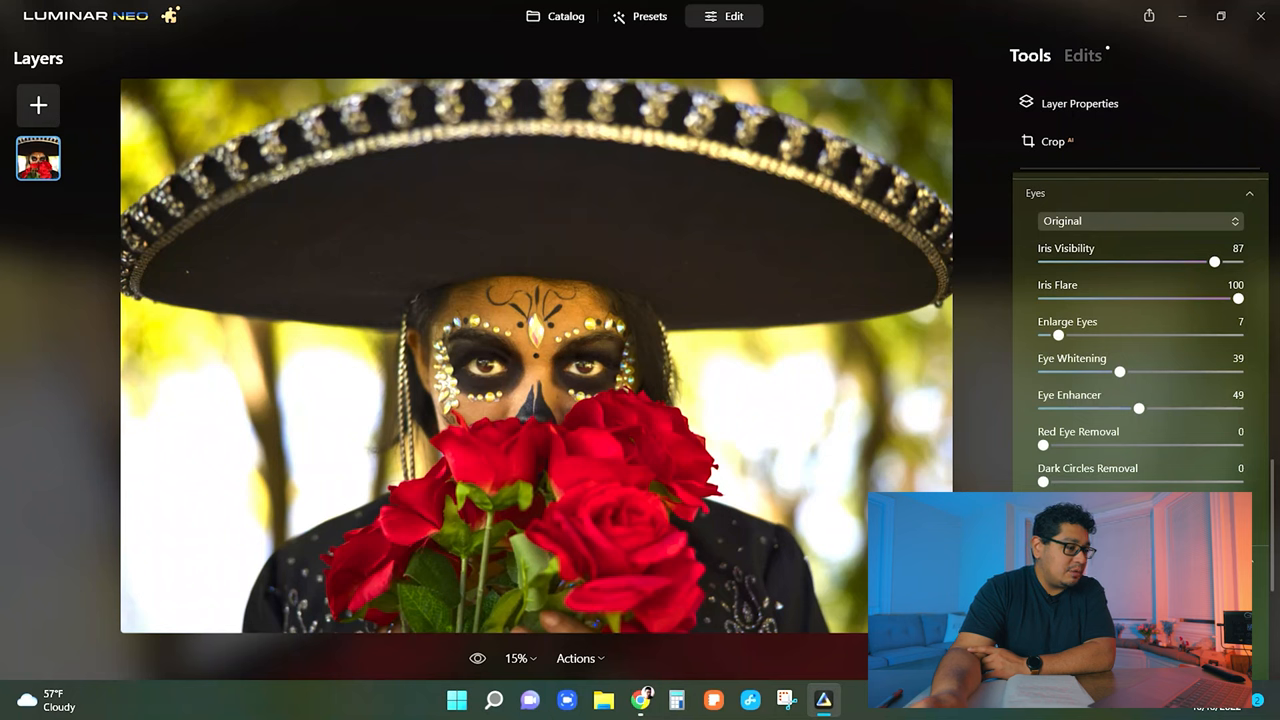
{"action": "left_click", "coordinate": [476, 658]}
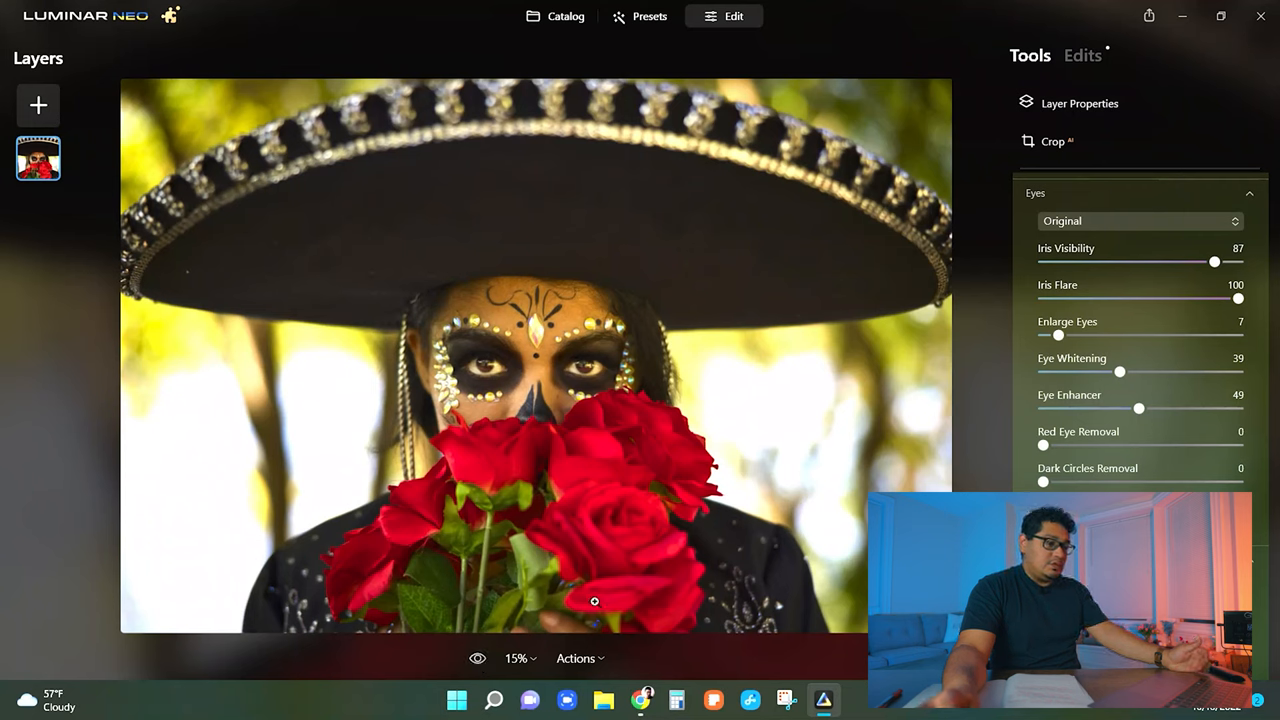
{"action": "scroll", "scroll_direction": "down", "scroll_amount": 3}
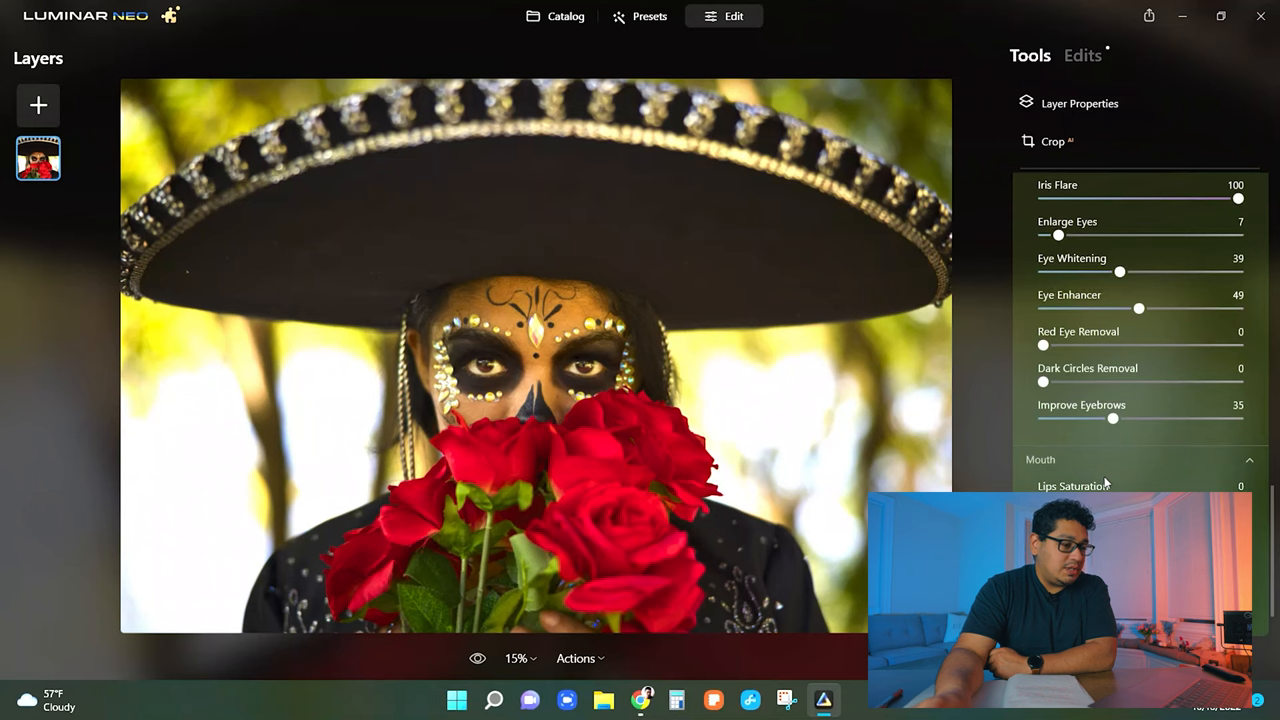
{"action": "scroll", "scroll_direction": "down", "scroll_amount": 3}
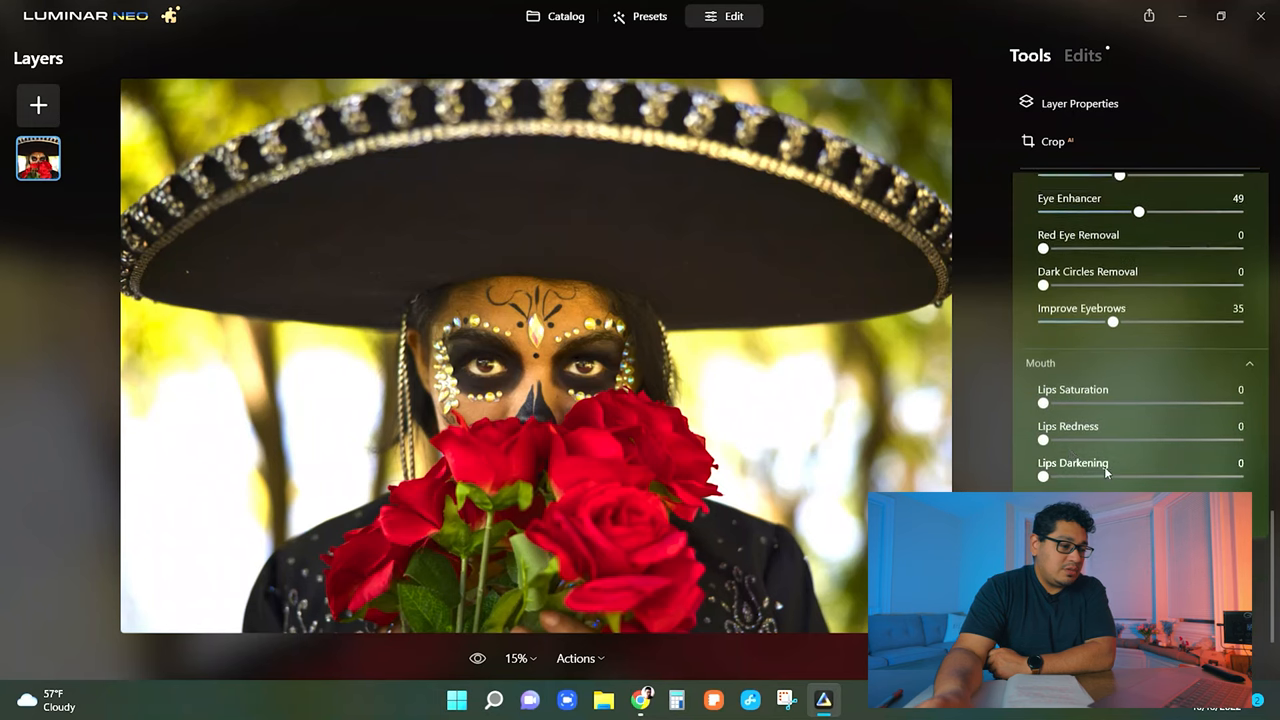
{"action": "scroll", "scroll_direction": "down", "scroll_amount": 3}
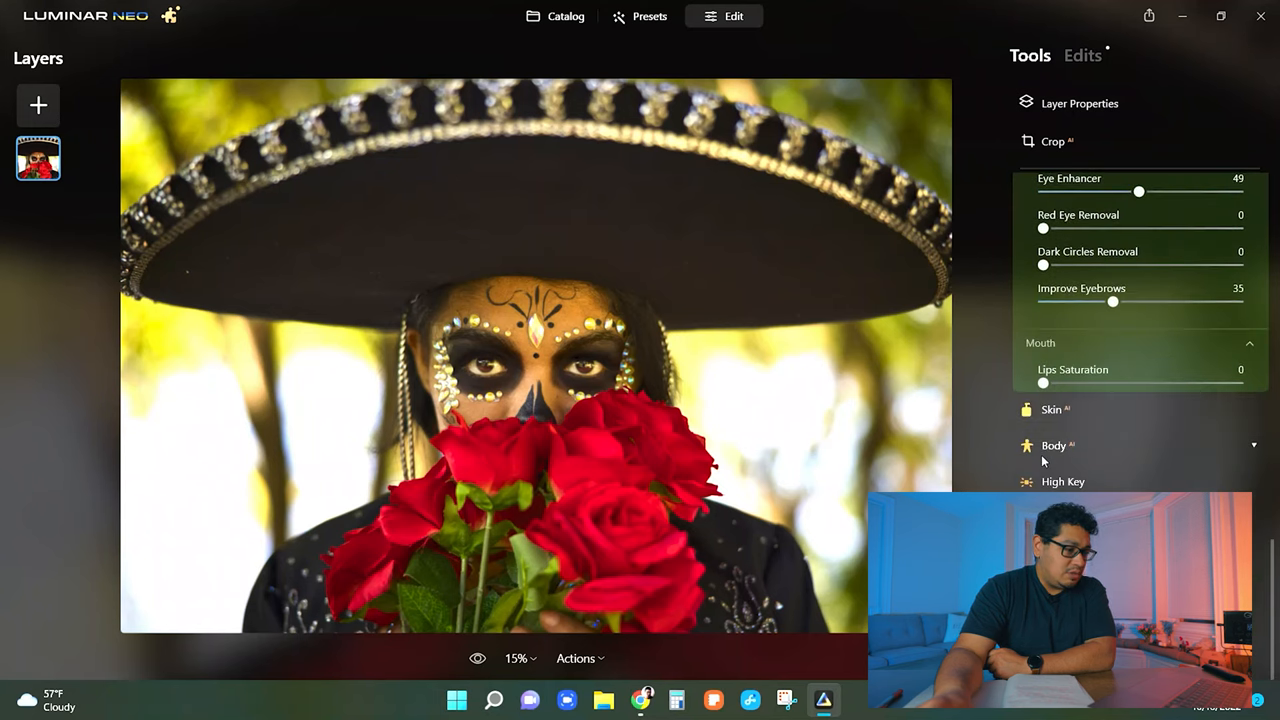
{"action": "left_click", "coordinate": [1052, 408]}
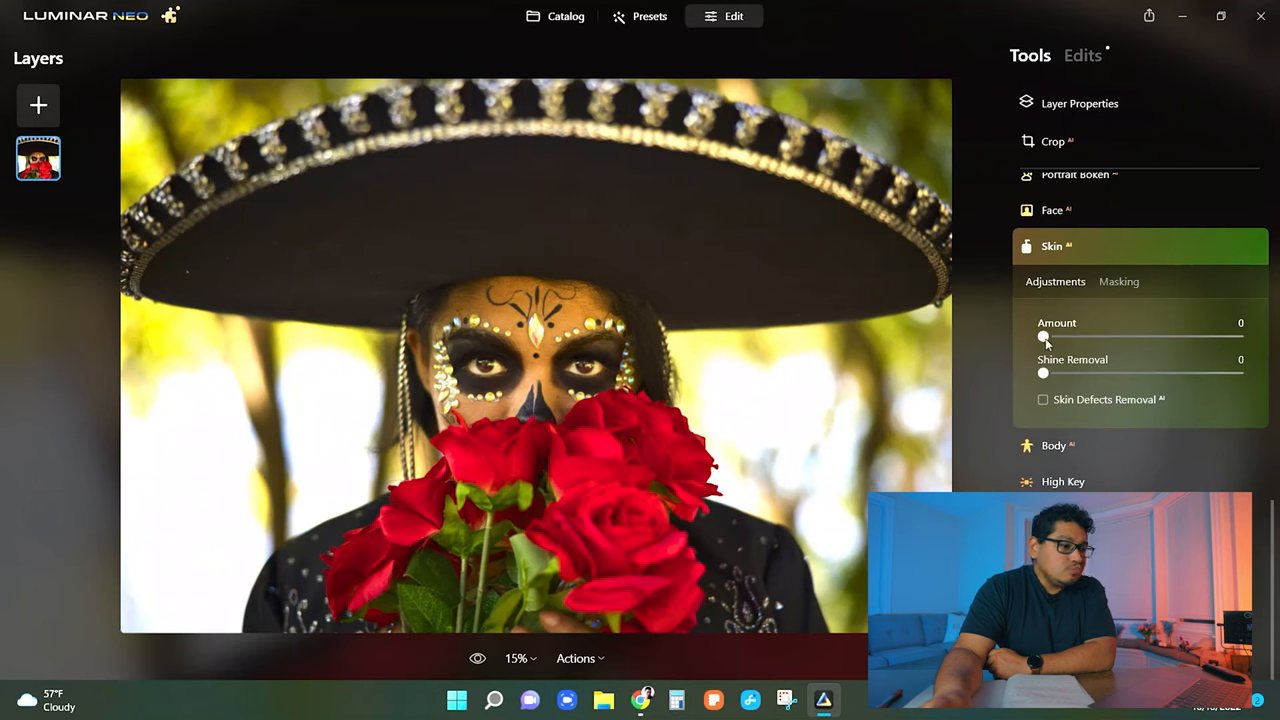
- Smooth the skin, checking at 100%, settle Amount at 50 and set Shine Removal to 45
{"action": "left_click_drag", "start_coordinate": [1044, 336], "coordinate": [1168, 336]}
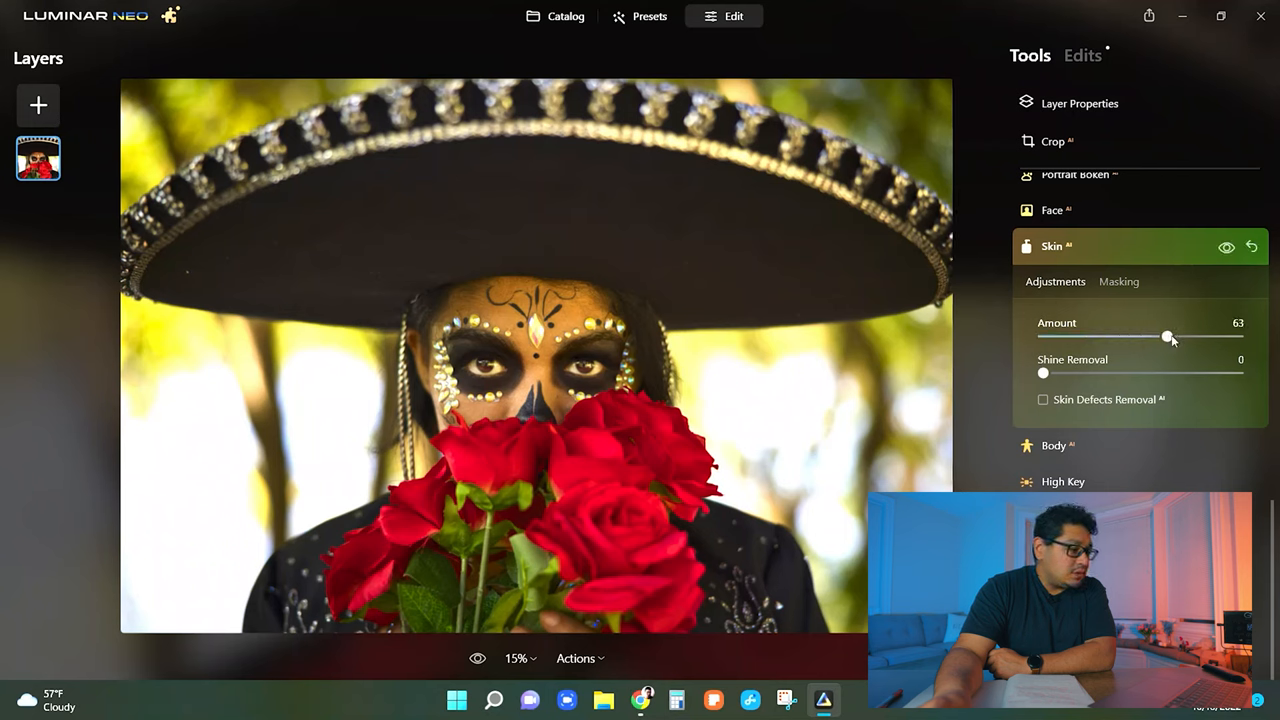
{"action": "left_click_drag", "start_coordinate": [1166, 336], "coordinate": [1204, 336]}
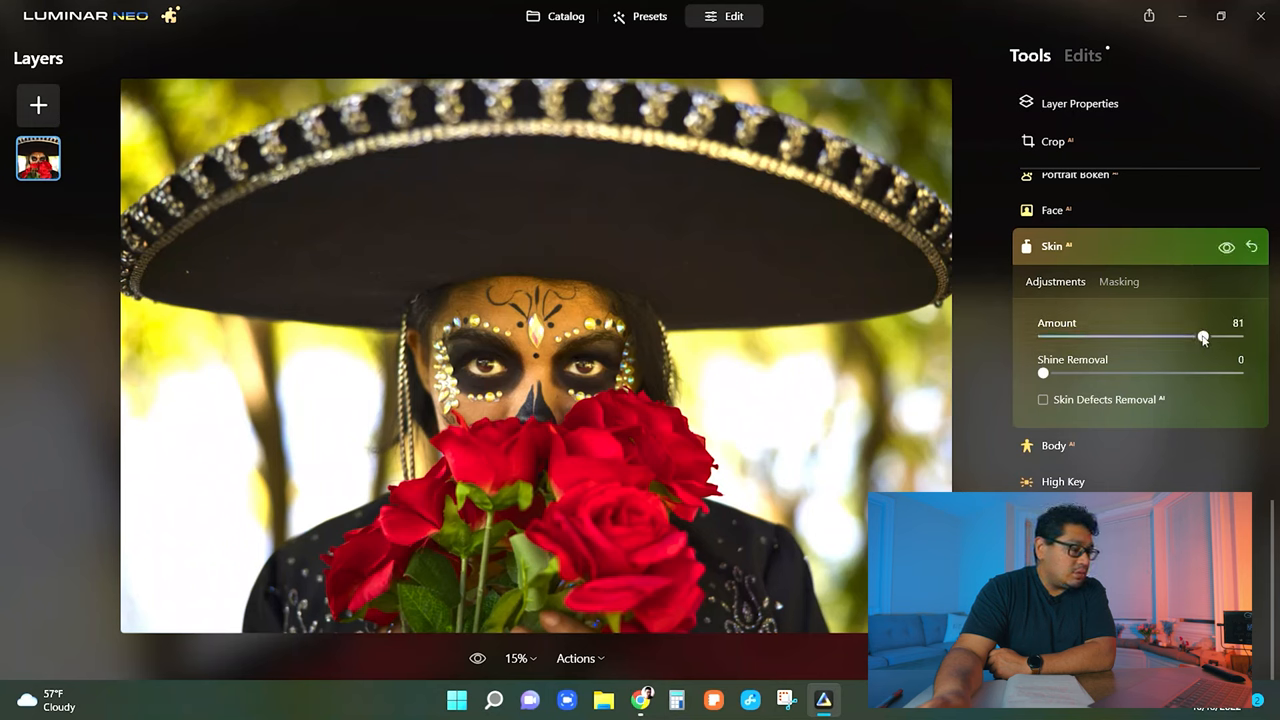
{"action": "left_click_drag", "start_coordinate": [1204, 336], "coordinate": [1216, 336]}
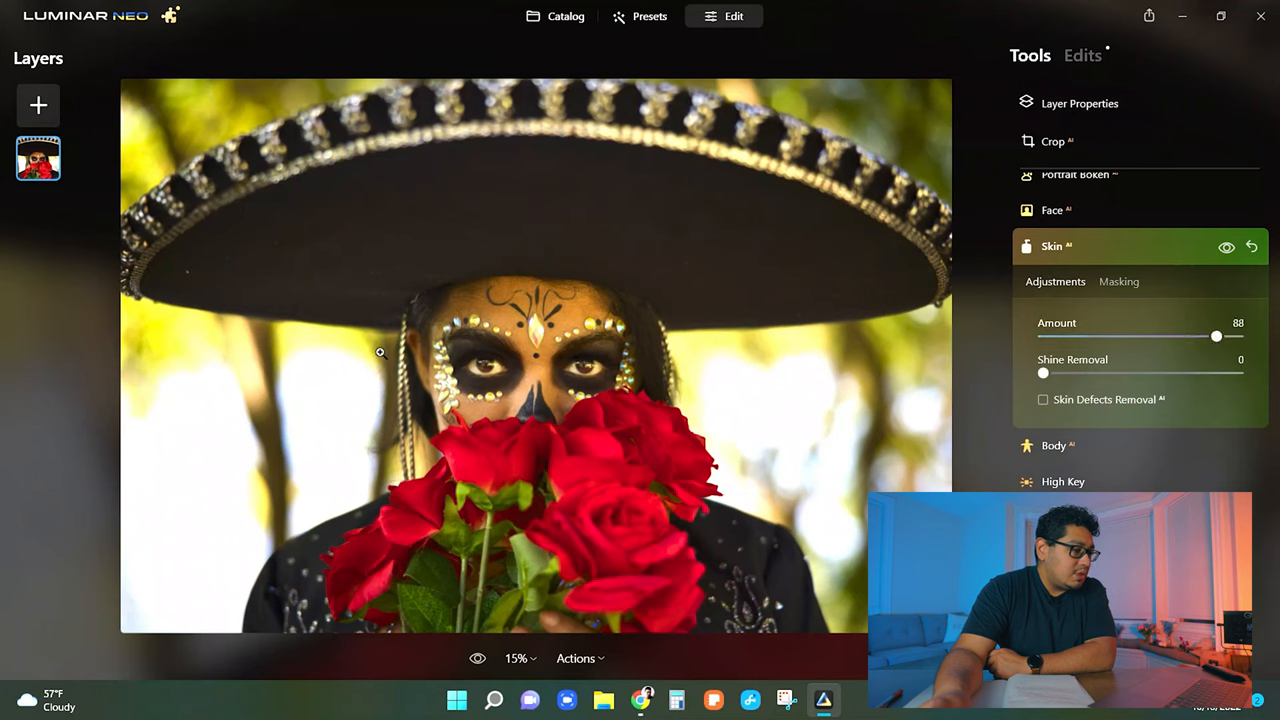
{"action": "mouse_move", "coordinate": [492, 360]}
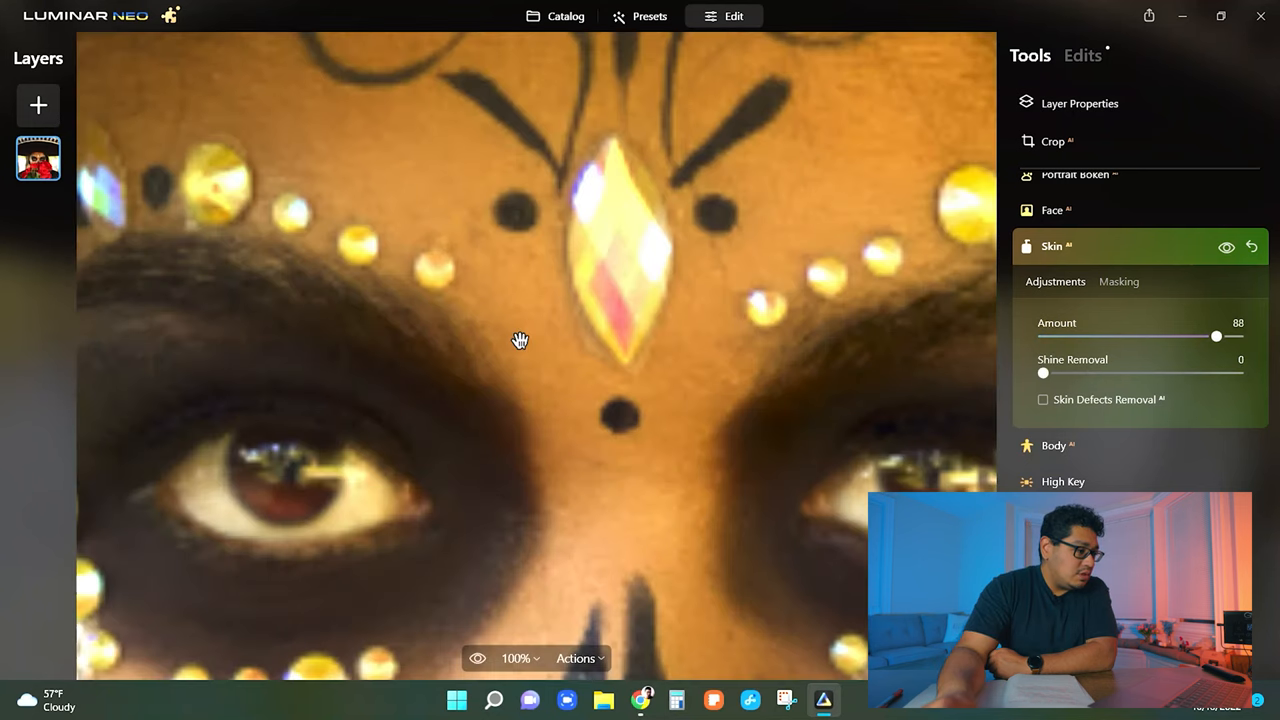
{"action": "left_click_drag", "start_coordinate": [520, 340], "coordinate": [650, 420]}
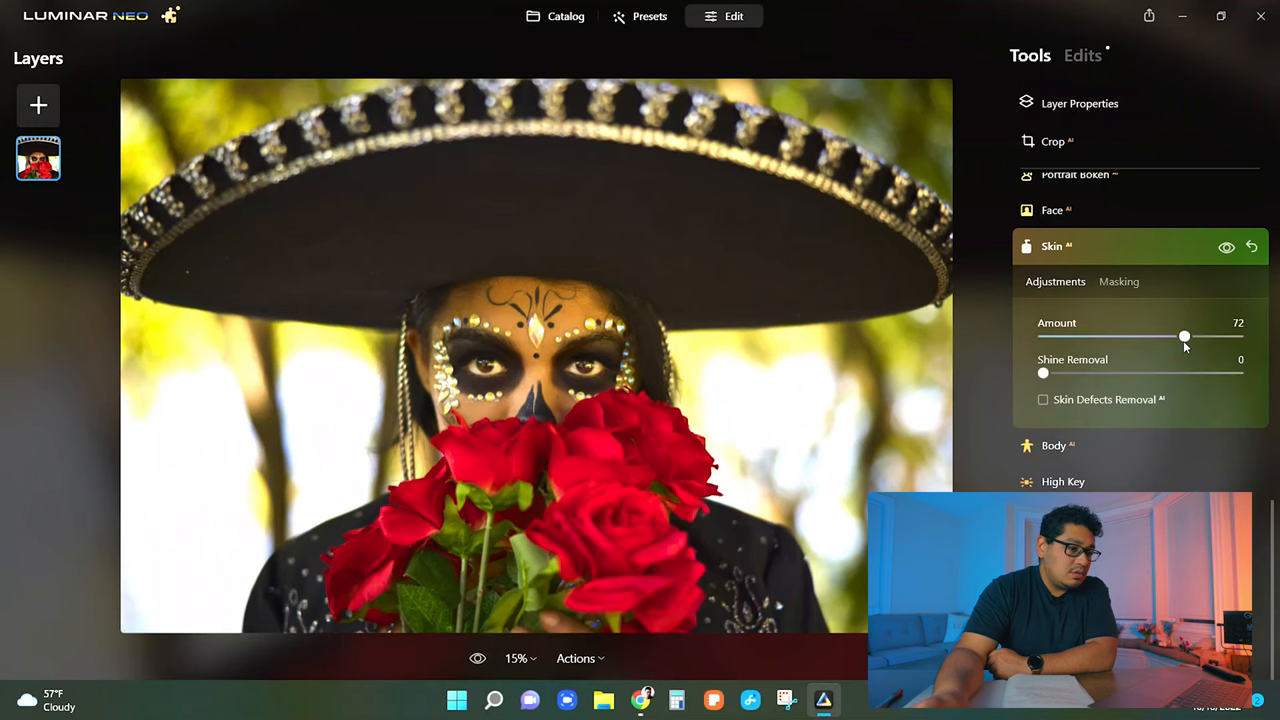
{"action": "left_click_drag", "start_coordinate": [1184, 336], "coordinate": [1140, 336]}
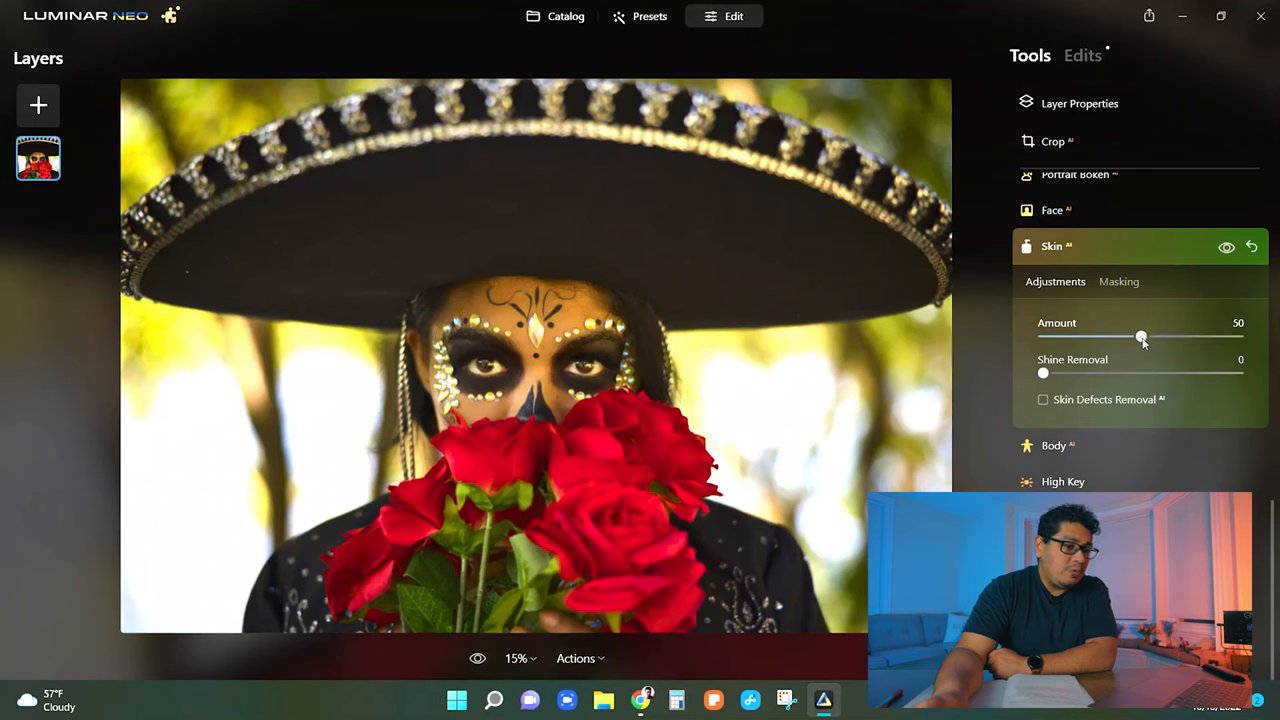
{"action": "mouse_move", "coordinate": [1040, 380]}
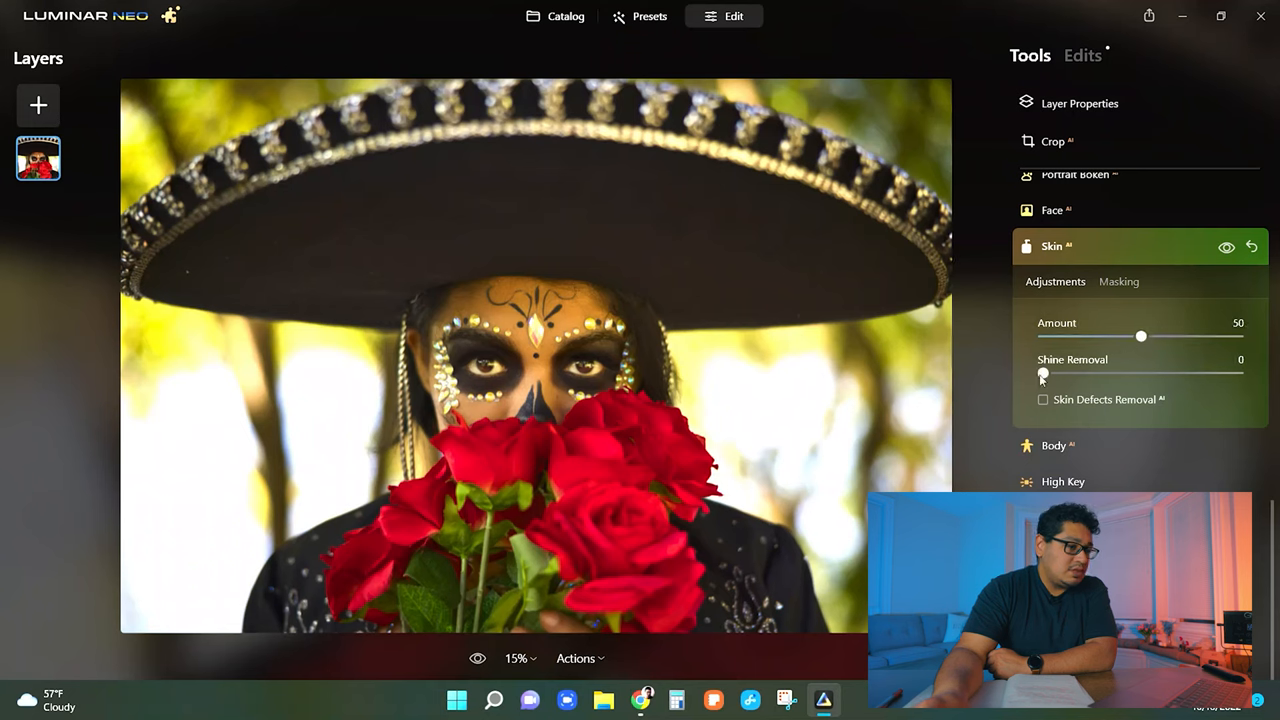
{"action": "left_click_drag", "start_coordinate": [1044, 374], "coordinate": [1132, 374]}
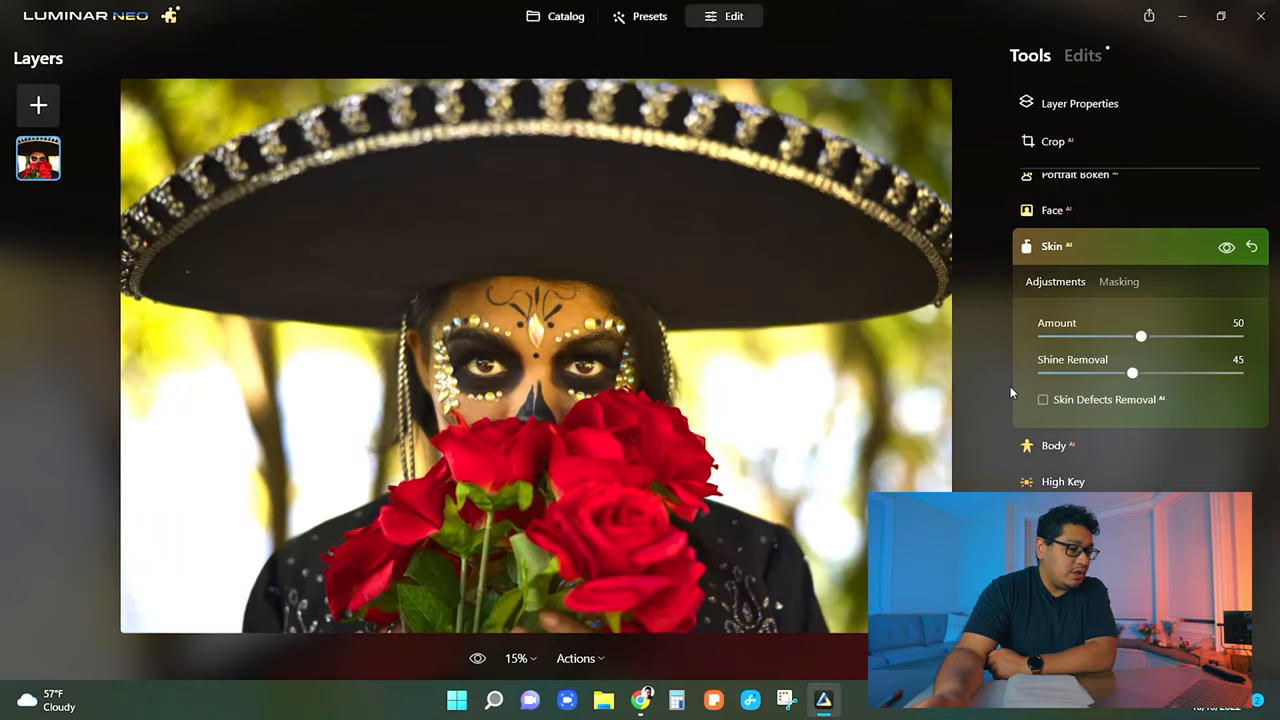
{"action": "mouse_move", "coordinate": [1124, 420]}
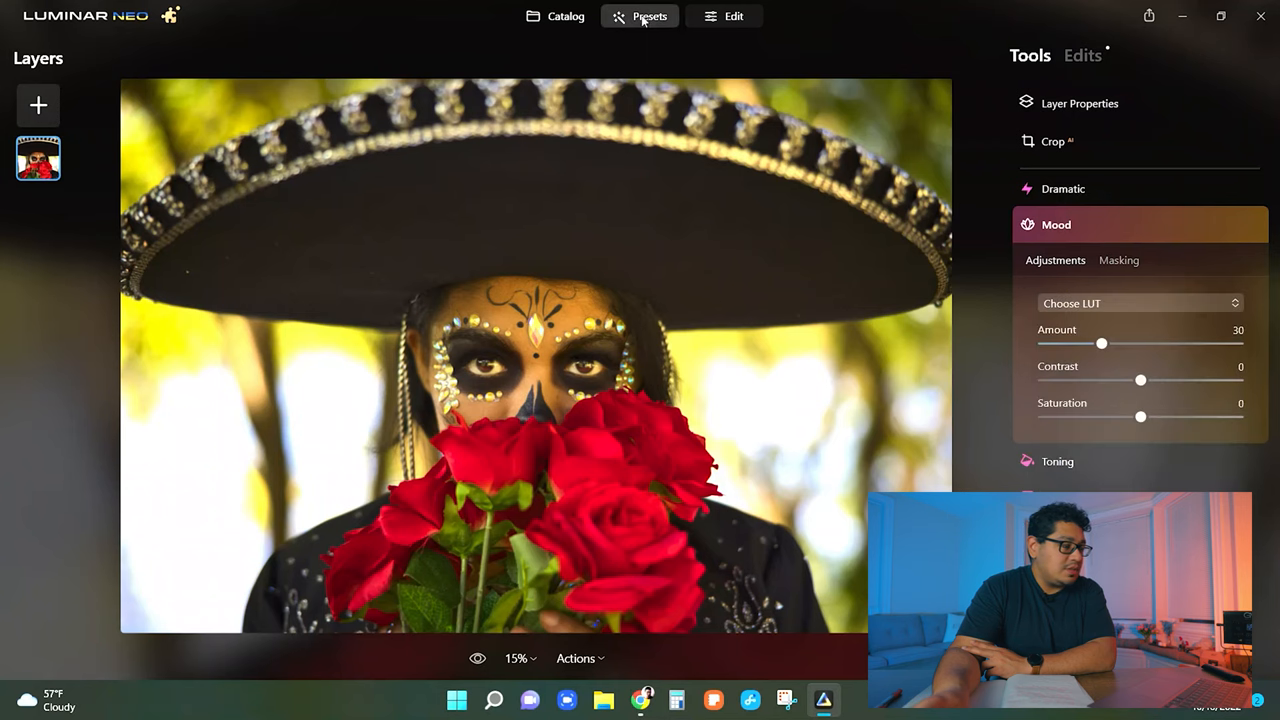
- Browse Presets down to Portrait and open the collection containing Burned Film
{"action": "left_click", "coordinate": [648, 16]}
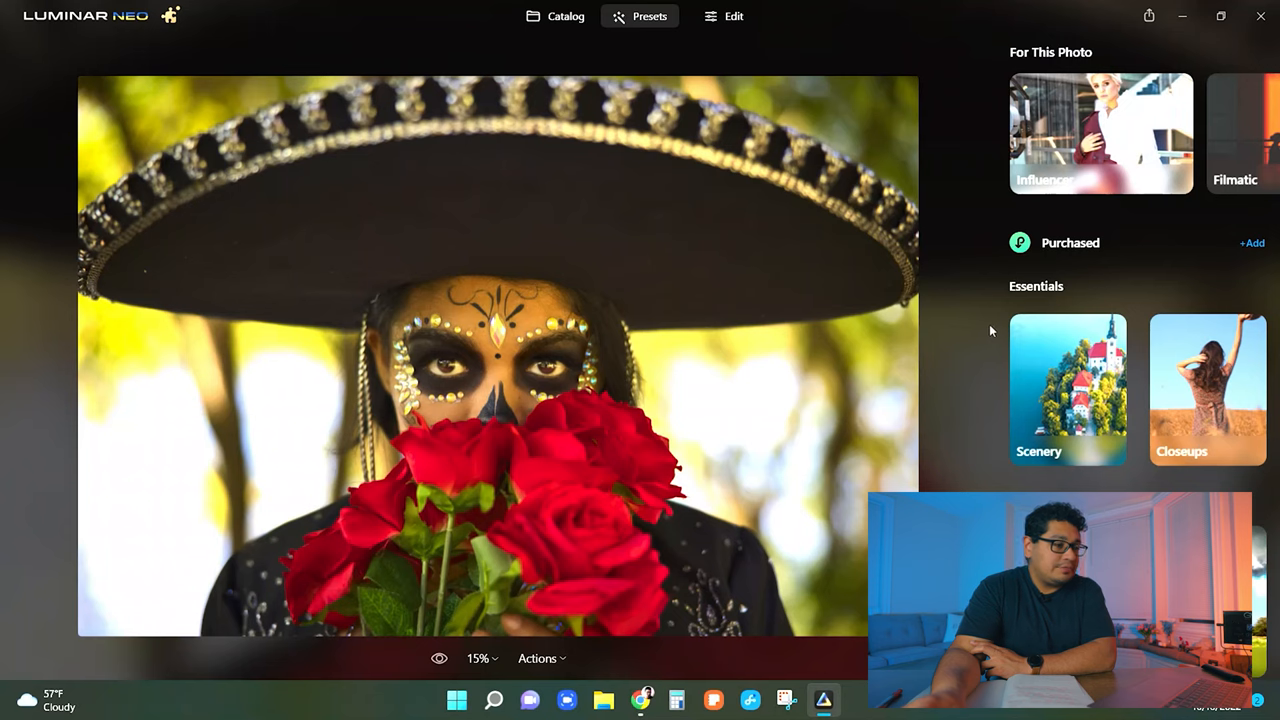
{"action": "scroll", "scroll_direction": "down", "scroll_amount": 3}
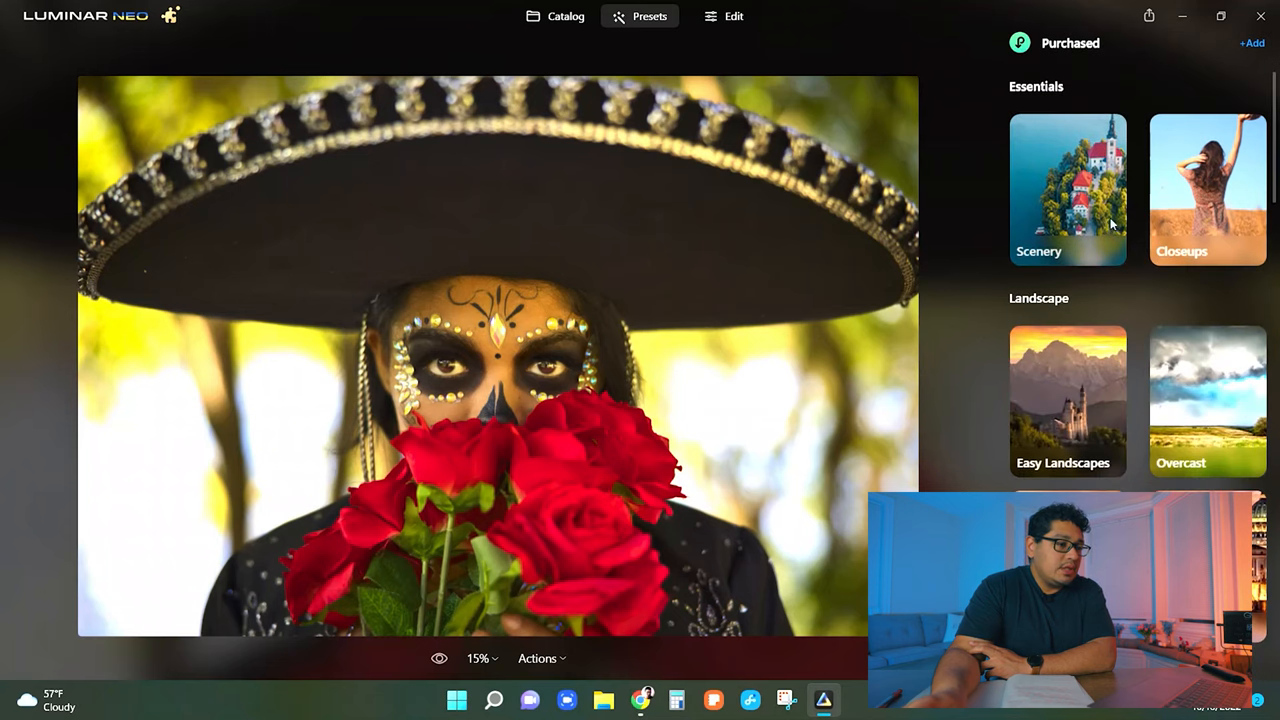
{"action": "scroll", "scroll_direction": "down", "scroll_amount": 3}
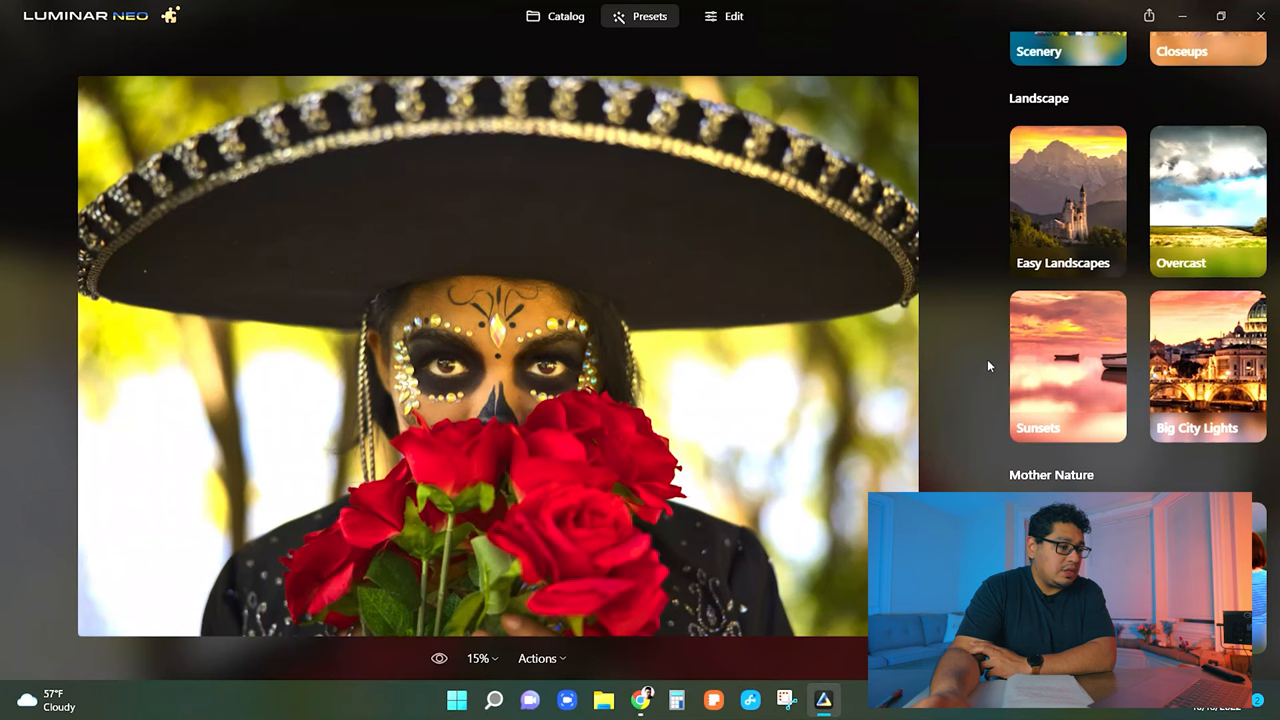
{"action": "scroll", "scroll_direction": "down", "scroll_amount": 3}
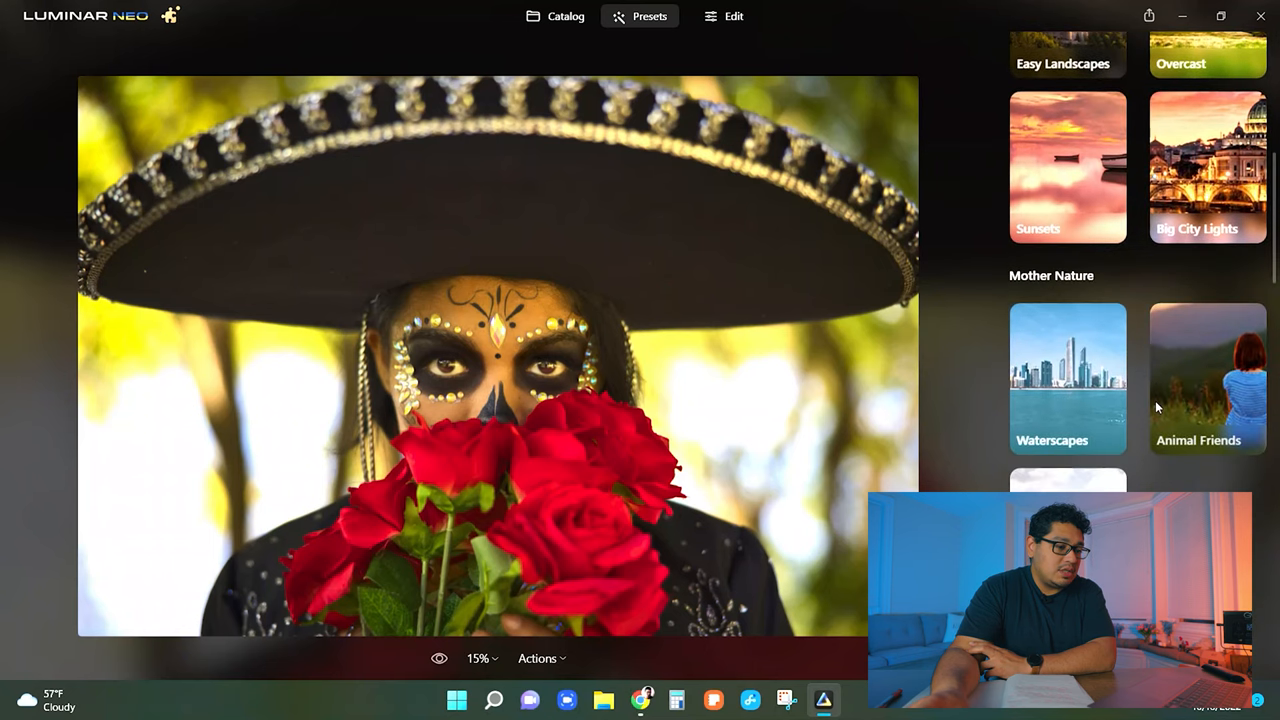
{"action": "scroll", "scroll_direction": "down", "scroll_amount": 3}
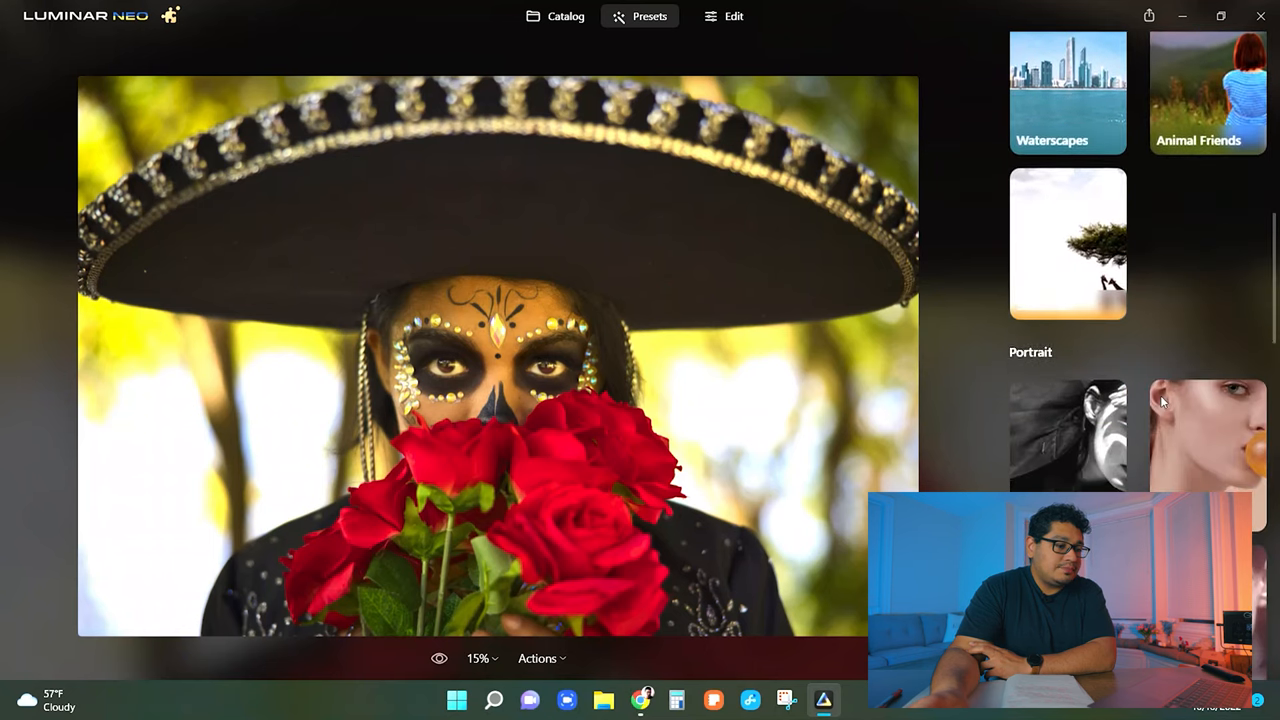
{"action": "scroll", "scroll_direction": "down", "scroll_amount": 3}
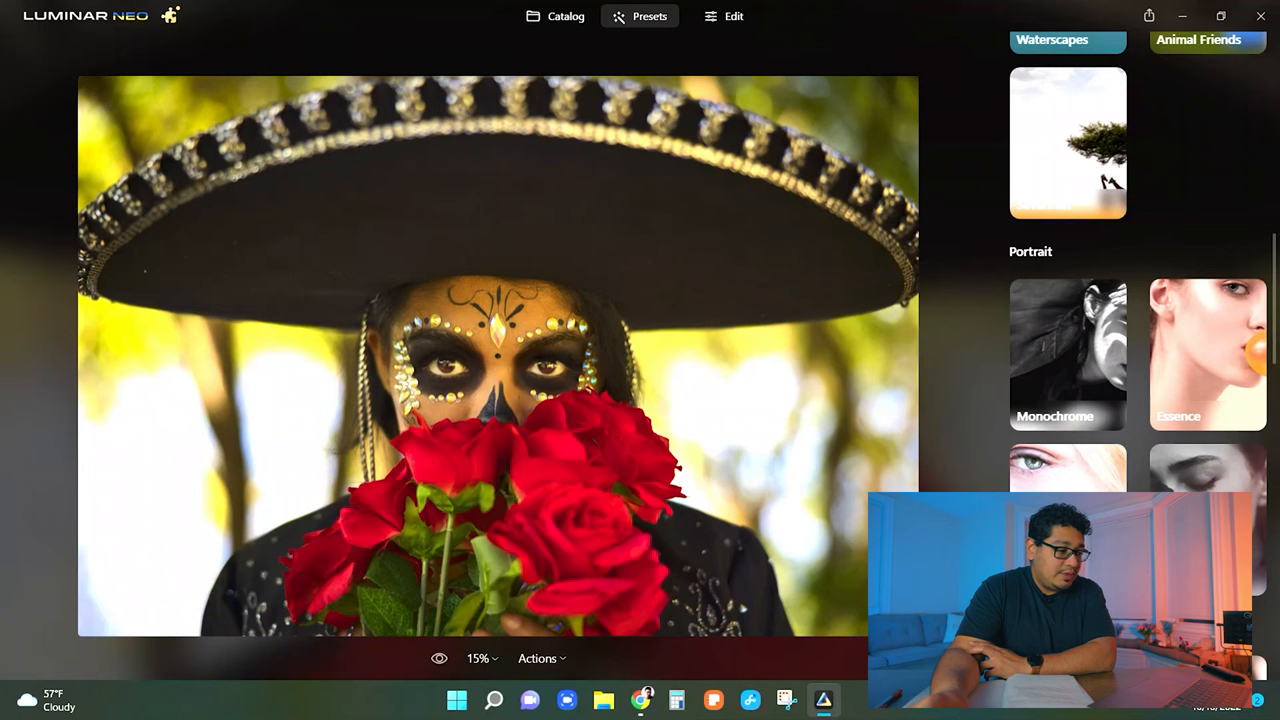
{"action": "mouse_move", "coordinate": [1072, 376]}
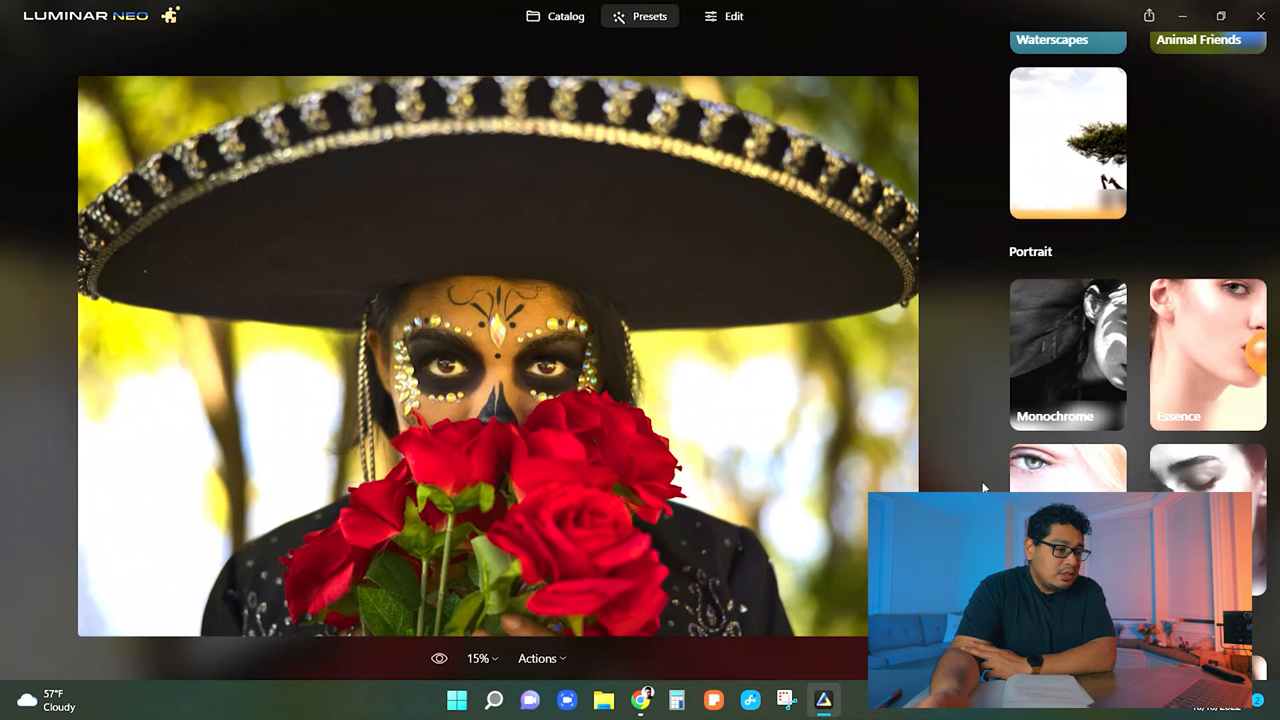
{"action": "left_click", "coordinate": [1068, 356]}
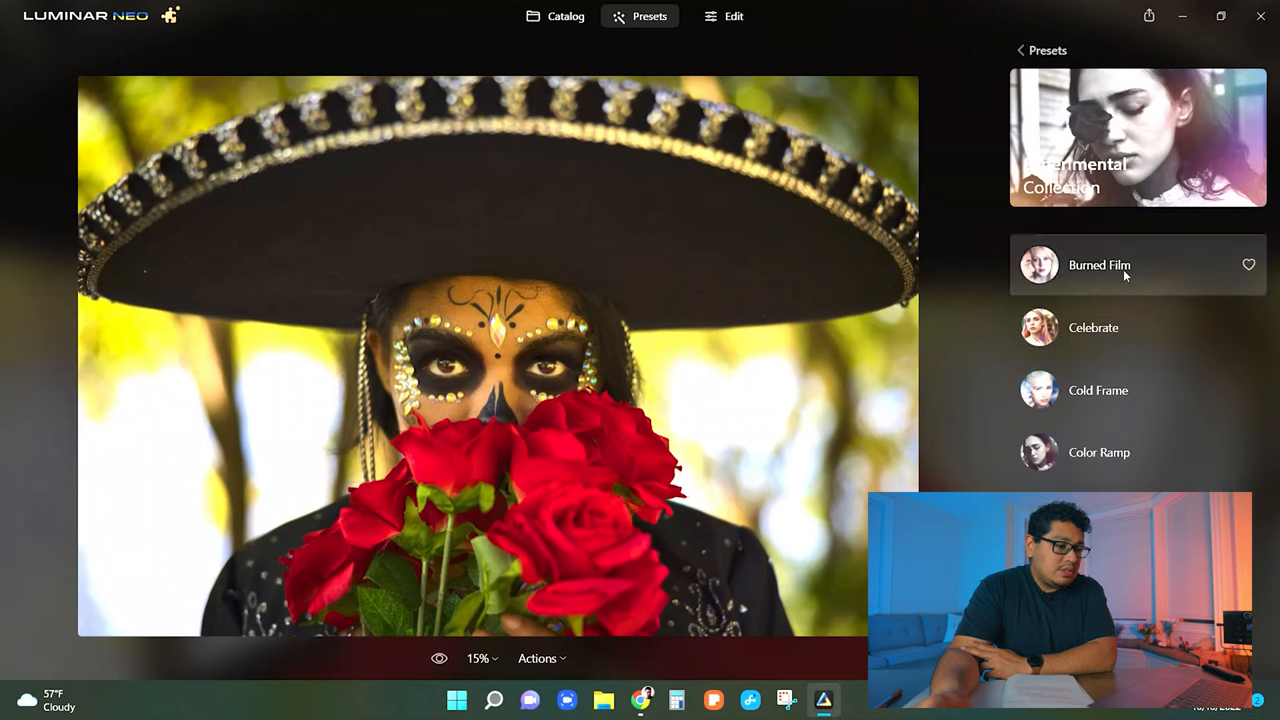
{"action": "mouse_move", "coordinate": [1108, 276]}
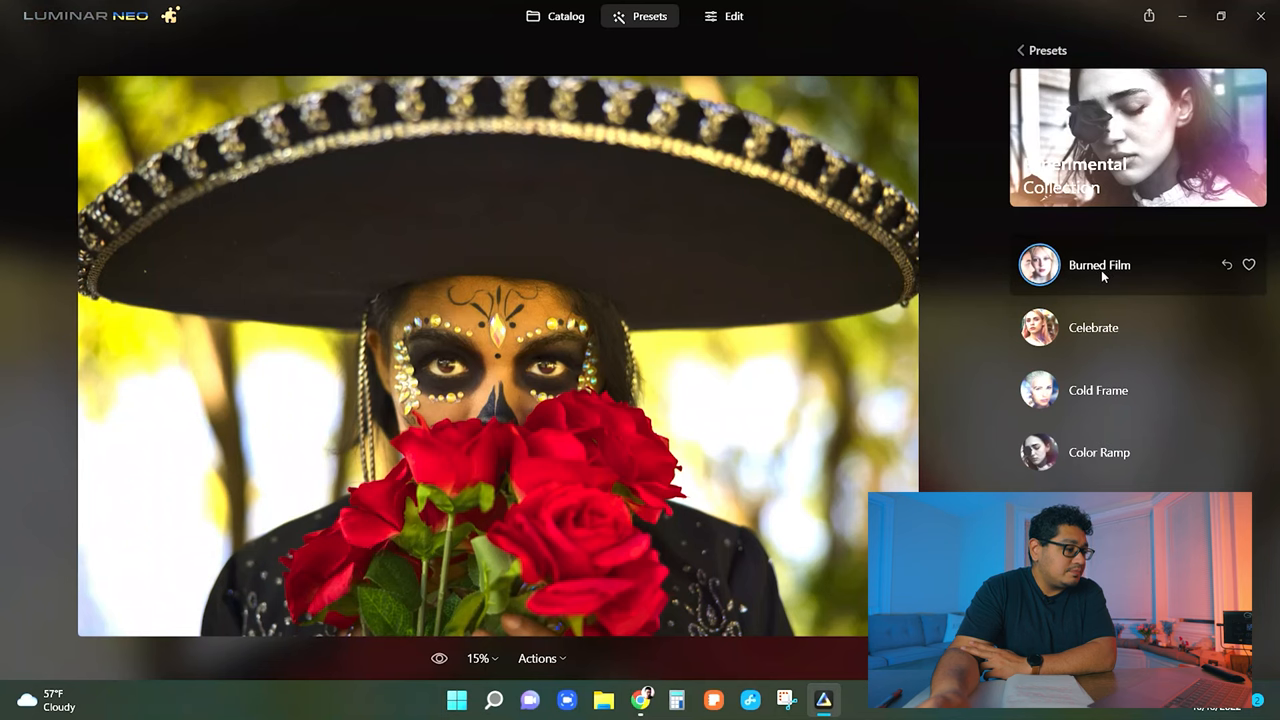
{"action": "mouse_move", "coordinate": [72, 24]}
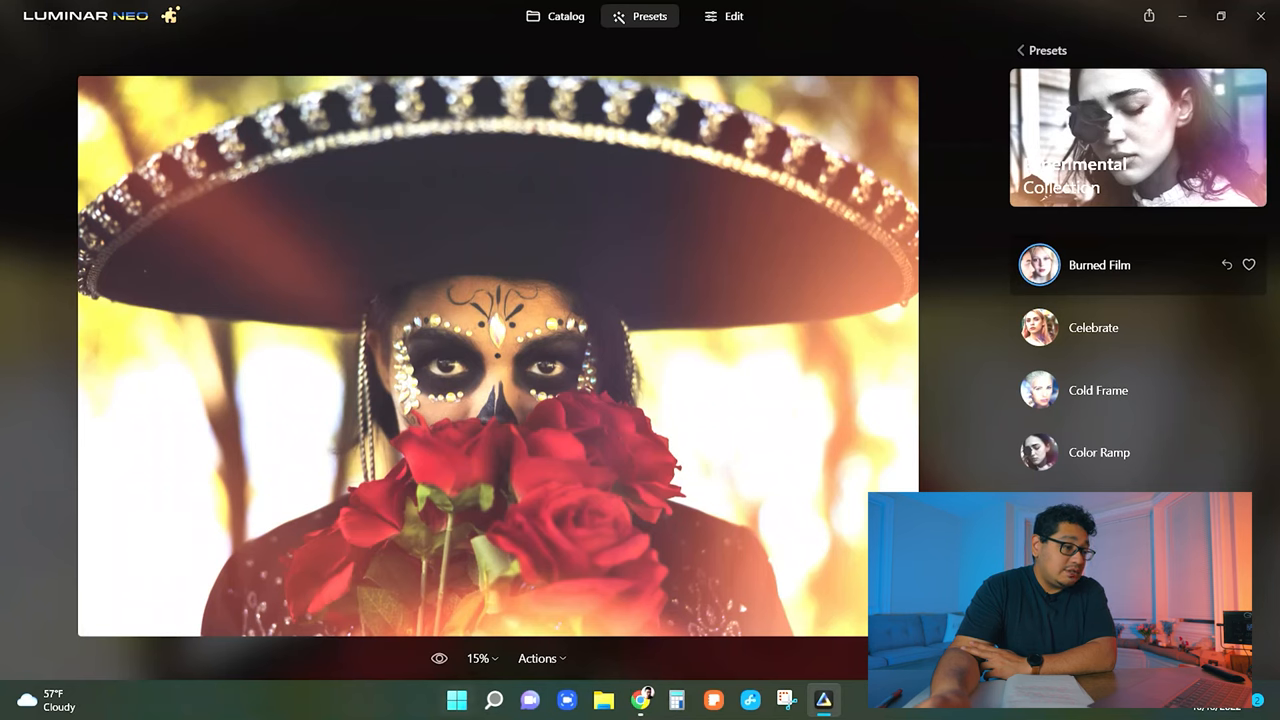
- Preview the Celebrate, Cold Frame and Color Ramp presets from the Elemental Collection on the portrait
{"action": "left_click", "coordinate": [440, 658]}
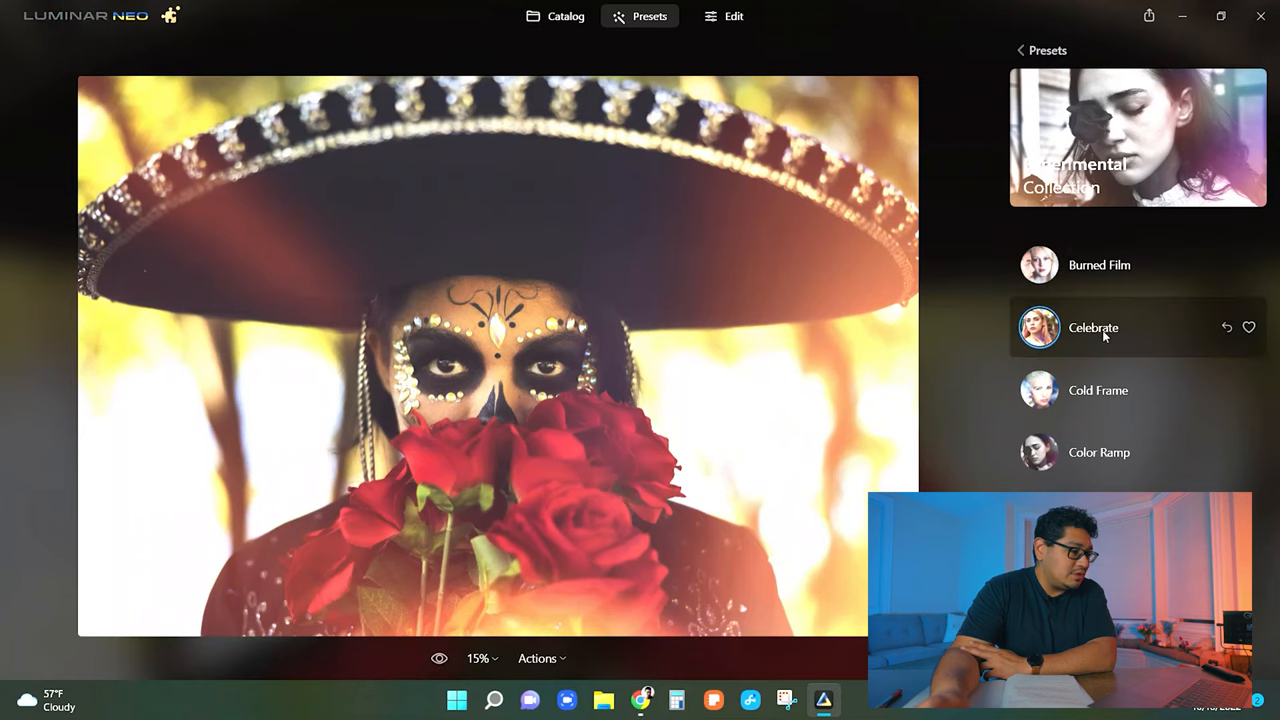
{"action": "left_click", "coordinate": [1092, 328]}
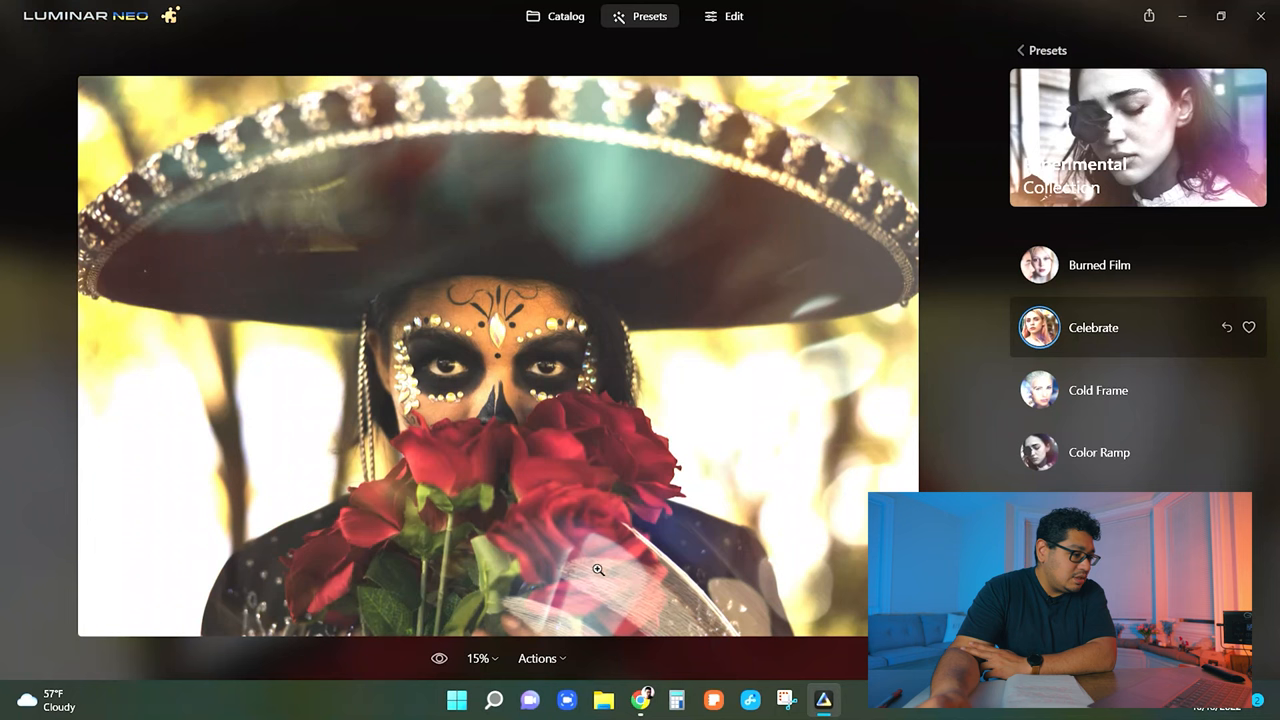
{"action": "mouse_move", "coordinate": [808, 402]}
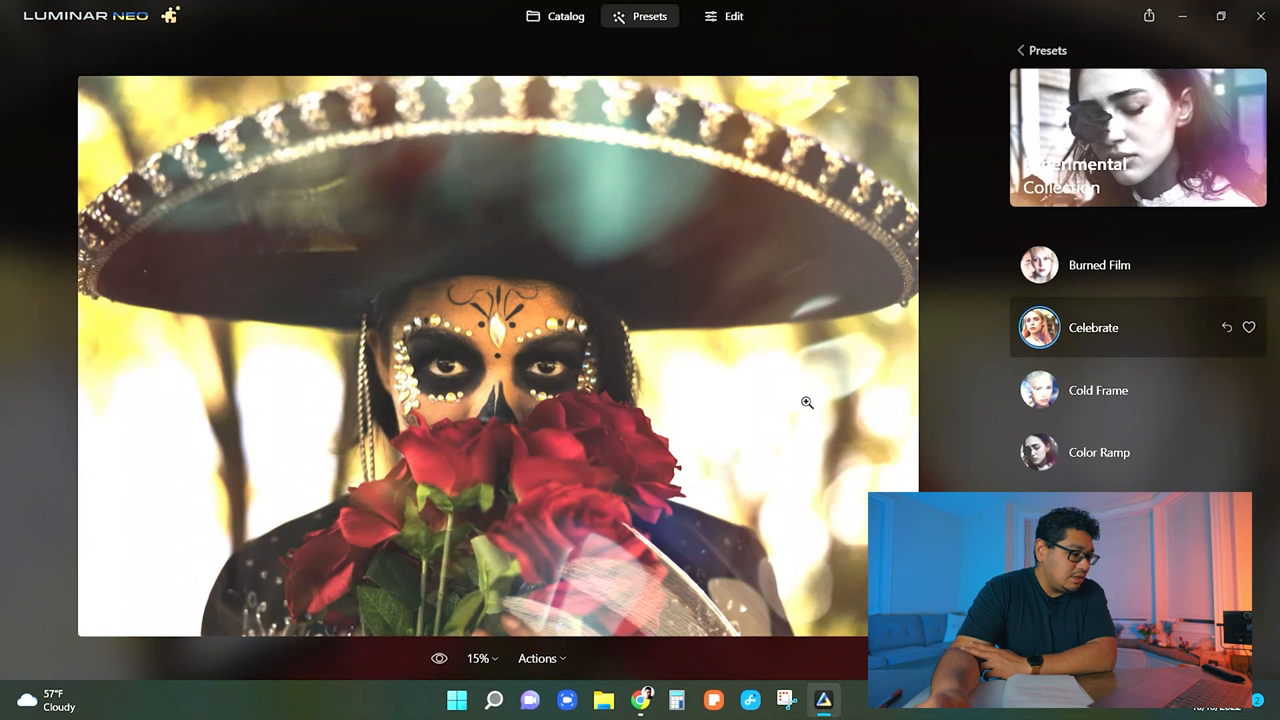
{"action": "mouse_move", "coordinate": [292, 228]}
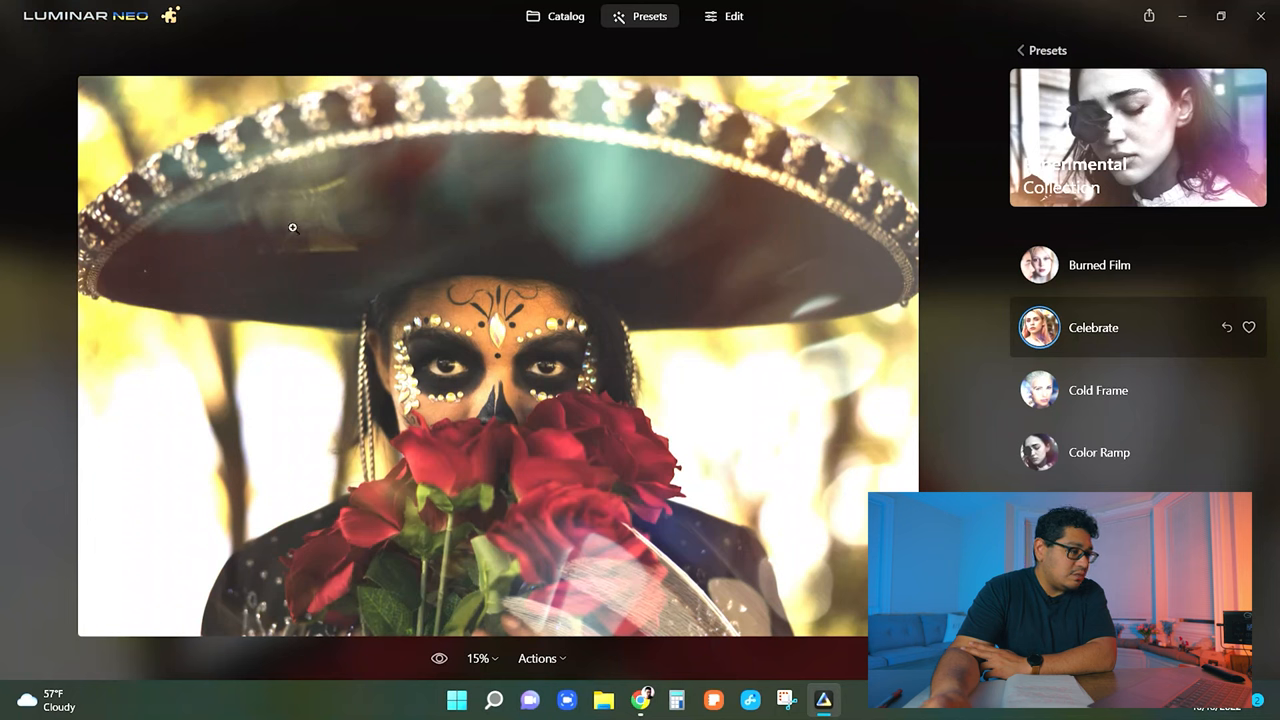
{"action": "mouse_move", "coordinate": [1098, 390]}
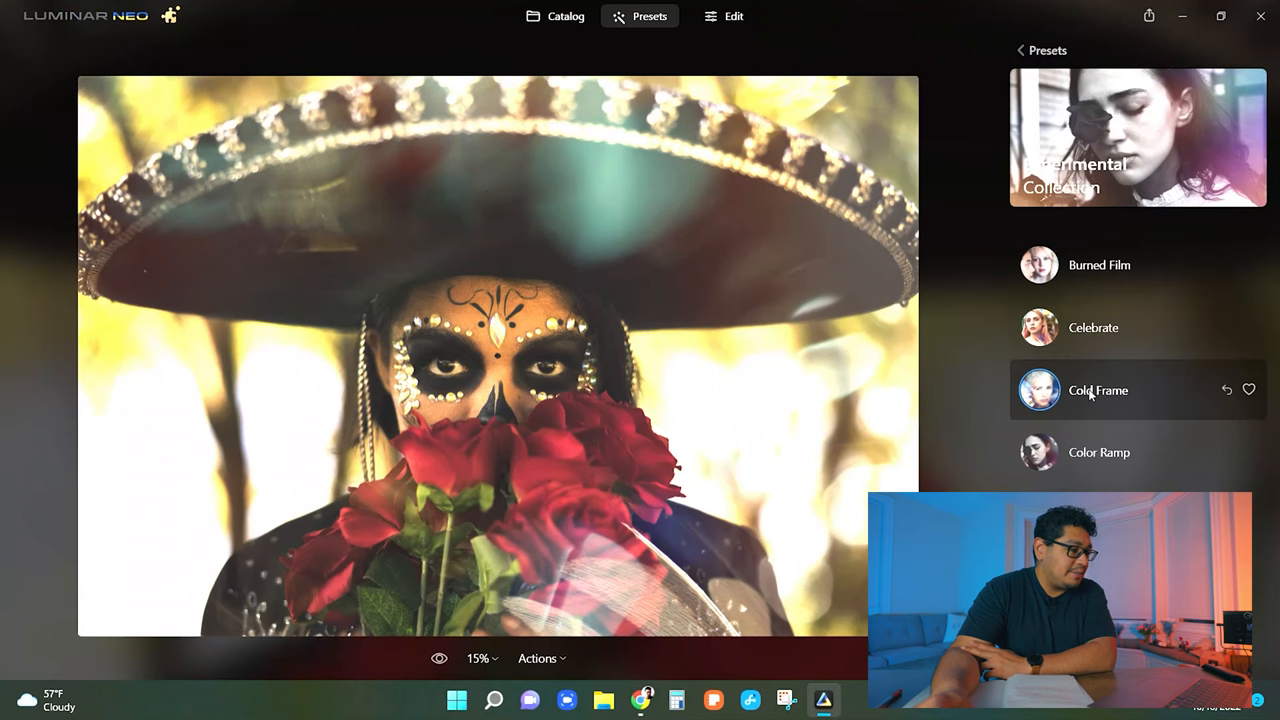
{"action": "left_click", "coordinate": [1098, 390]}
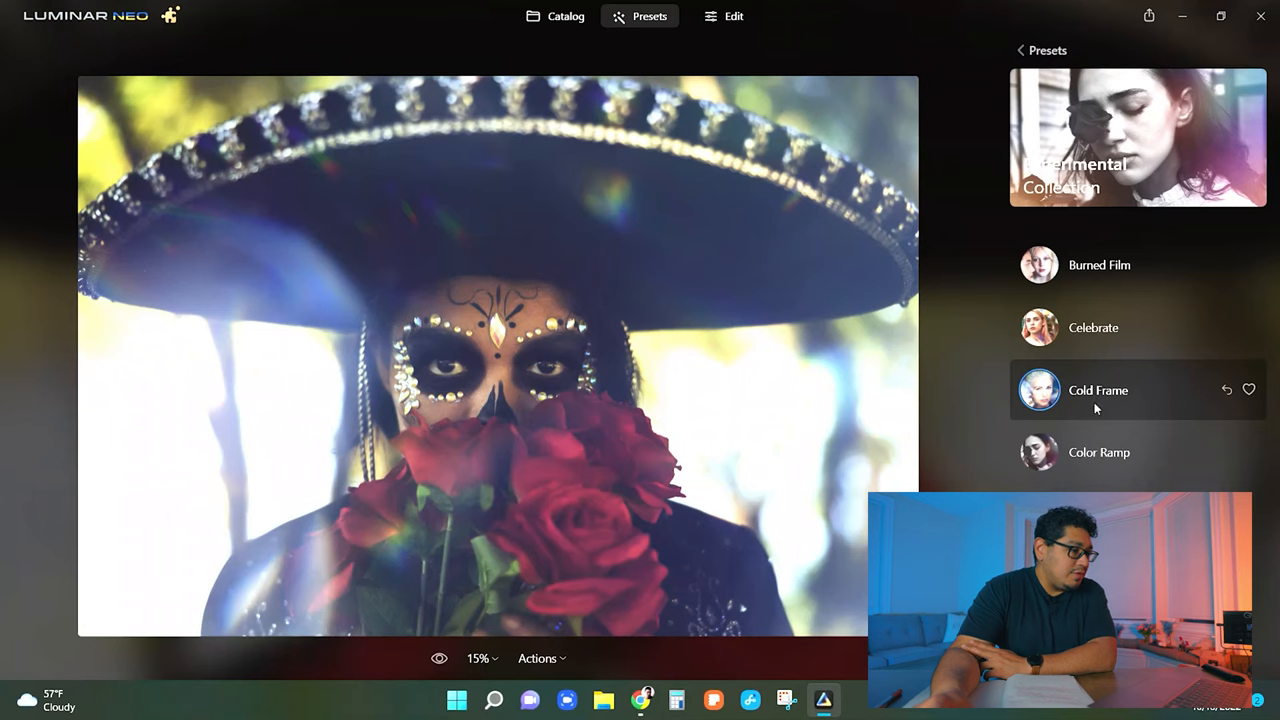
{"action": "mouse_move", "coordinate": [1100, 452]}
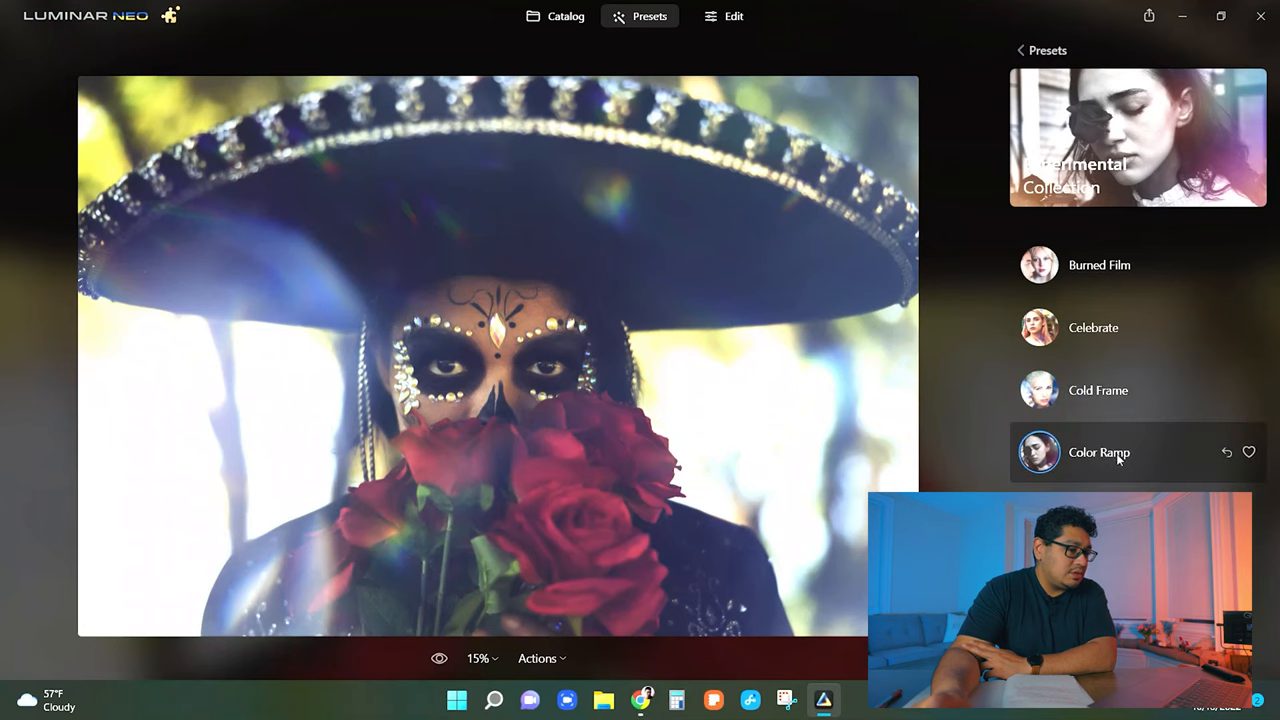
{"action": "left_click", "coordinate": [1100, 452]}
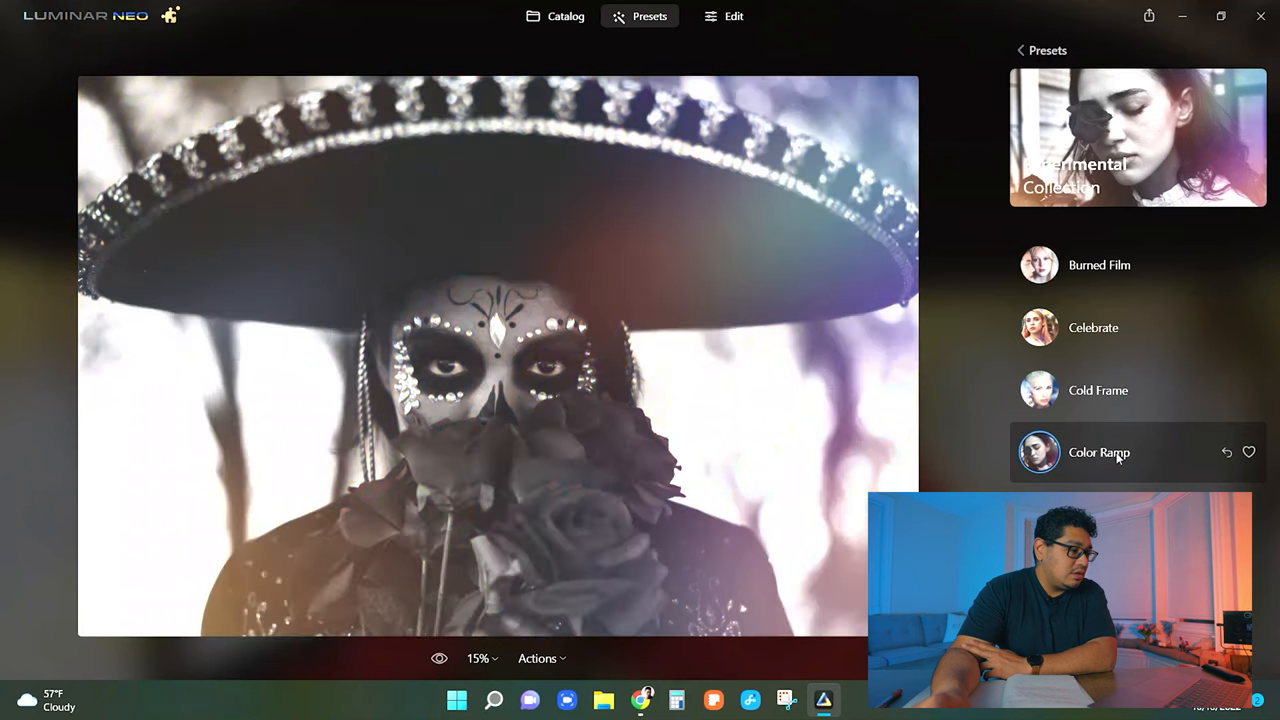
{"action": "mouse_move", "coordinate": [1124, 250]}
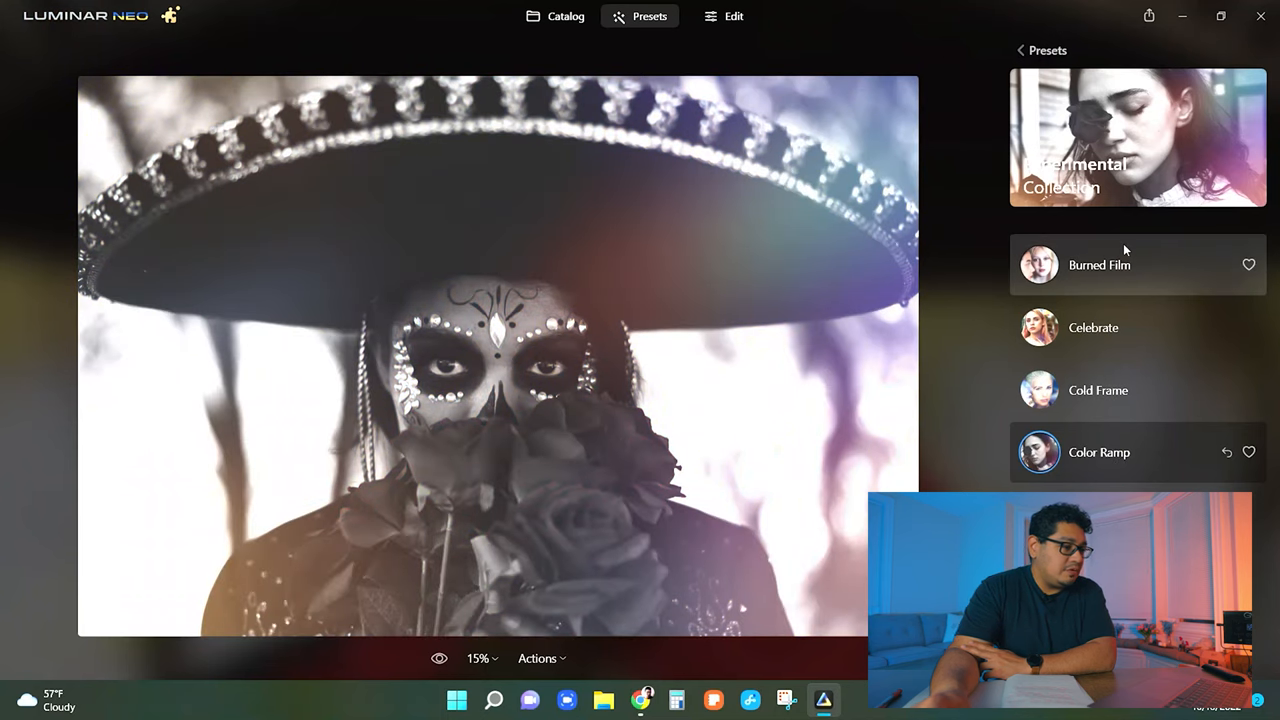
{"action": "mouse_move", "coordinate": [1096, 468]}
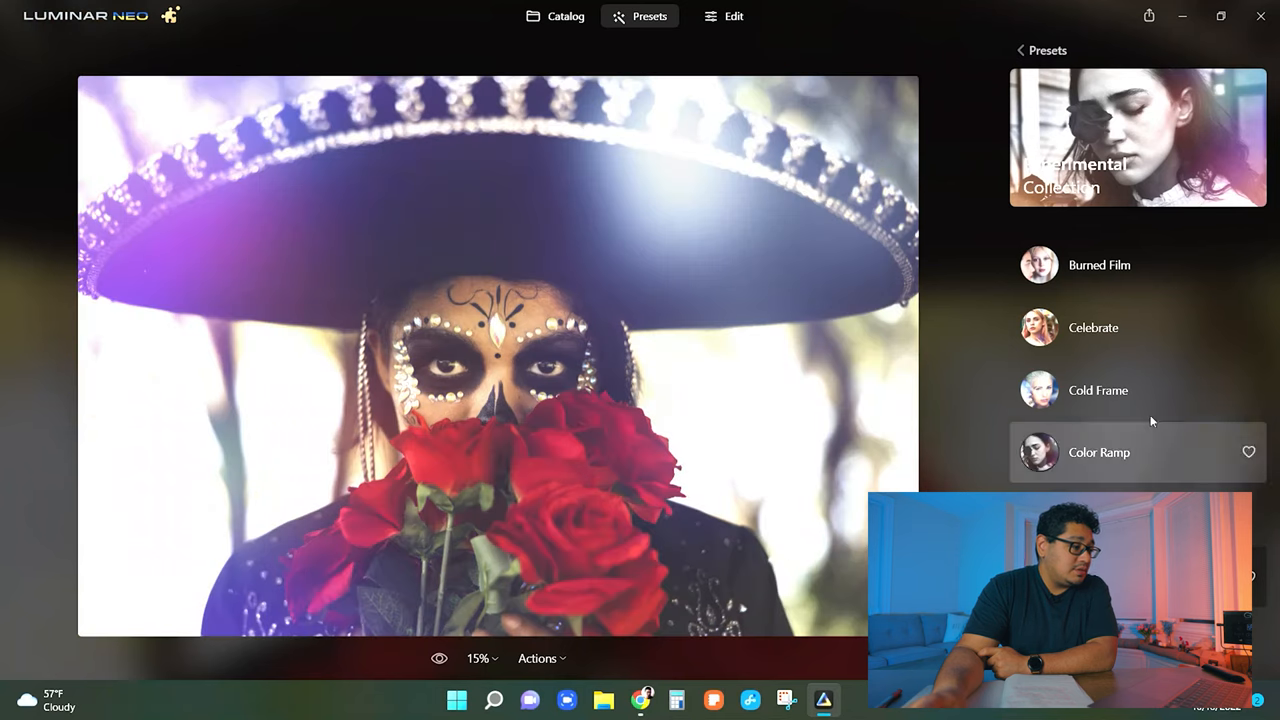
{"action": "mouse_move", "coordinate": [1100, 264]}
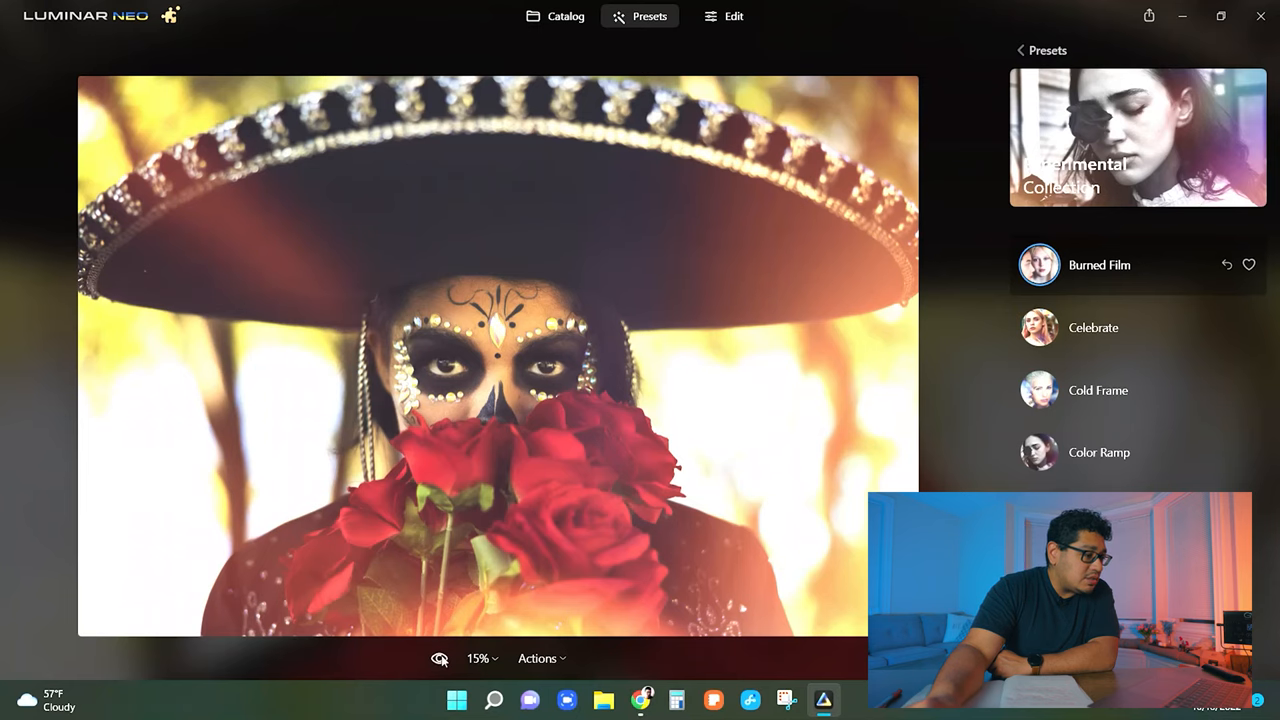
- Return to the Edit workspace with the Burned Film look on the portrait
{"action": "left_click", "coordinate": [732, 16]}
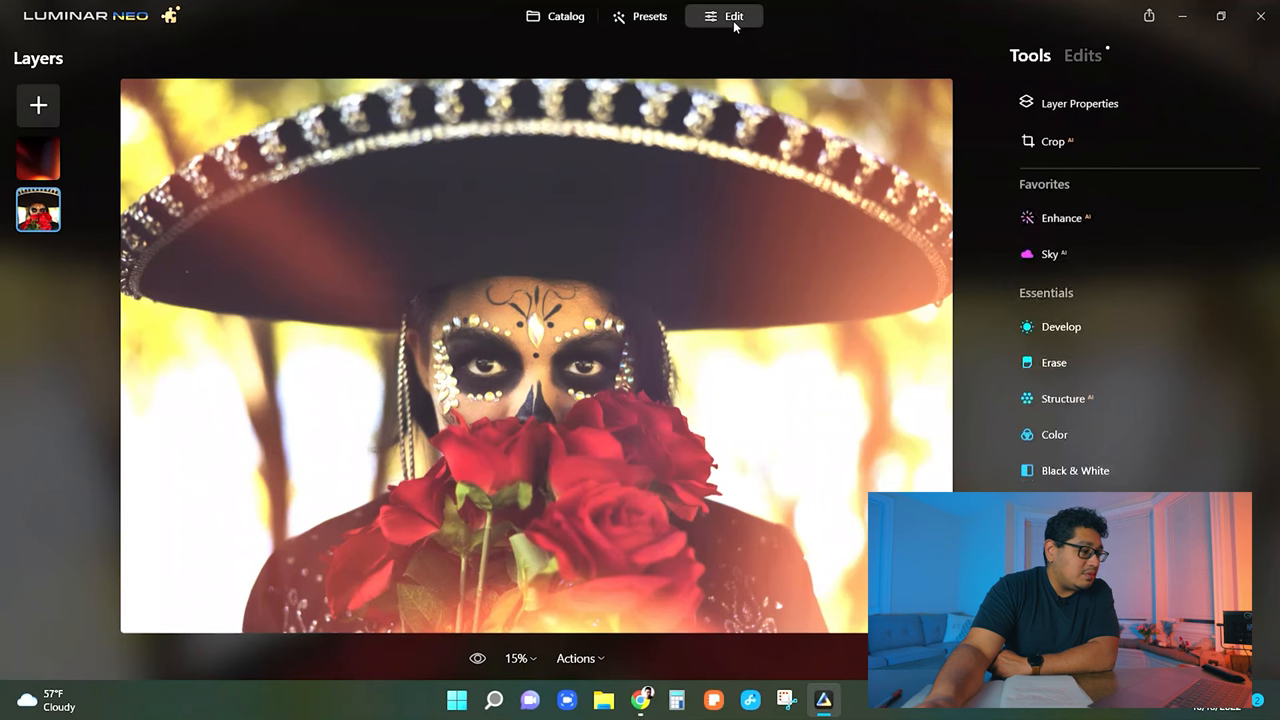
- Inspect the overlay layer's blending, select the base portrait layer and bring up the Face tool's Eyes adjustments
{"action": "left_click", "coordinate": [38, 158]}
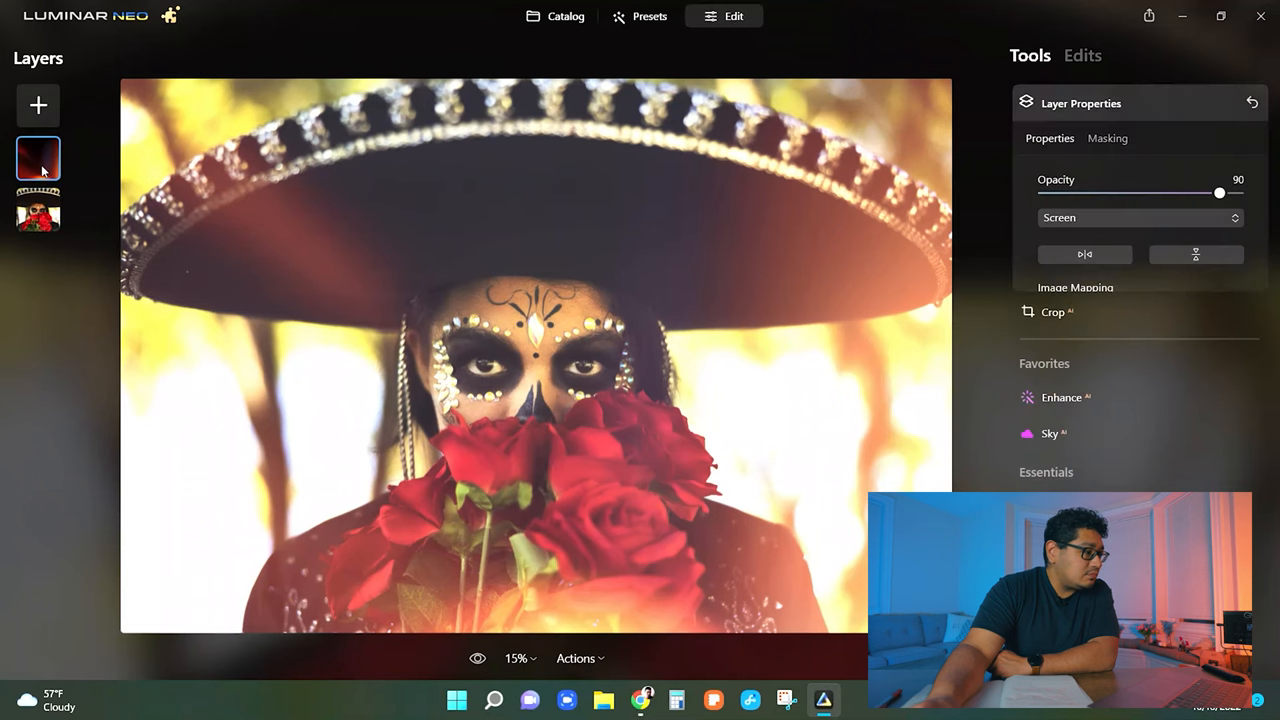
{"action": "left_click", "coordinate": [38, 210]}
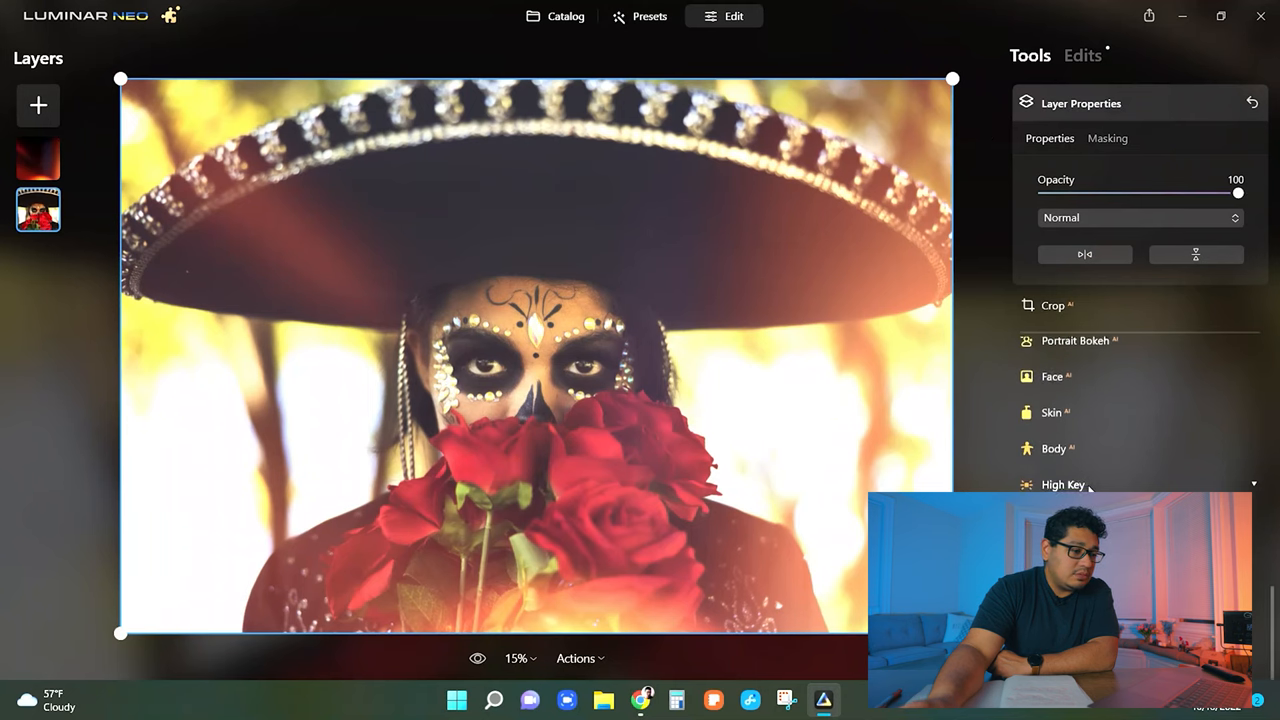
{"action": "left_click", "coordinate": [1052, 376]}
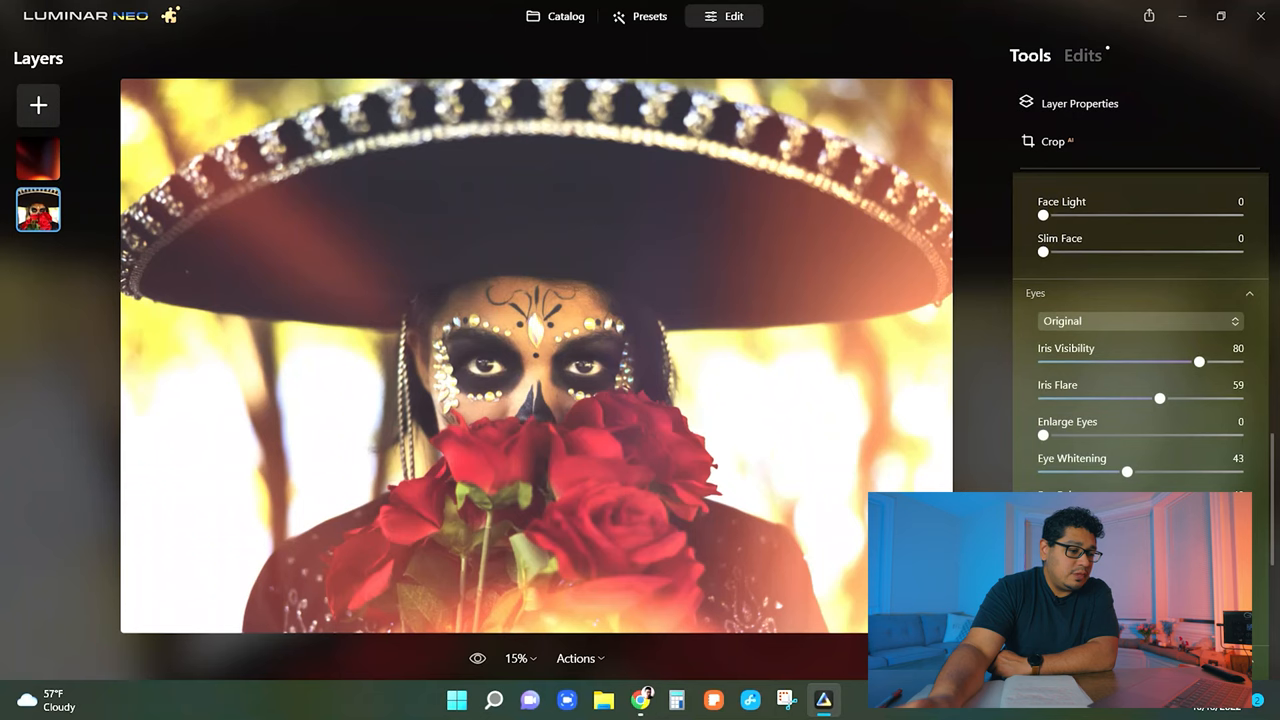
{"action": "mouse_move", "coordinate": [1160, 282]}
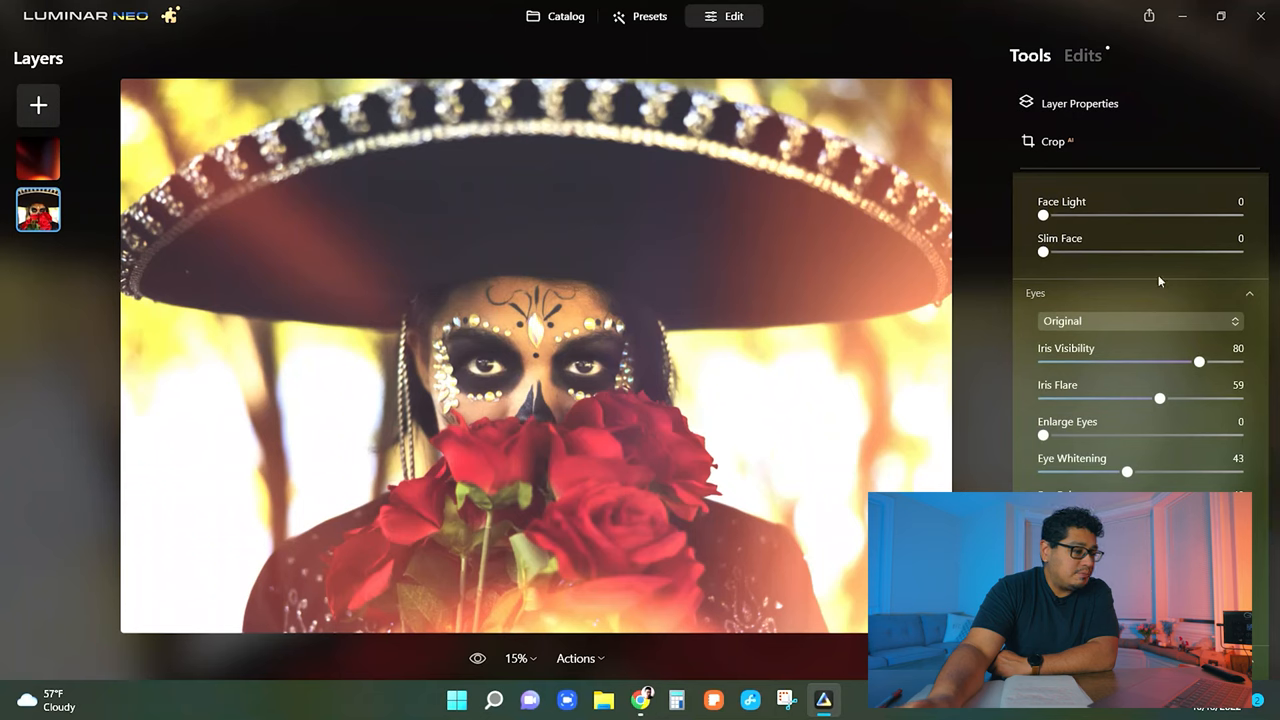
{"action": "mouse_move", "coordinate": [1190, 384]}
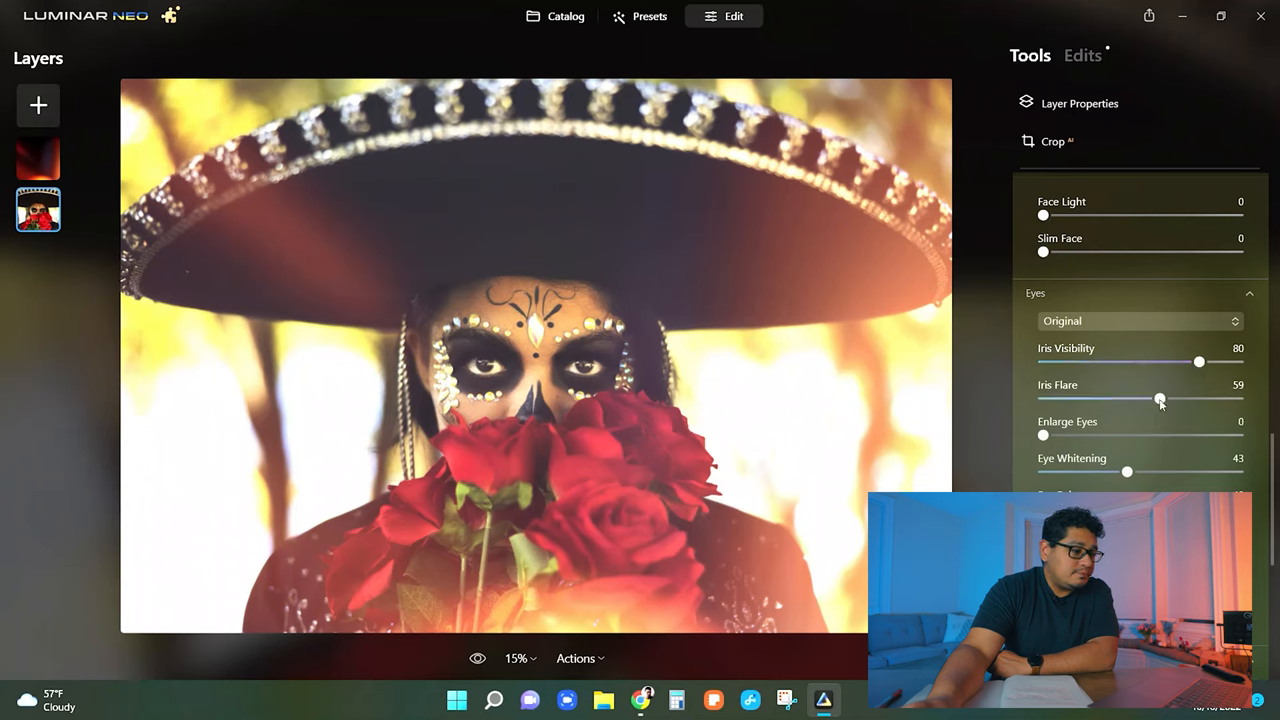
- Briefly raise Iris Flare to 80, then zoomed on the eyes settle Iris Flare at 46 and Iris Visibility at 56
{"action": "left_click_drag", "start_coordinate": [1160, 400], "coordinate": [1200, 400]}
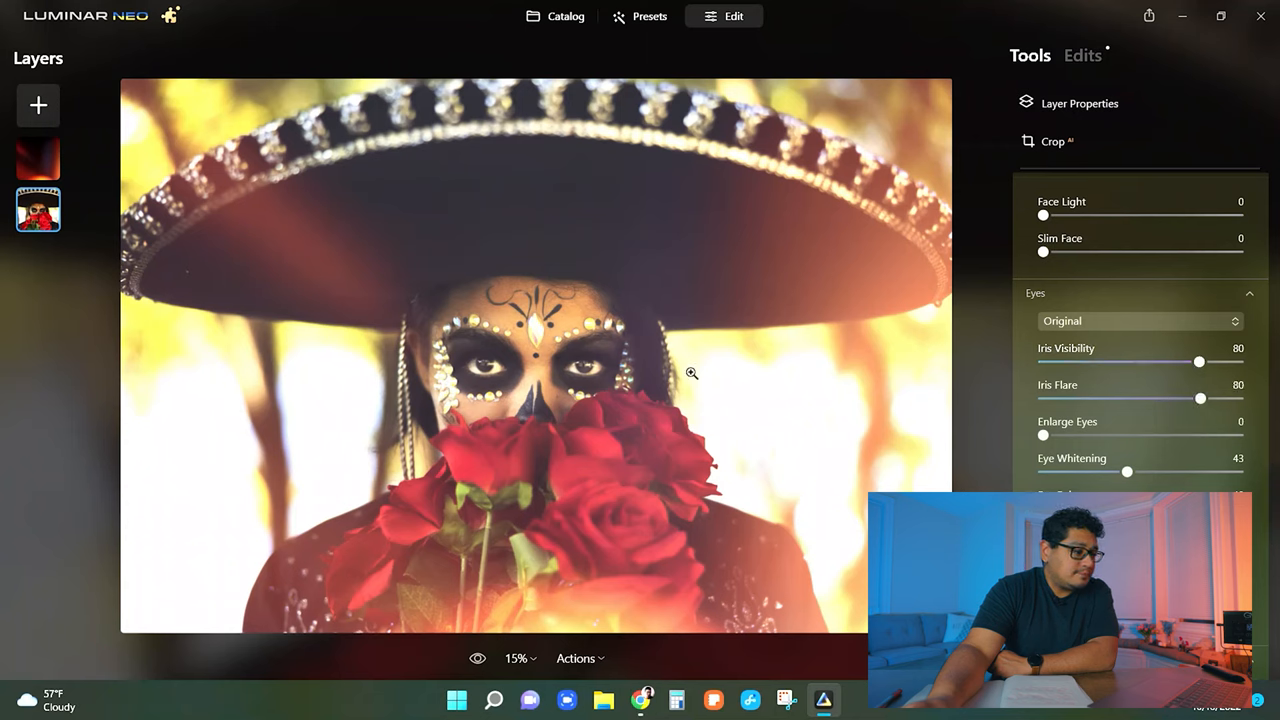
{"action": "mouse_move", "coordinate": [564, 370]}
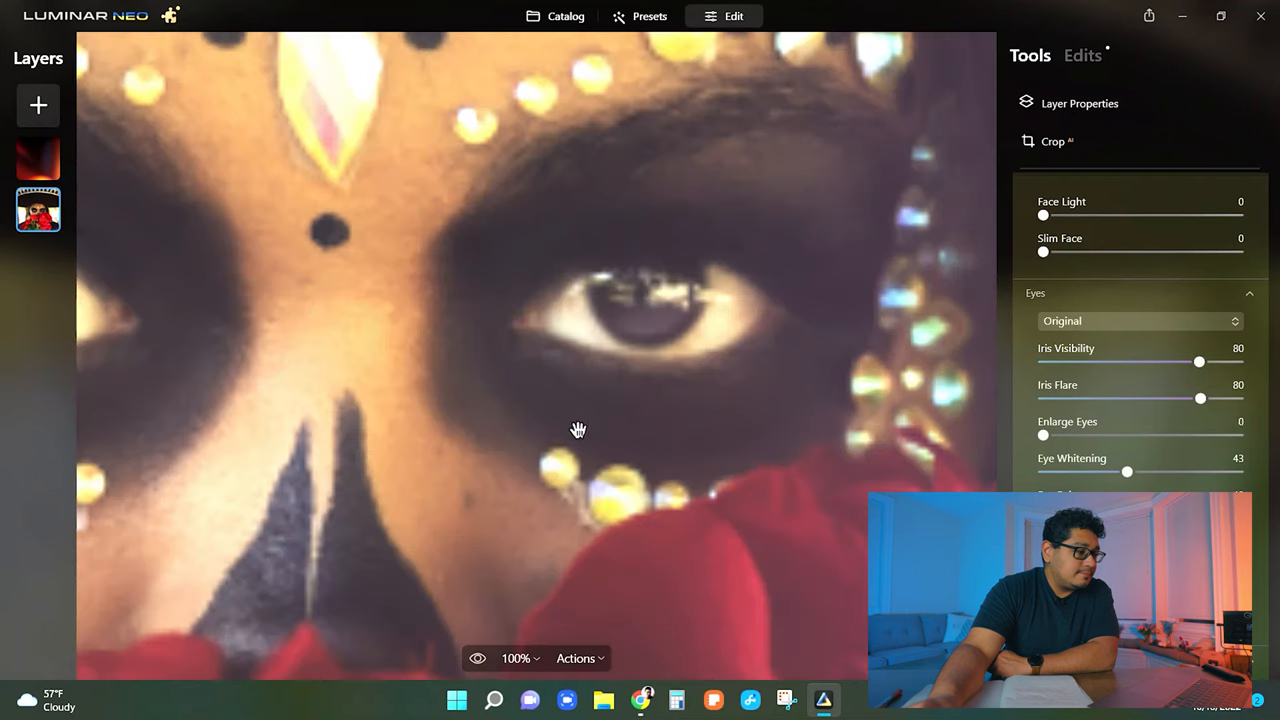
{"action": "left_click_drag", "start_coordinate": [578, 430], "coordinate": [672, 396]}
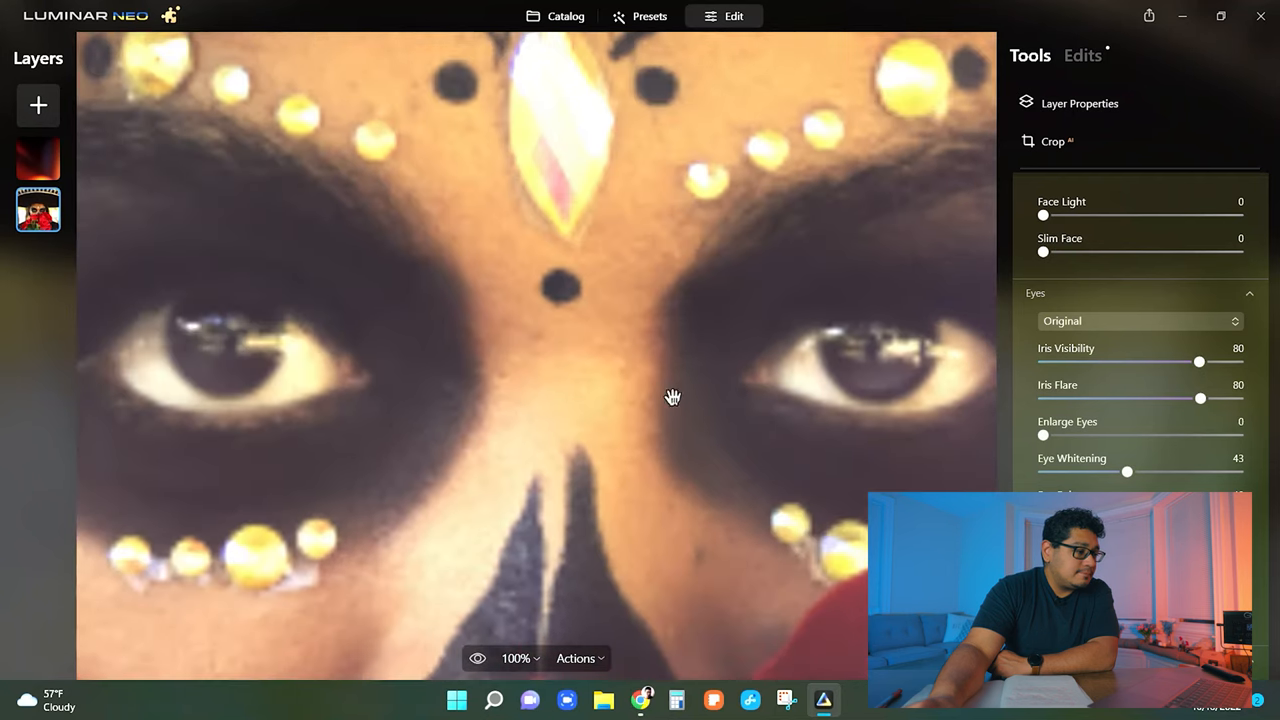
{"action": "mouse_move", "coordinate": [1200, 398]}
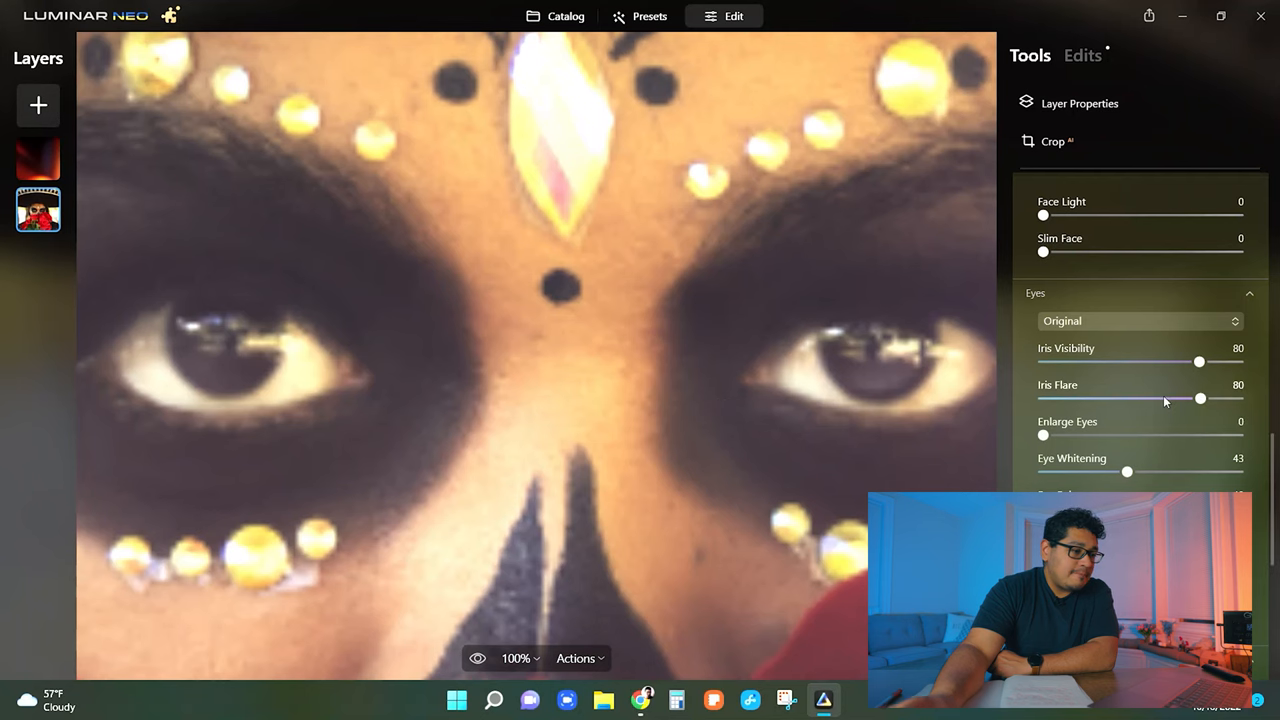
{"action": "left_click_drag", "start_coordinate": [1200, 398], "coordinate": [1198, 398]}
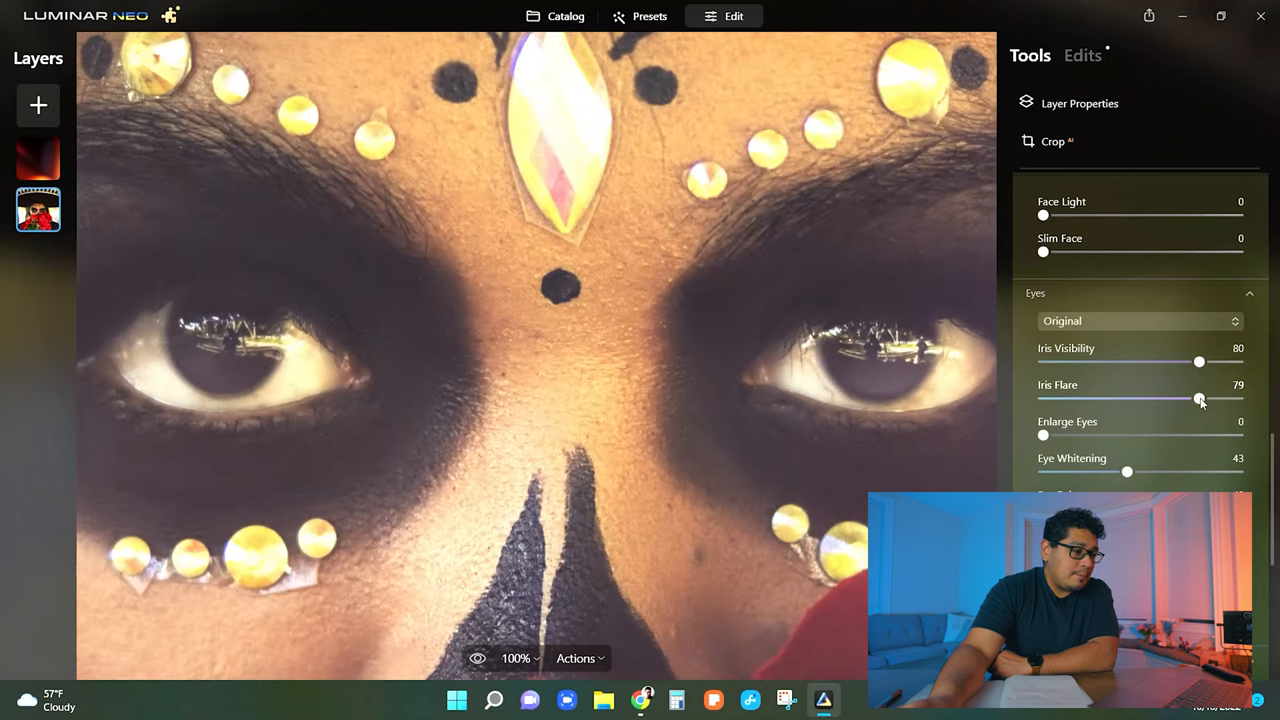
{"action": "left_click_drag", "start_coordinate": [1200, 398], "coordinate": [1136, 398]}
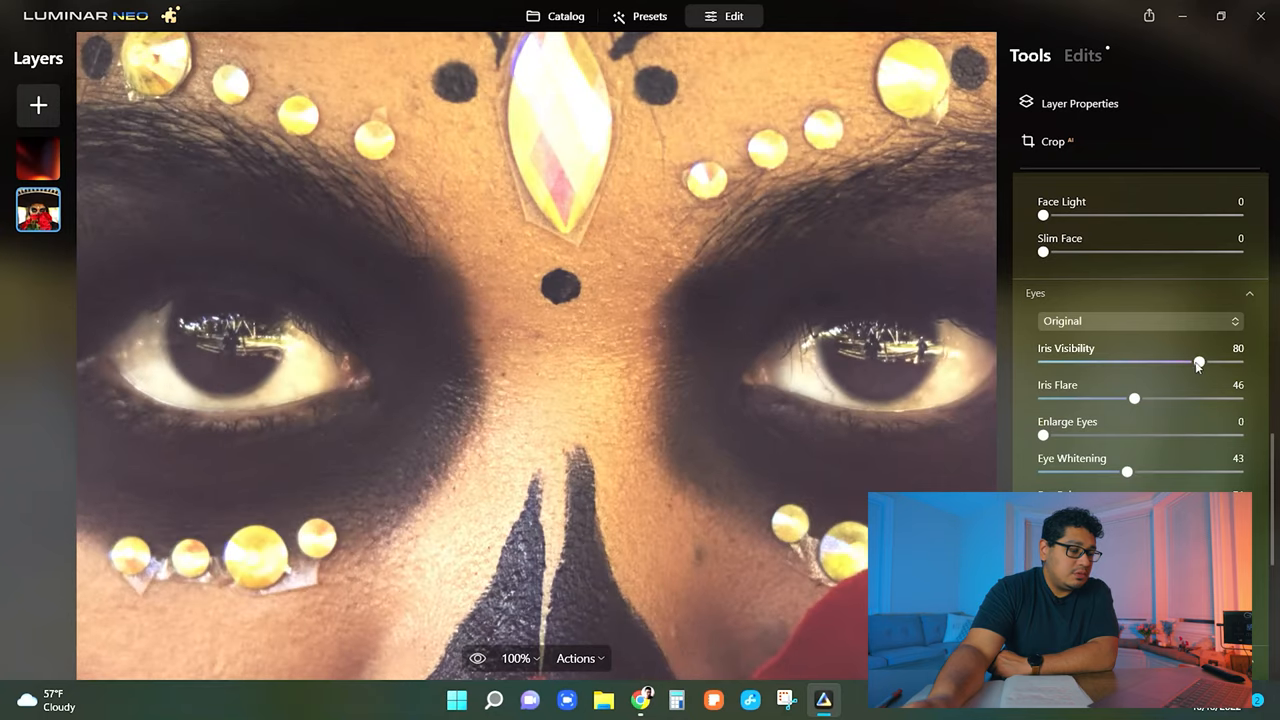
{"action": "left_click_drag", "start_coordinate": [1200, 362], "coordinate": [1152, 362]}
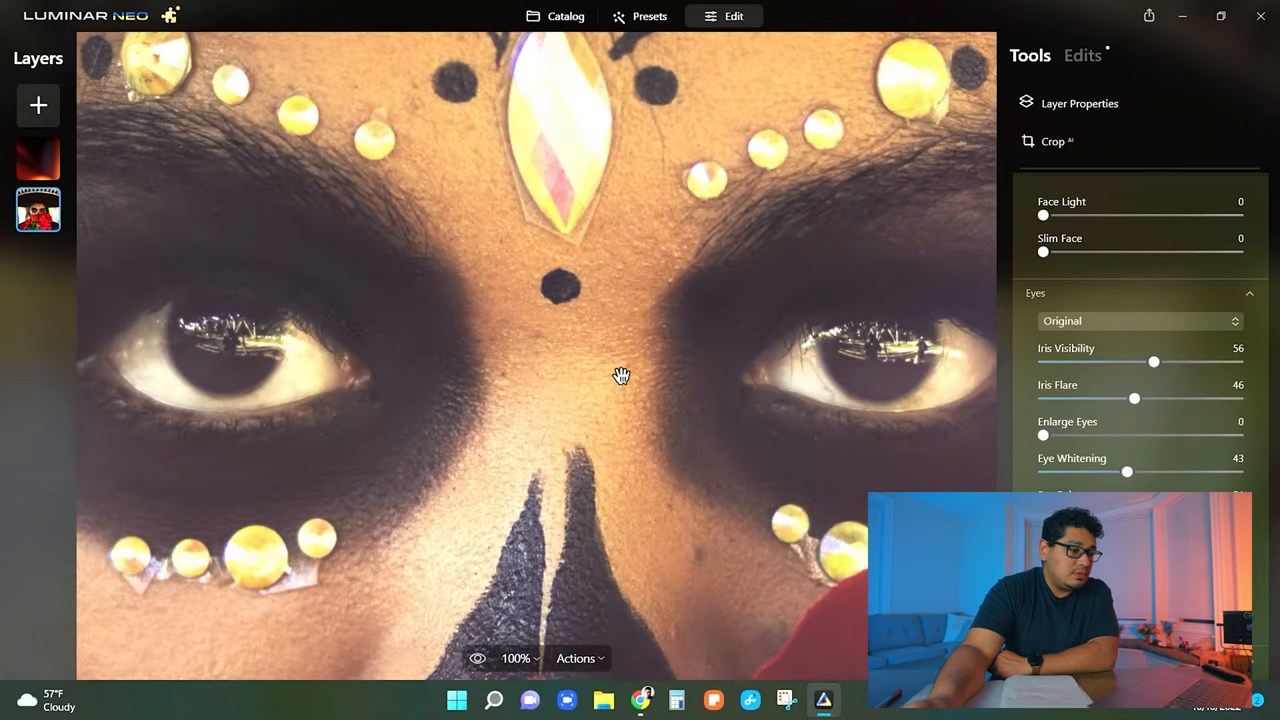